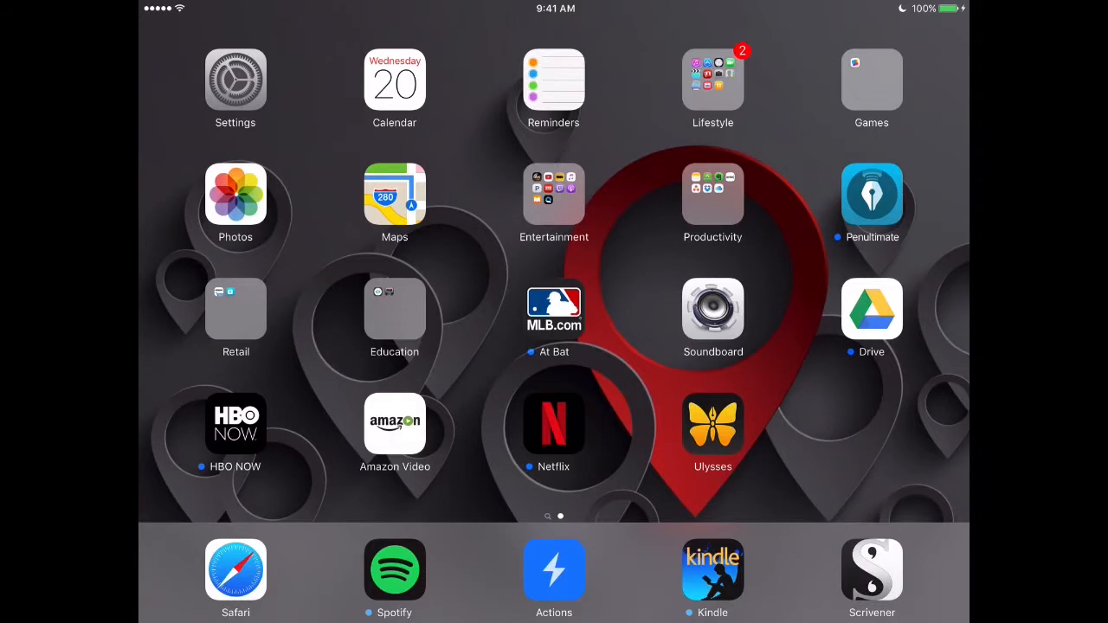
Launch Scrivener from the Dock so its Projects screen appears.
{"action": "left_click", "coordinate": [872, 569]}
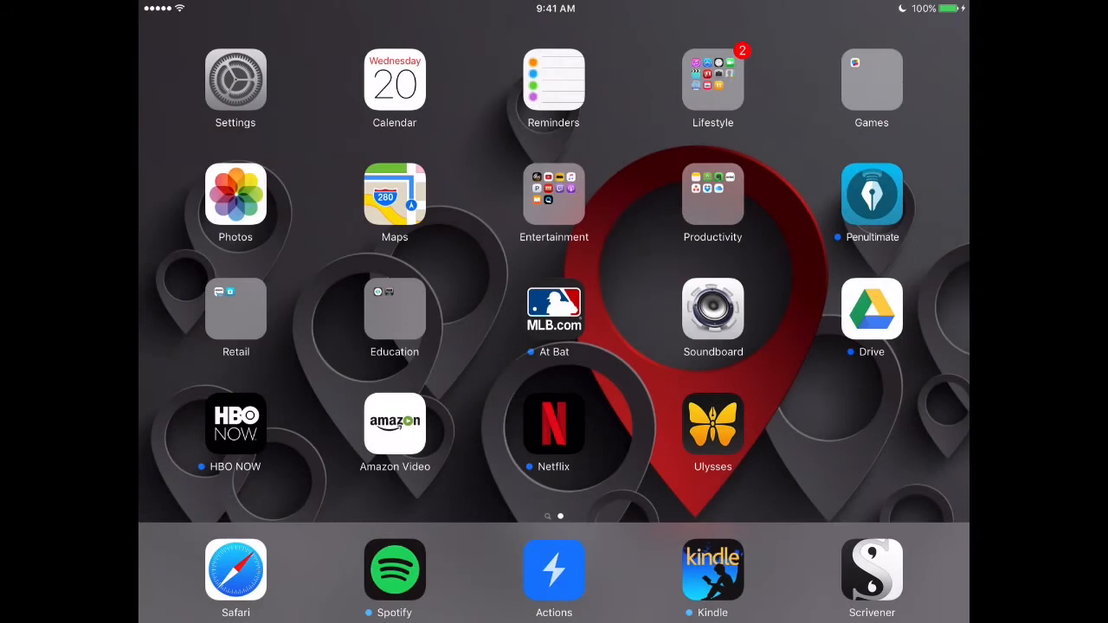
{"action": "left_click", "coordinate": [870, 570]}
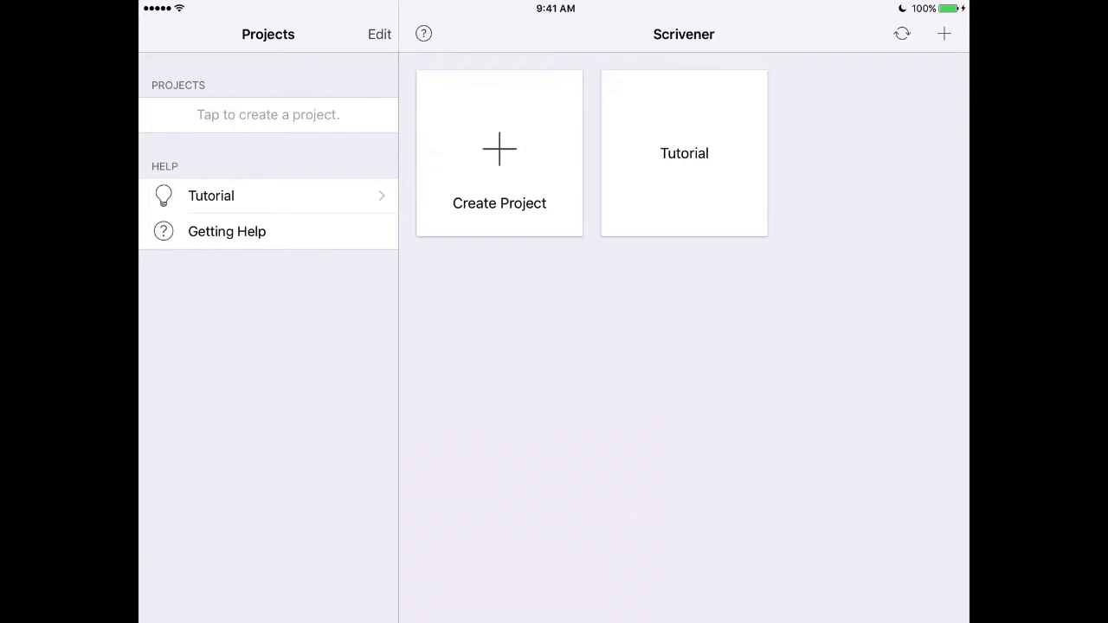
{"action": "left_click", "coordinate": [683, 152]}
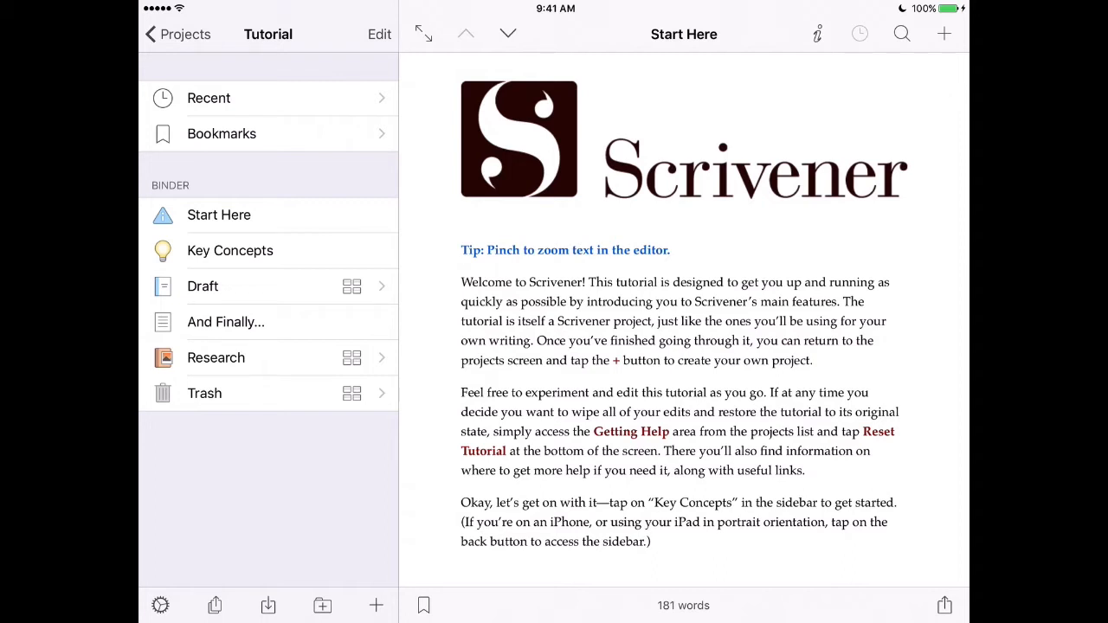
{"action": "left_click", "coordinate": [817, 35]}
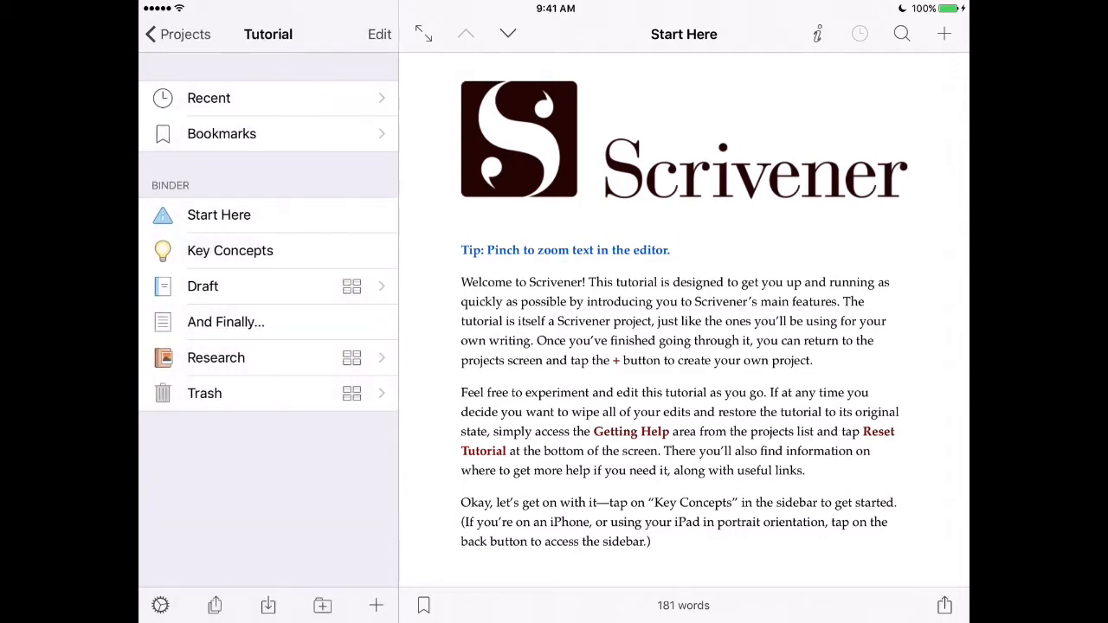
{"action": "left_click", "coordinate": [176, 35]}
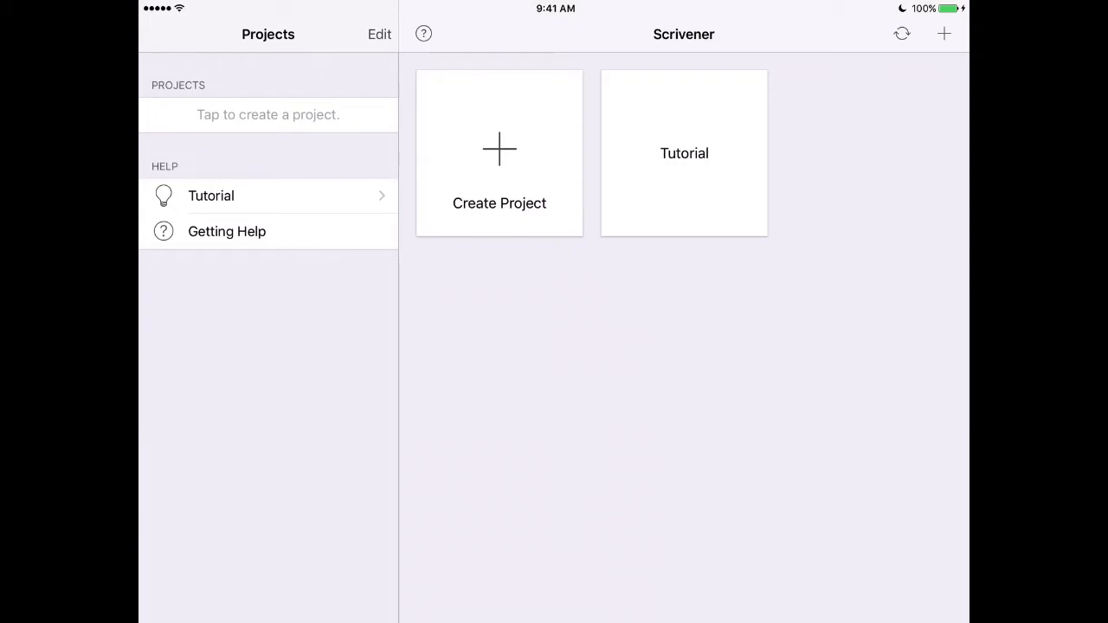
Link Scrivener to Dropbox, allowing access and keeping Apps/Scrivener as the sync folder.
{"action": "left_click", "coordinate": [900, 35]}
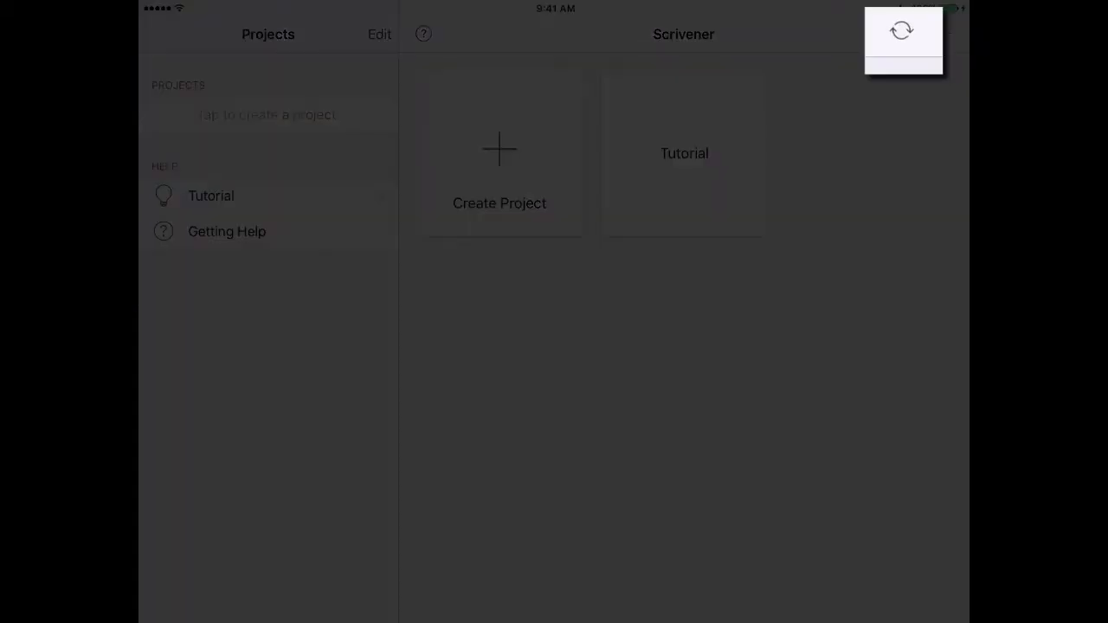
{"action": "left_click", "coordinate": [902, 35]}
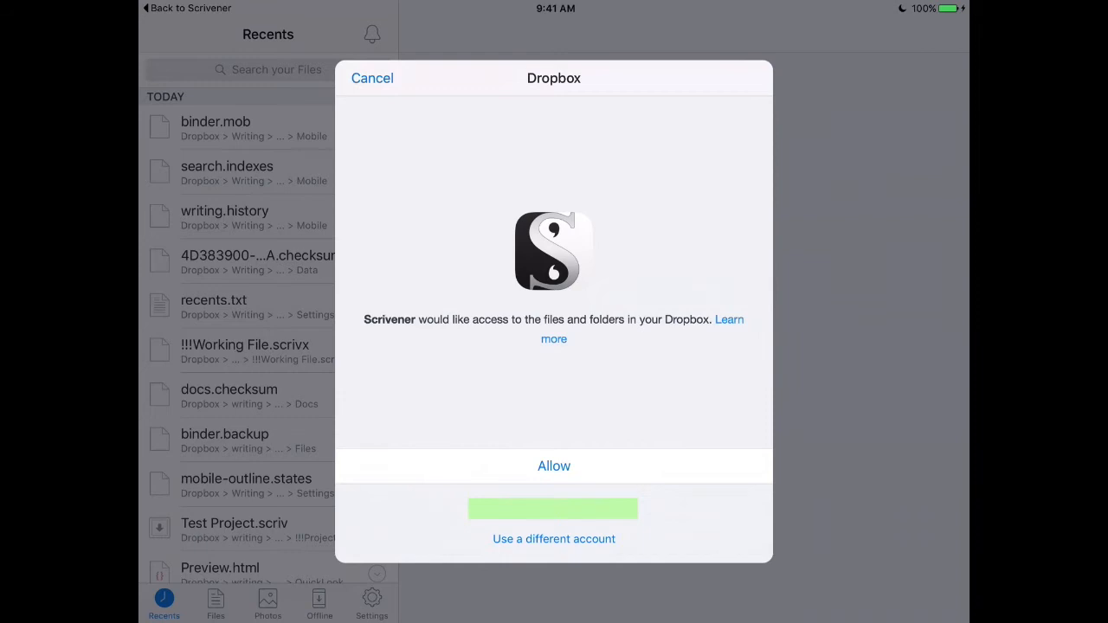
{"action": "left_click", "coordinate": [554, 465]}
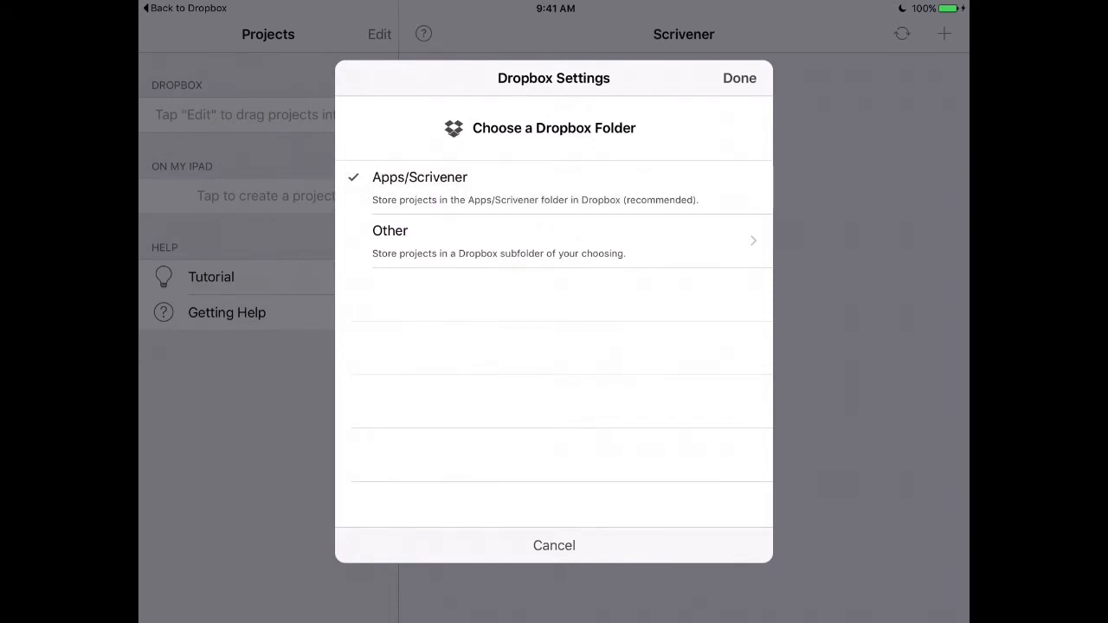
{"action": "left_click", "coordinate": [739, 78]}
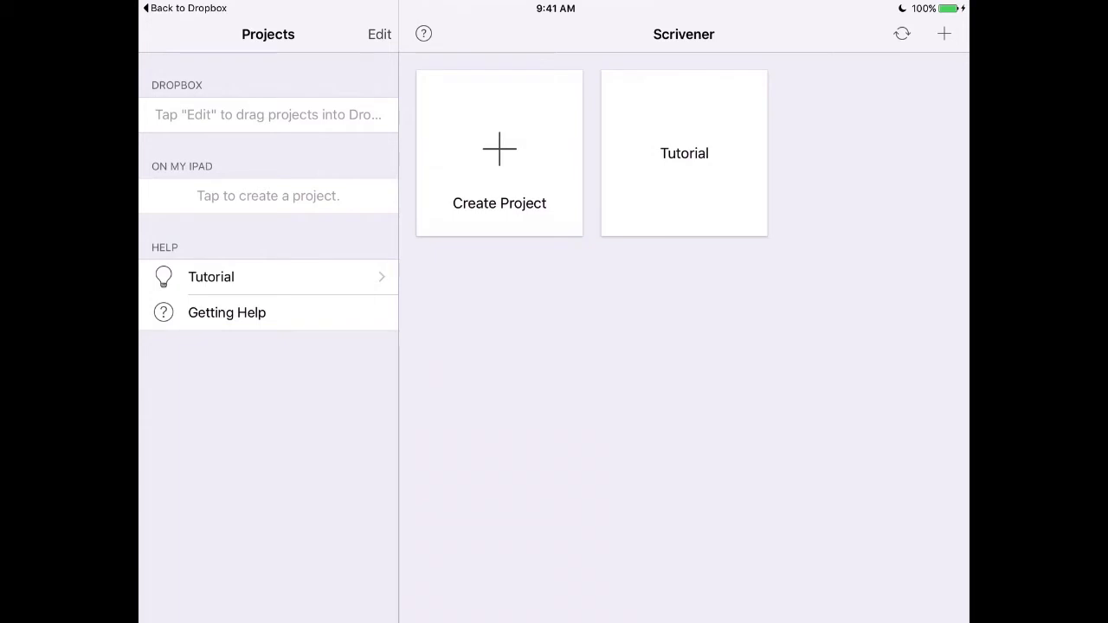
Create a new project titled 'My Project' and choose its save location.
{"action": "left_click", "coordinate": [499, 152]}
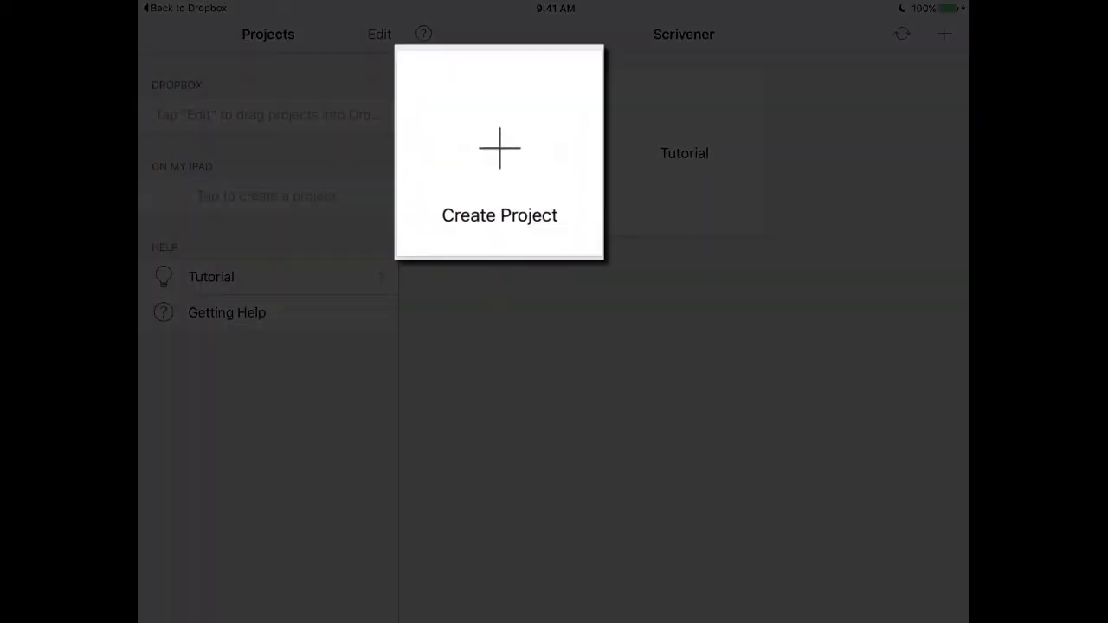
{"action": "left_click", "coordinate": [498, 149]}
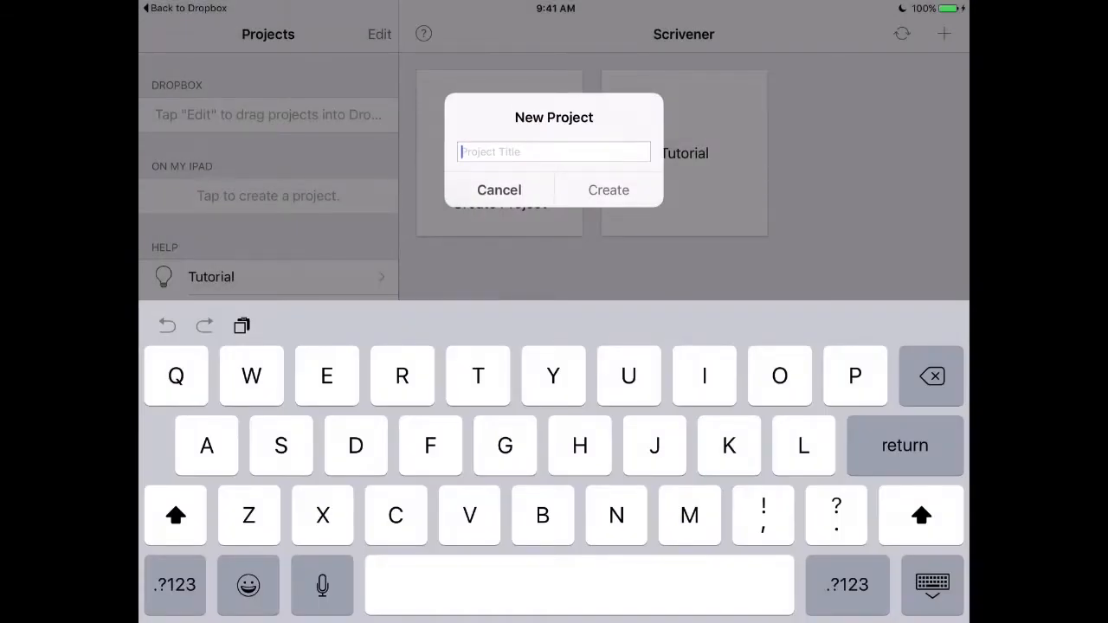
{"action": "type", "text": "M"}
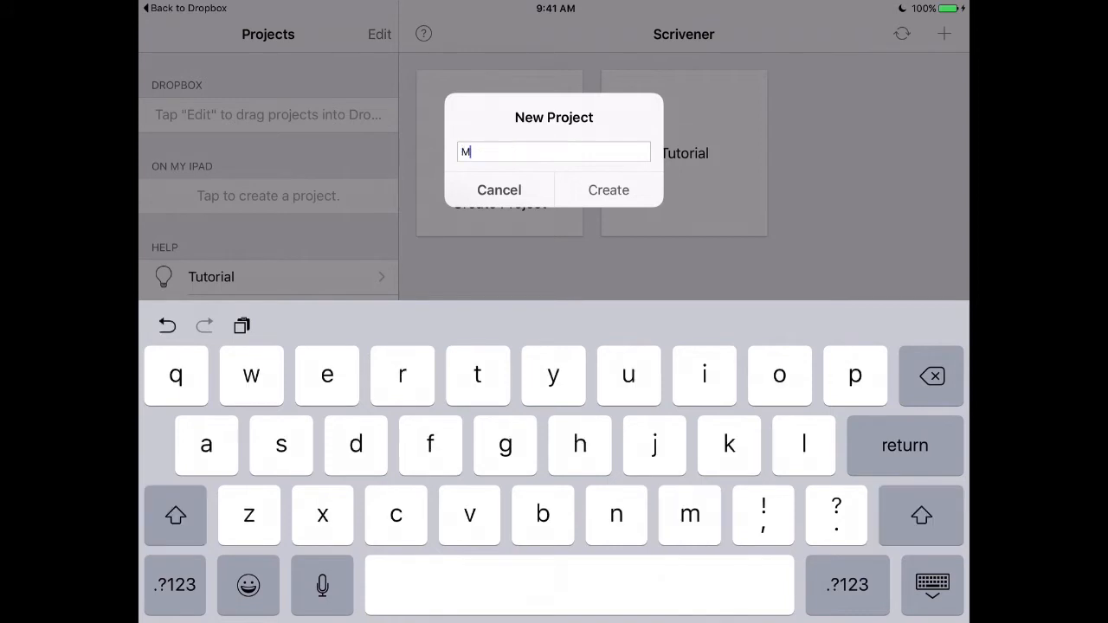
{"action": "type", "text": "y Pro"}
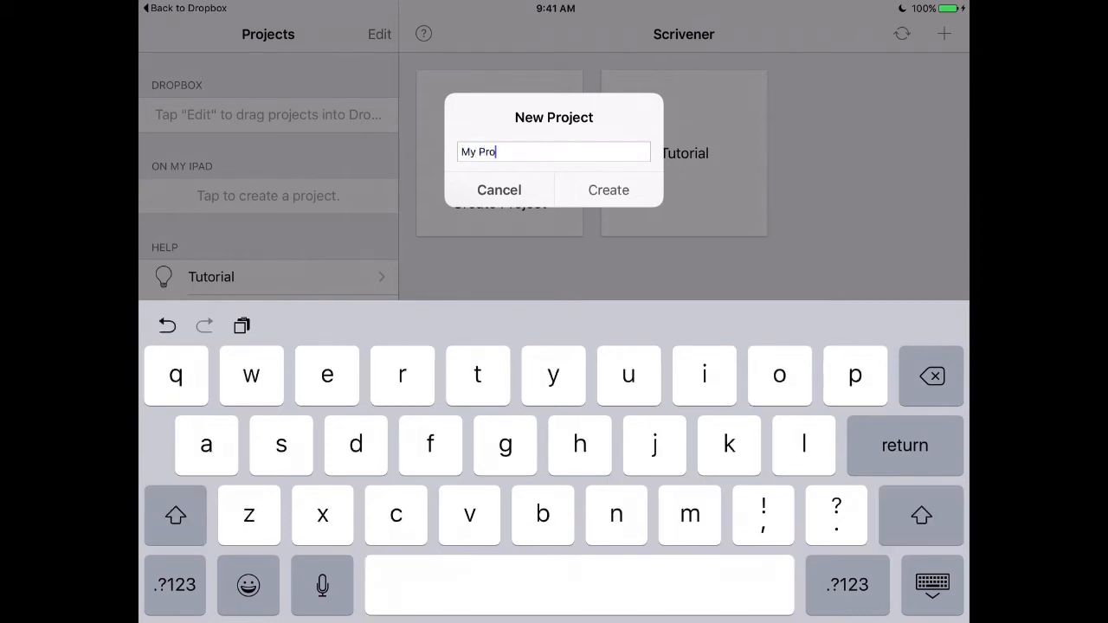
{"action": "type", "text": "ject"}
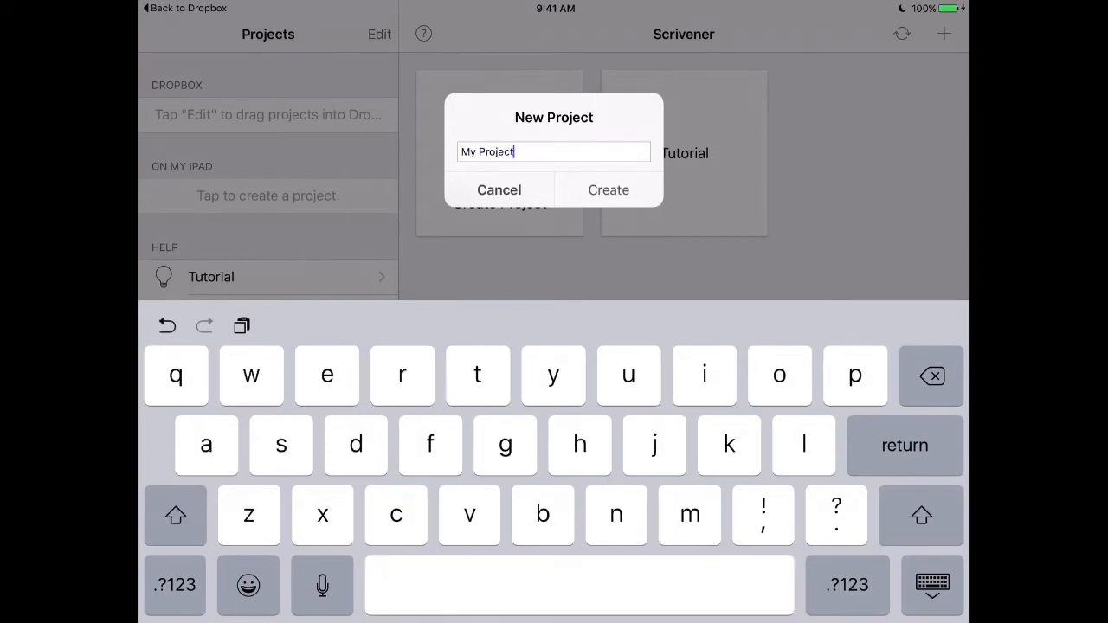
{"action": "left_click", "coordinate": [609, 188]}
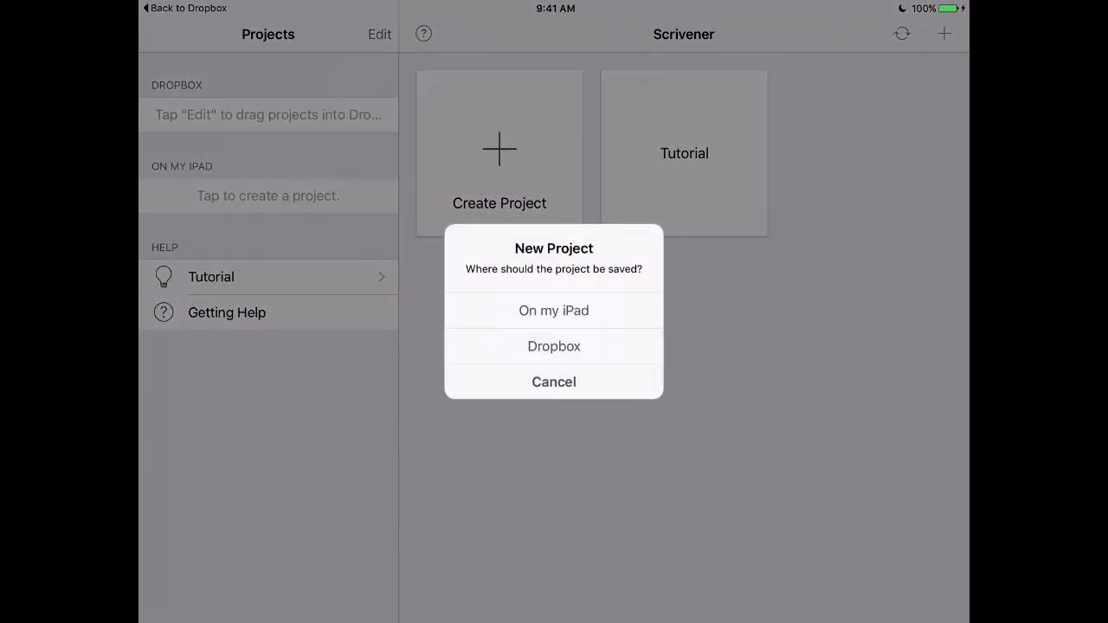
{"action": "left_click", "coordinate": [554, 310]}
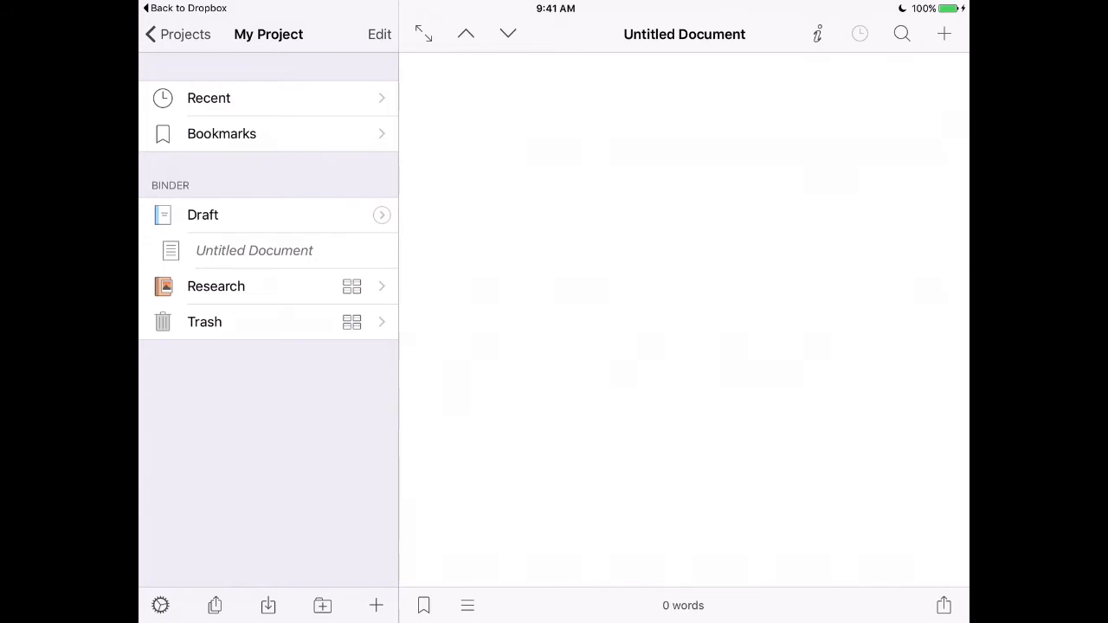
Write 'This is my masterpiece.' in the project's empty first document.
{"action": "left_click", "coordinate": [253, 249]}
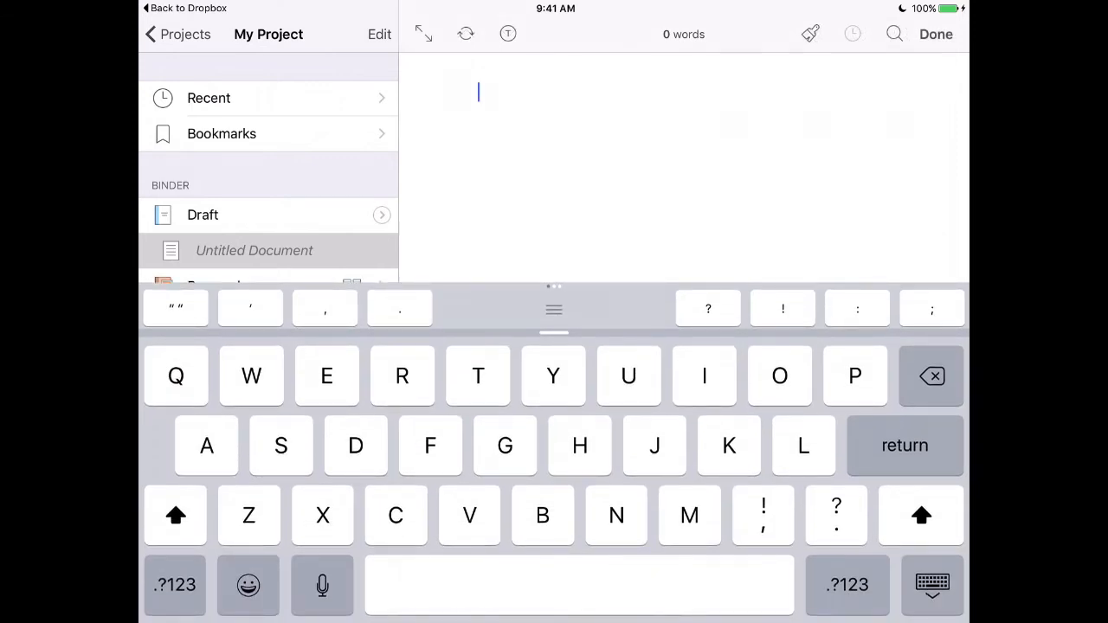
{"action": "type", "text": "This"}
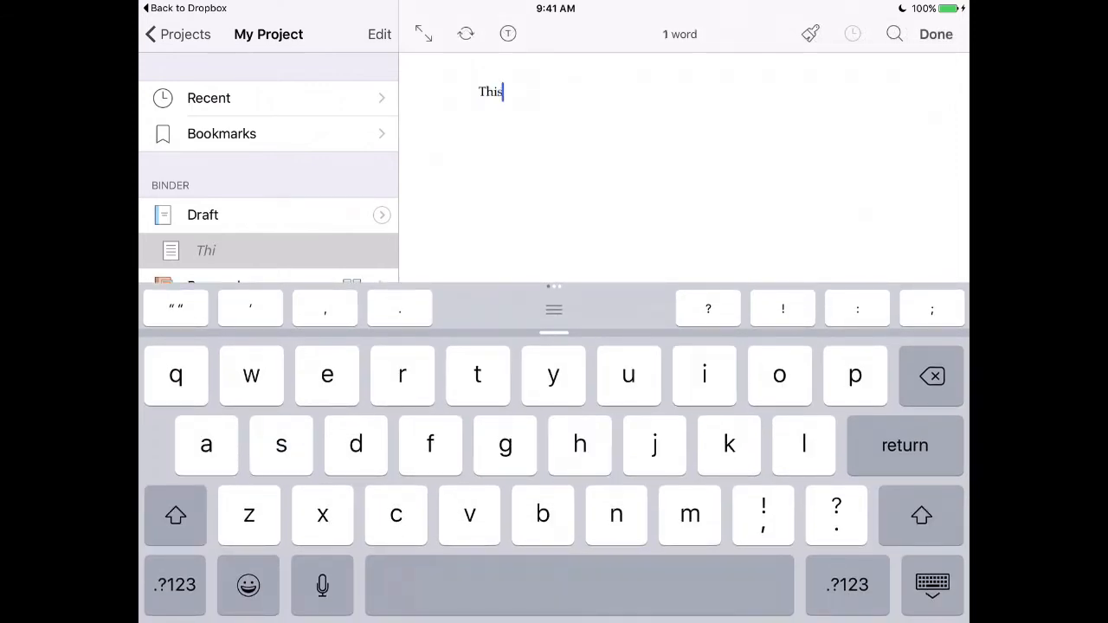
{"action": "type", "text": "is my m"}
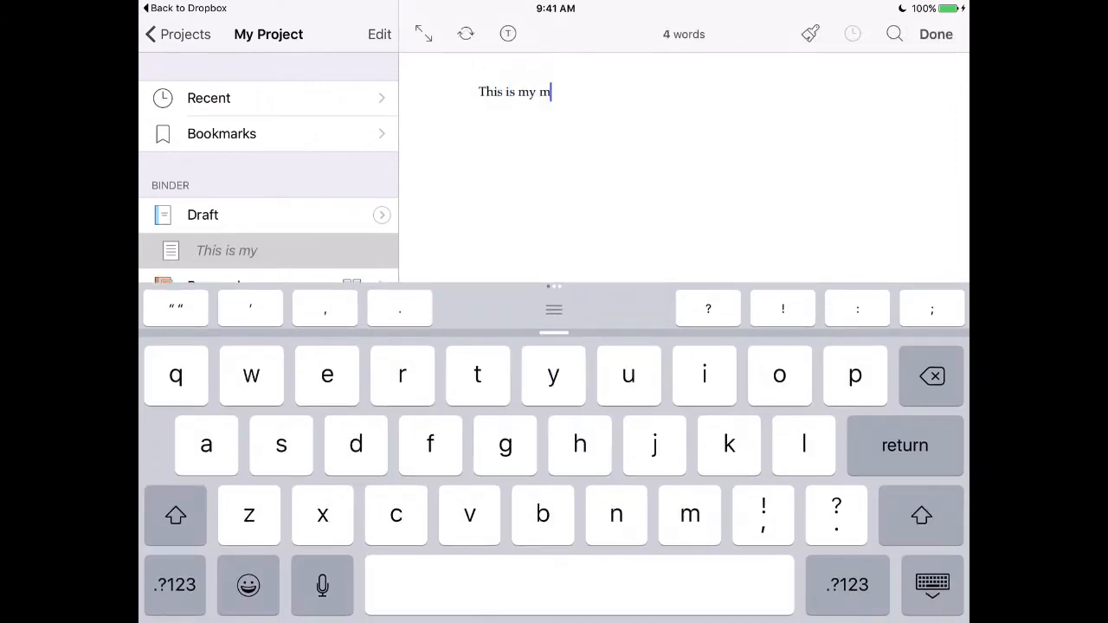
{"action": "type", "text": "asterp"}
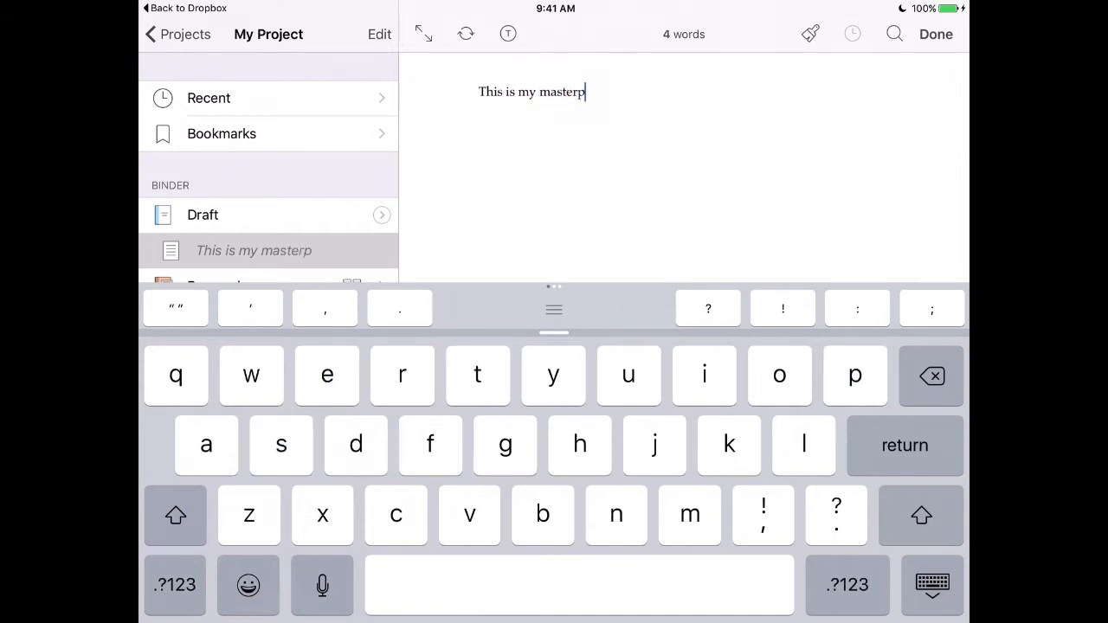
{"action": "type", "text": "iece"}
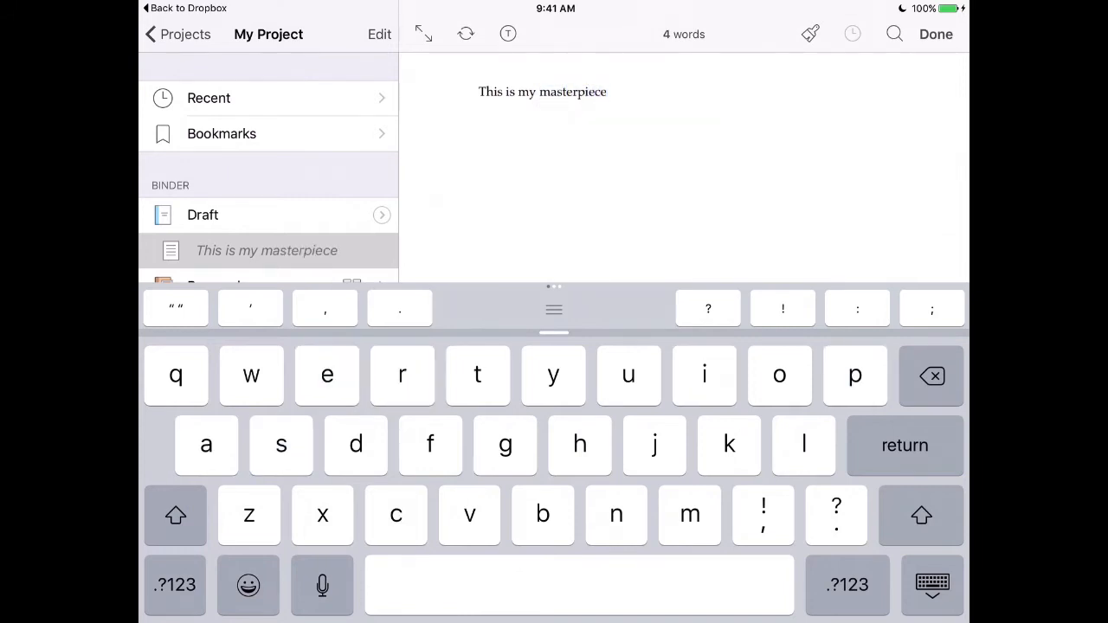
{"action": "type", "text": "."}
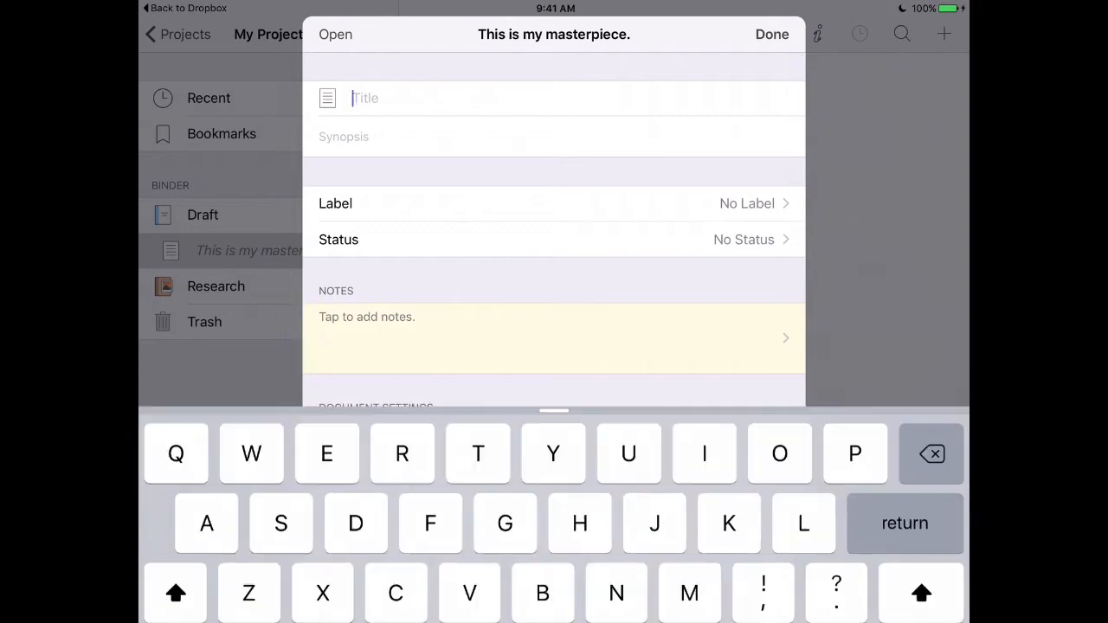
Title the document 'Scene 1', browse its label choices unchanged, and close its details.
{"action": "type", "text": "Scen"}
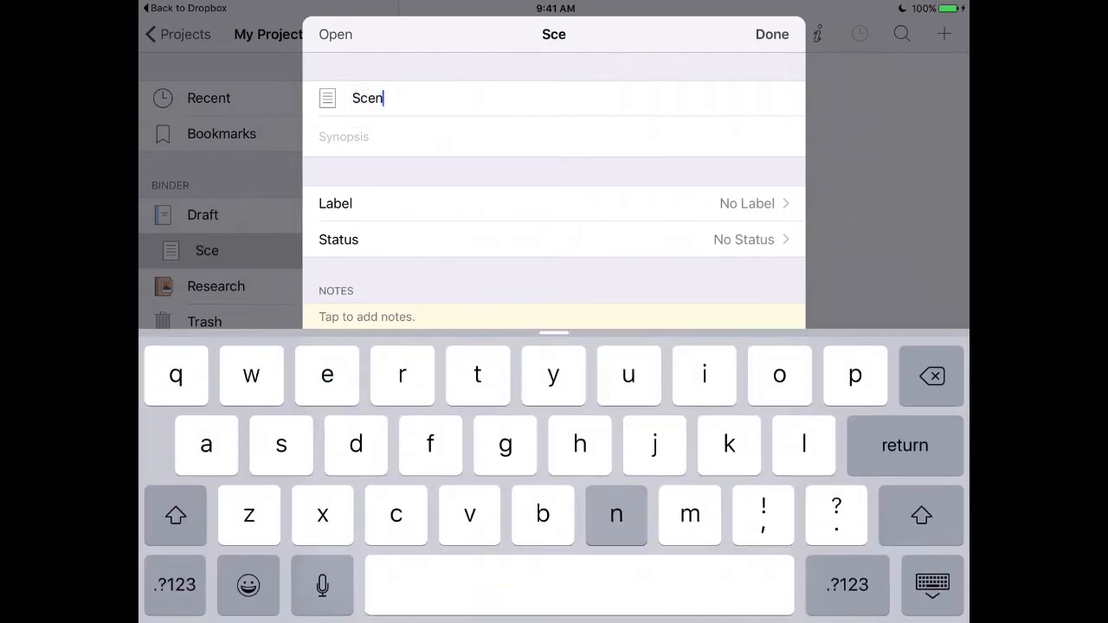
{"action": "type", "text": "e"}
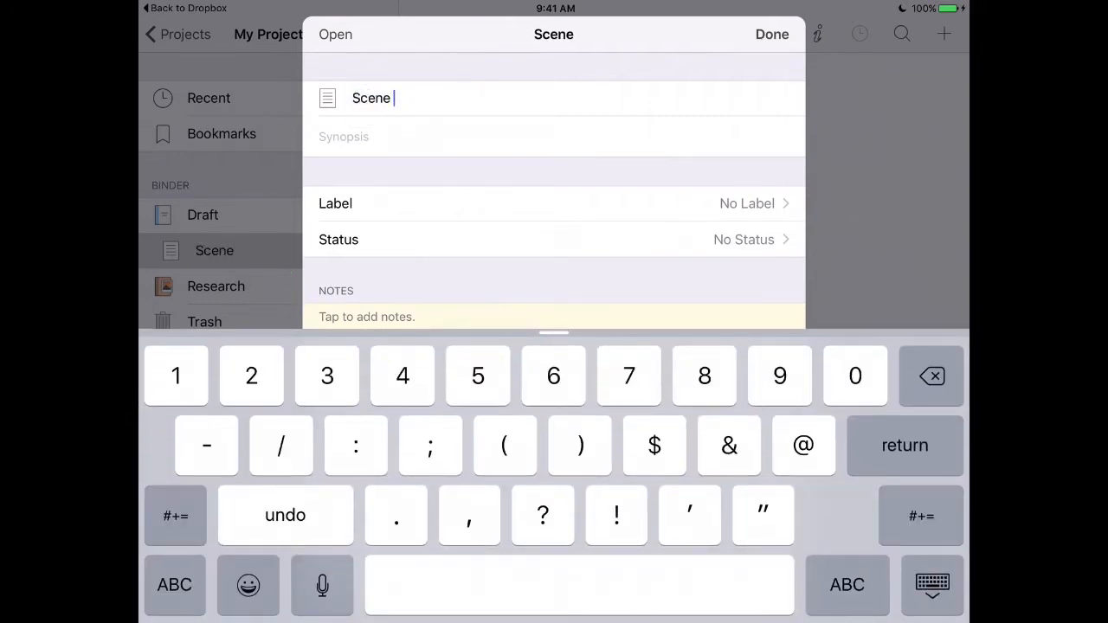
{"action": "type", "text": "1"}
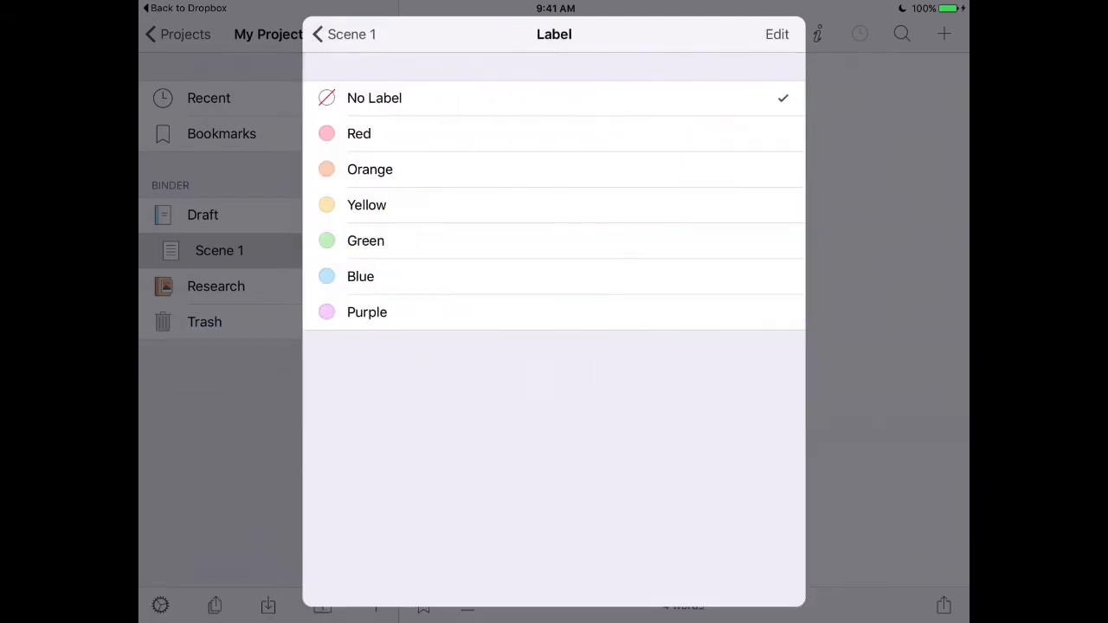
{"action": "left_click", "coordinate": [318, 34]}
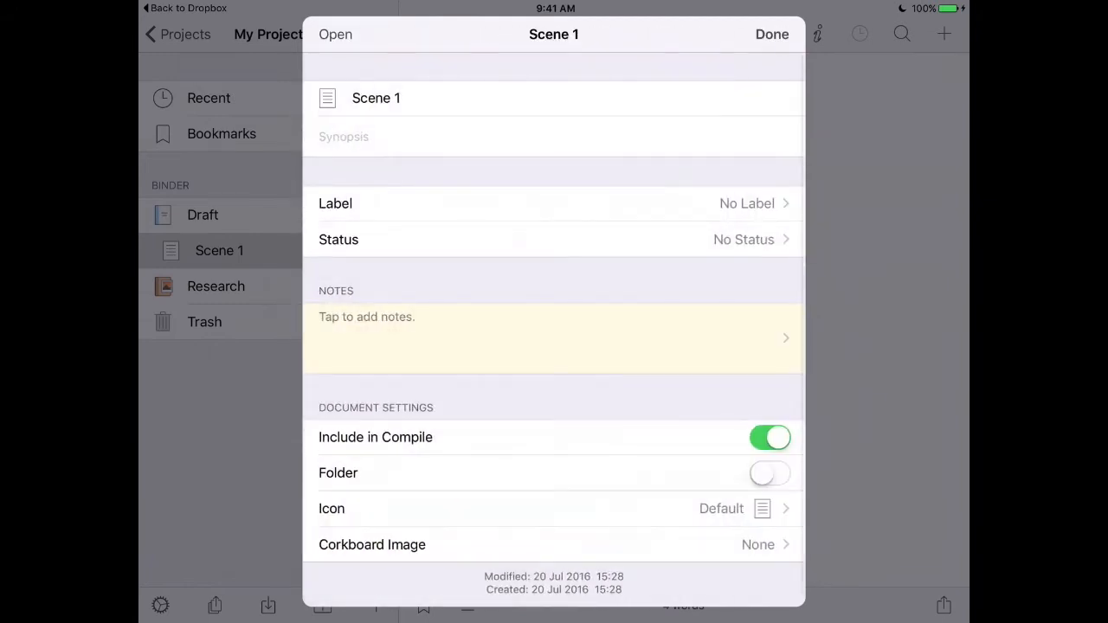
{"action": "left_click", "coordinate": [553, 204]}
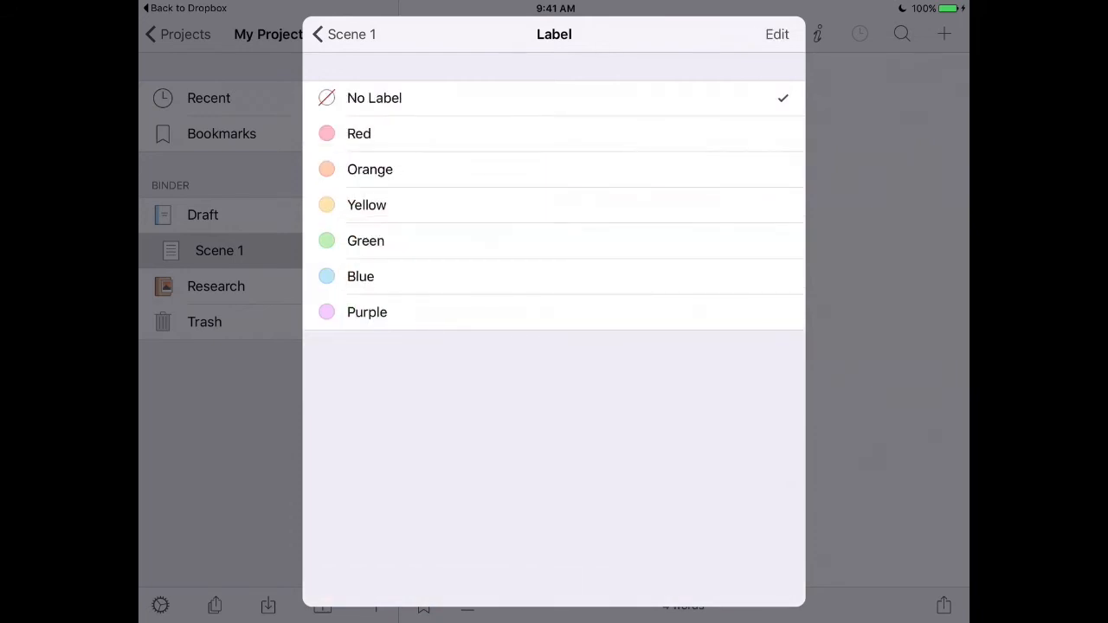
{"action": "left_click", "coordinate": [319, 35]}
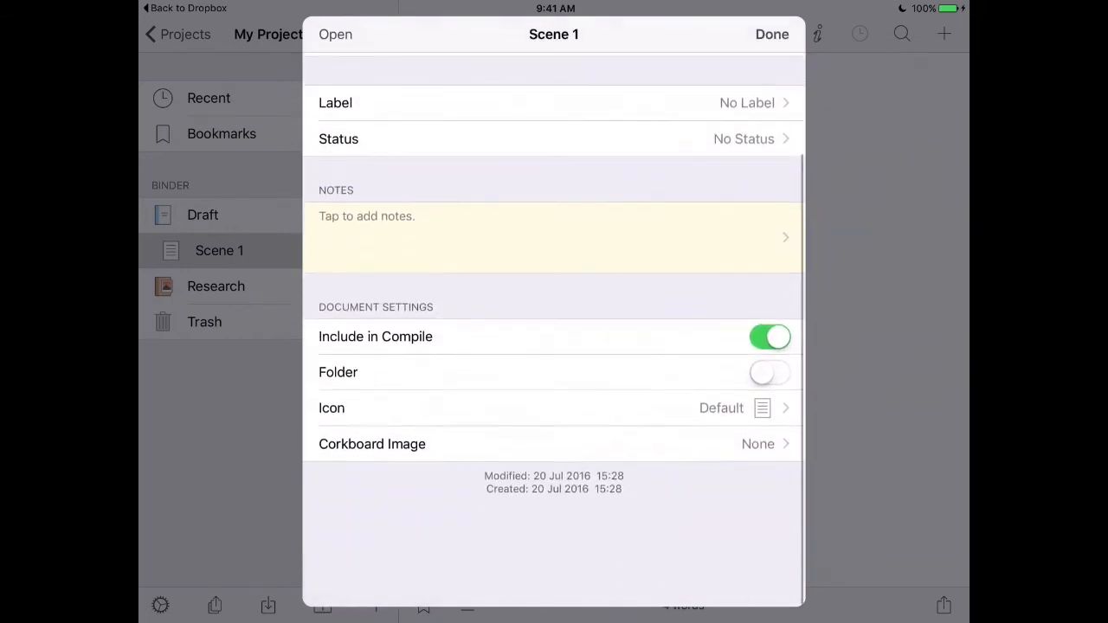
{"action": "left_click", "coordinate": [770, 35]}
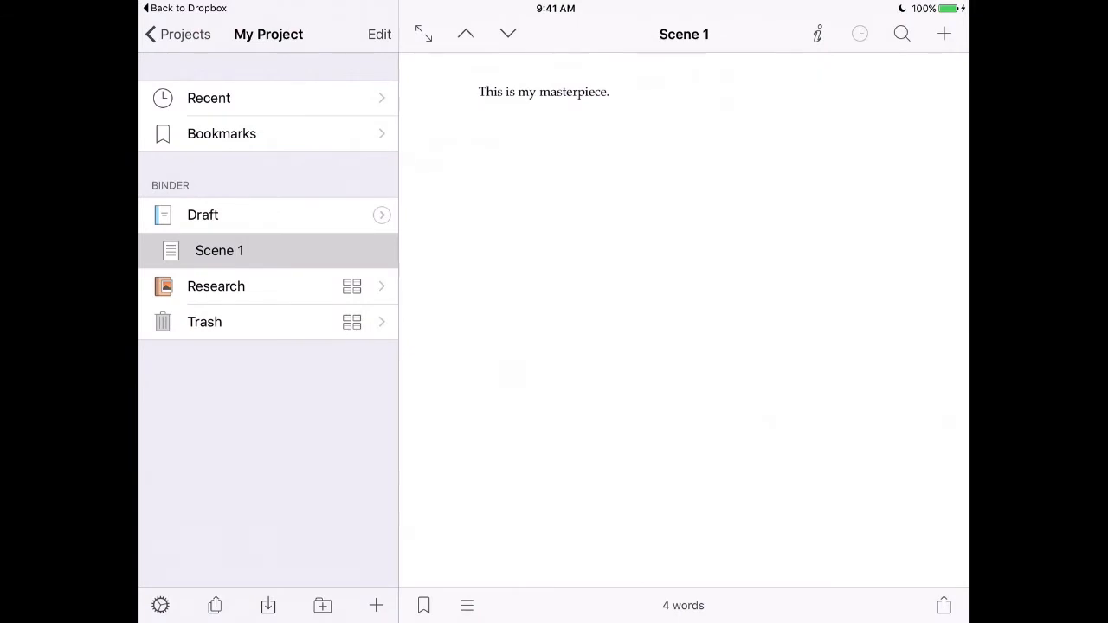
View the Draft corkboard, reopen Scene 1, and add an Untitled Document below it.
{"action": "left_click", "coordinate": [203, 214]}
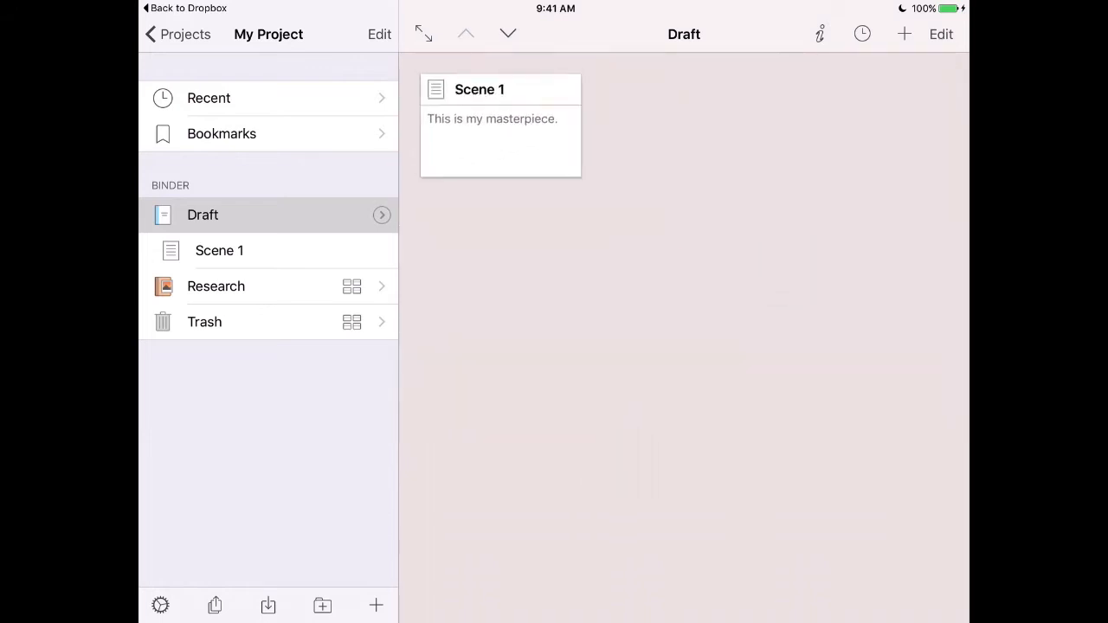
{"action": "left_click", "coordinate": [219, 249]}
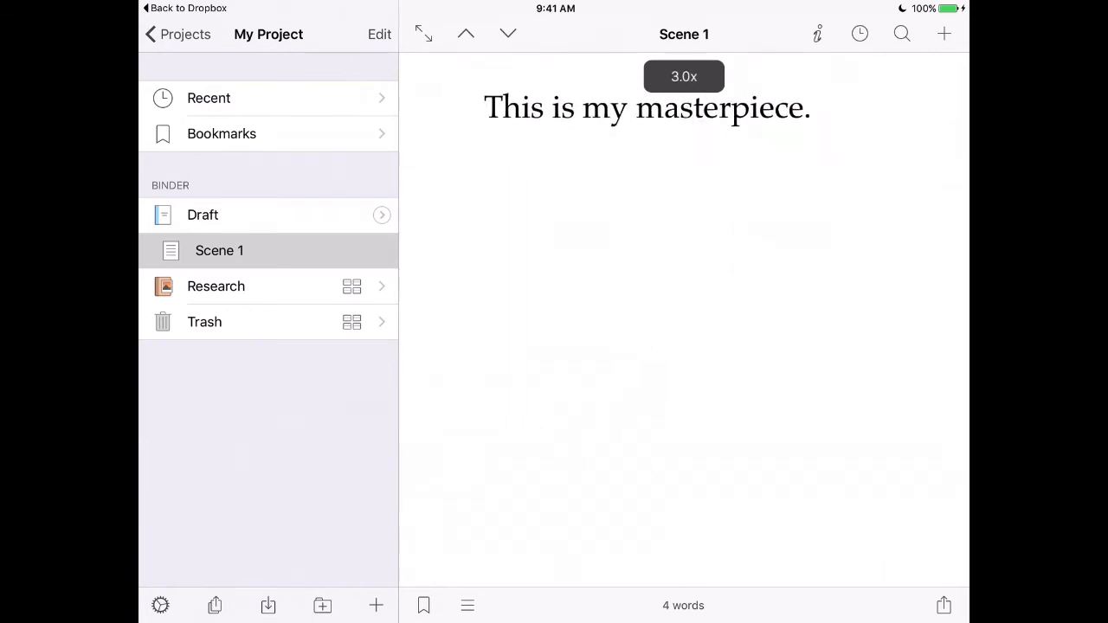
{"action": "left_click", "coordinate": [376, 606]}
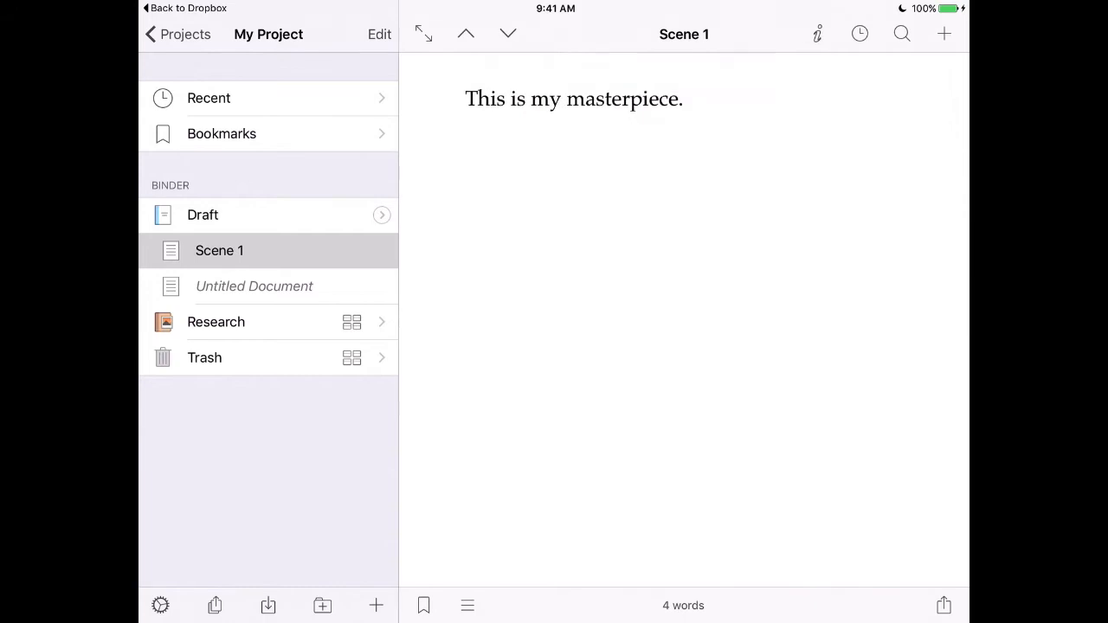
{"action": "left_click", "coordinate": [252, 285]}
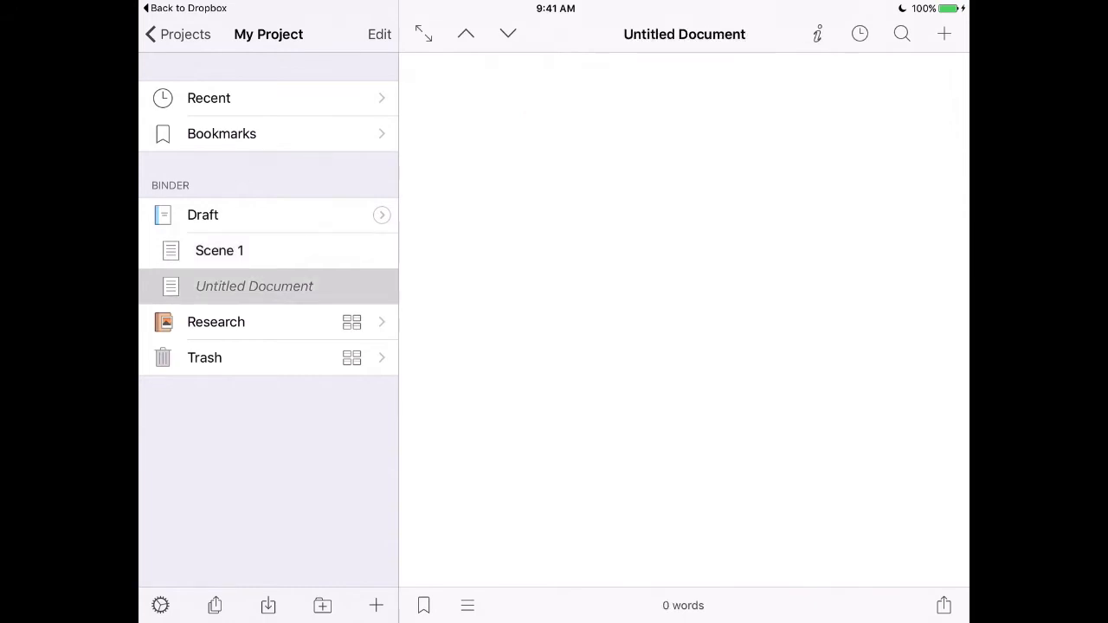
Add a document titled 'New' to Draft containing the sentence 'We can write.'.
{"action": "left_click", "coordinate": [943, 35]}
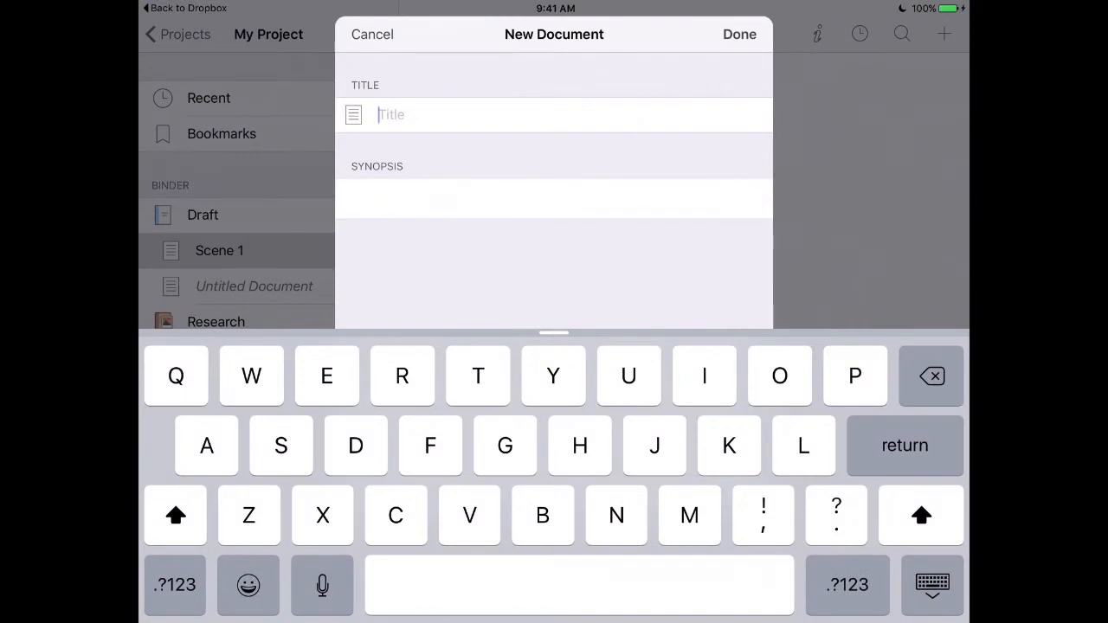
{"action": "type", "text": "New"}
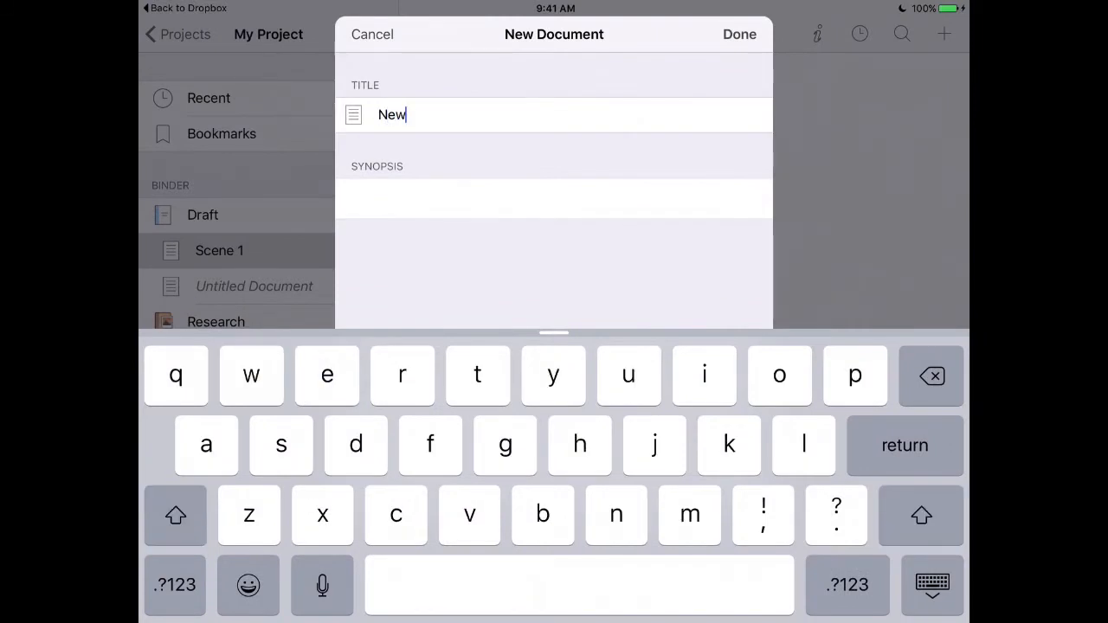
{"action": "left_click", "coordinate": [739, 34]}
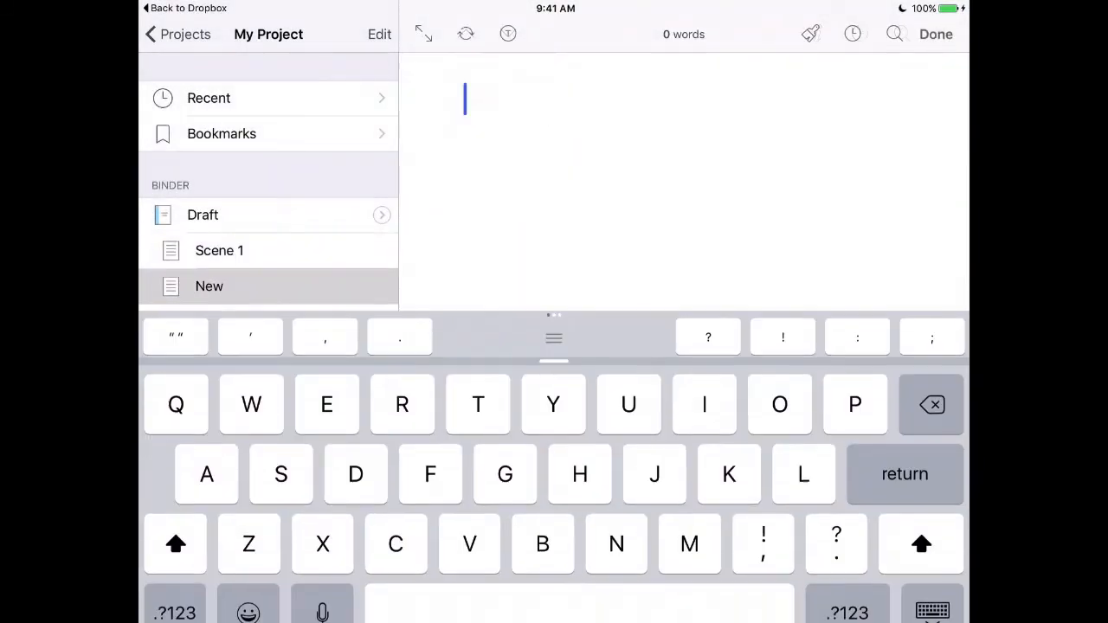
{"action": "type", "text": "W"}
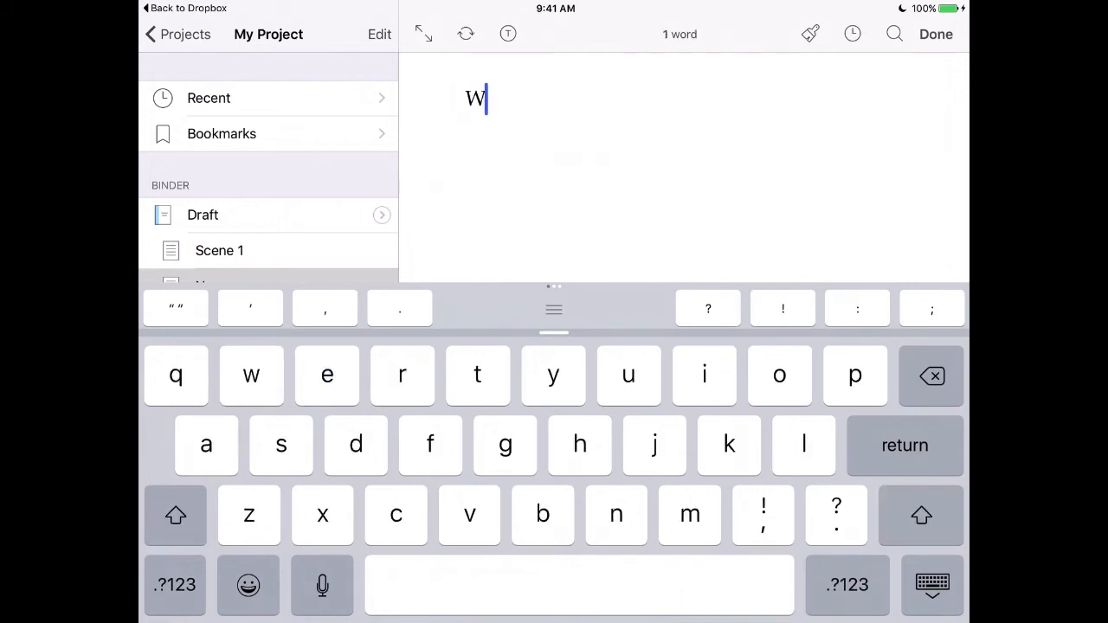
{"action": "type", "text": "e can write."}
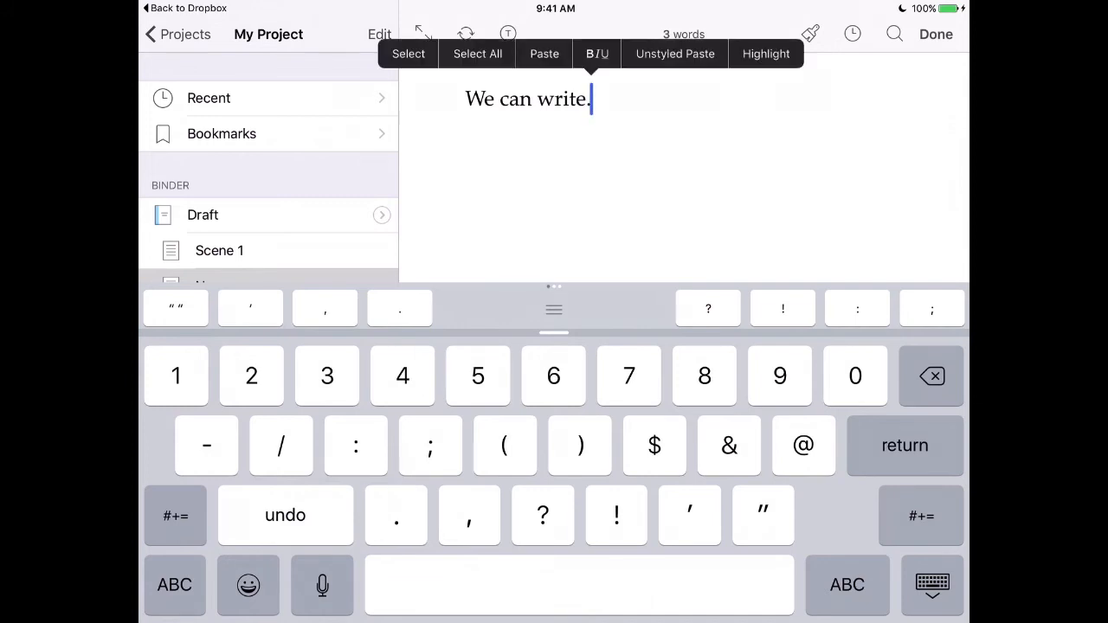
{"action": "left_click", "coordinate": [935, 35]}
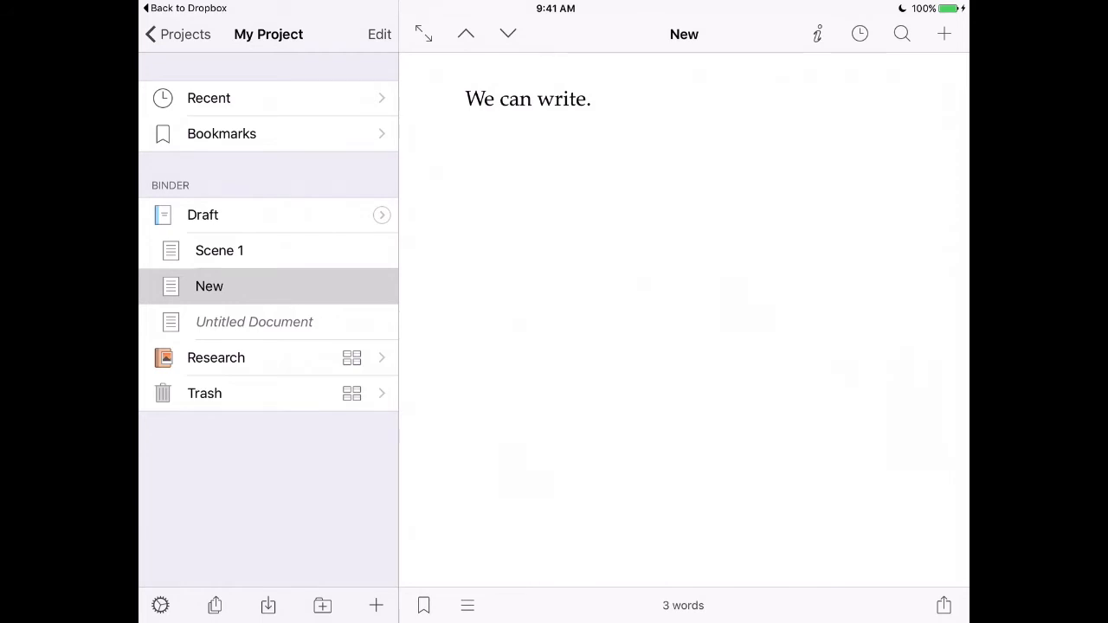
Return from My Project to the Projects list and sync projects with Dropbox.
{"action": "left_click", "coordinate": [183, 35]}
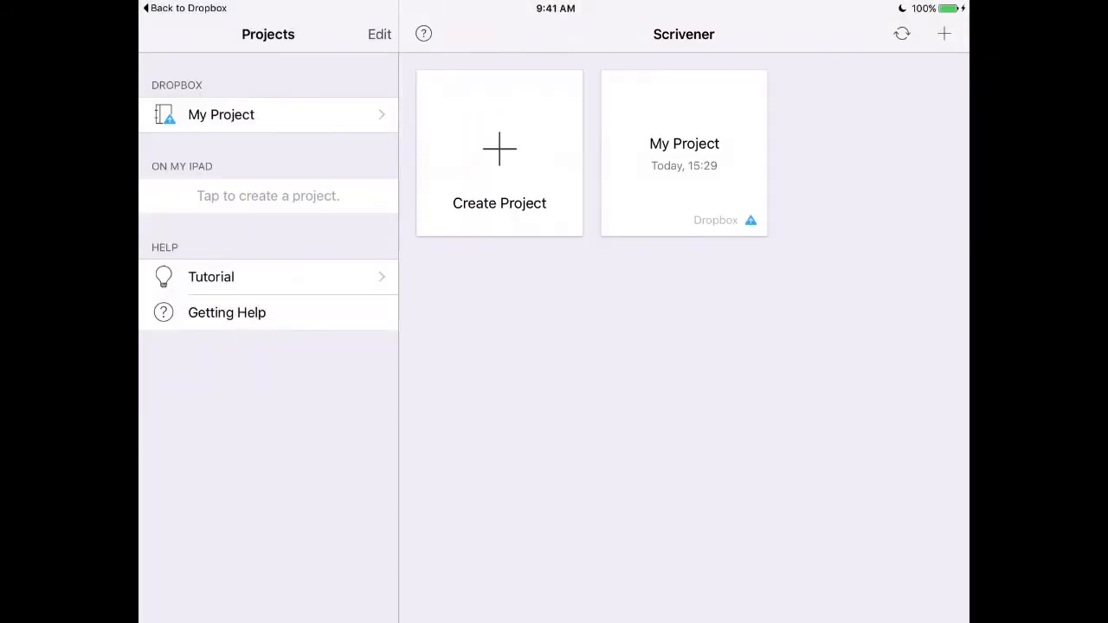
{"action": "left_click", "coordinate": [900, 34]}
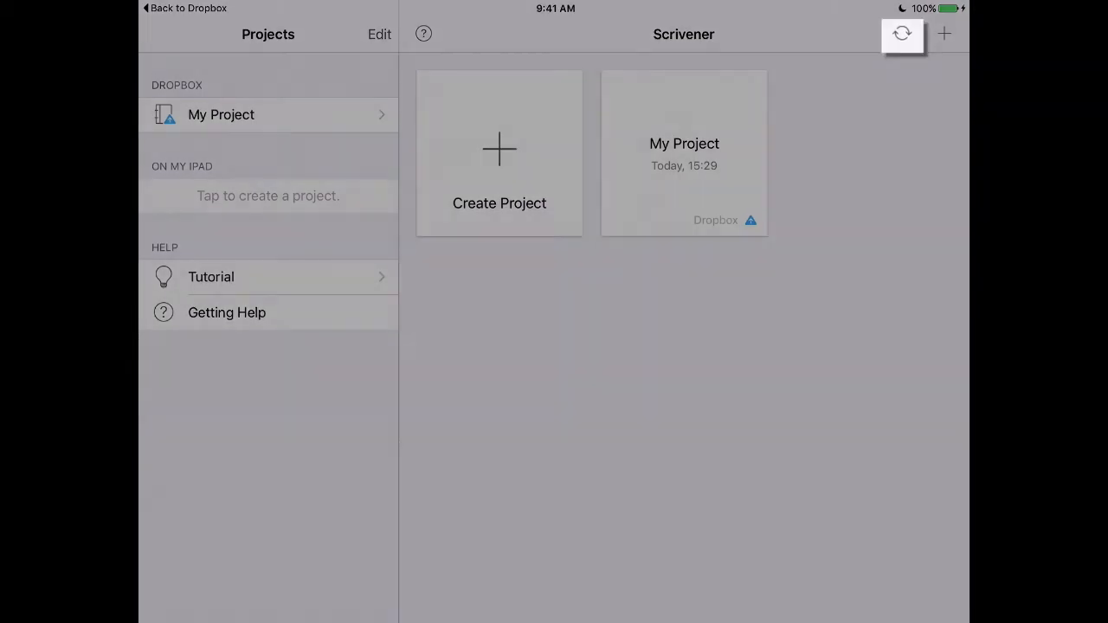
{"action": "left_click", "coordinate": [900, 35]}
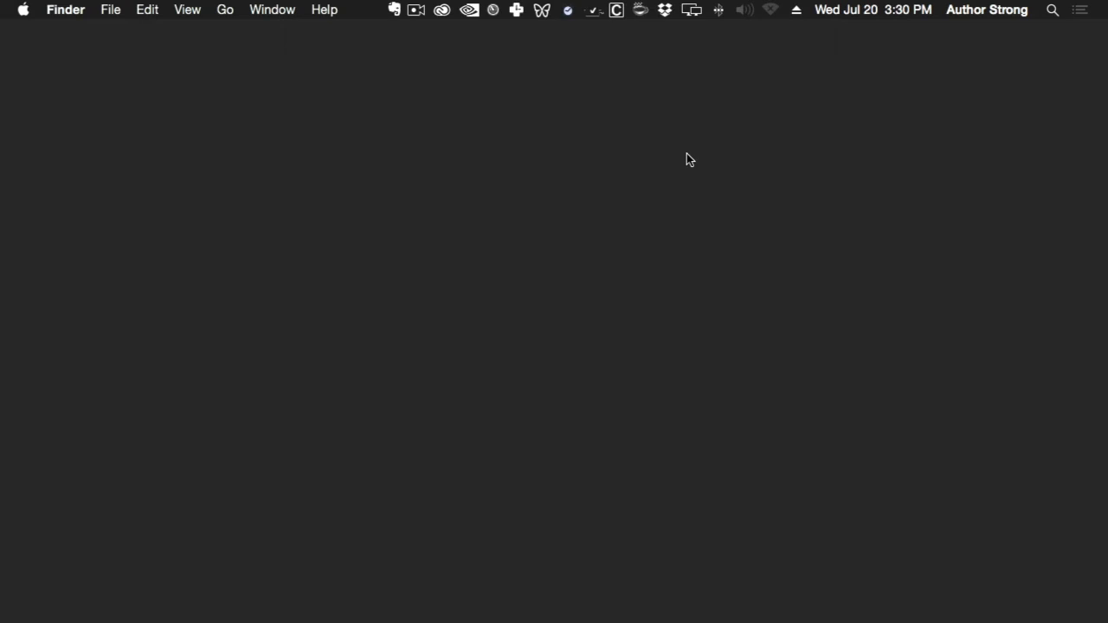
{"action": "mouse_move", "coordinate": [609, 45]}
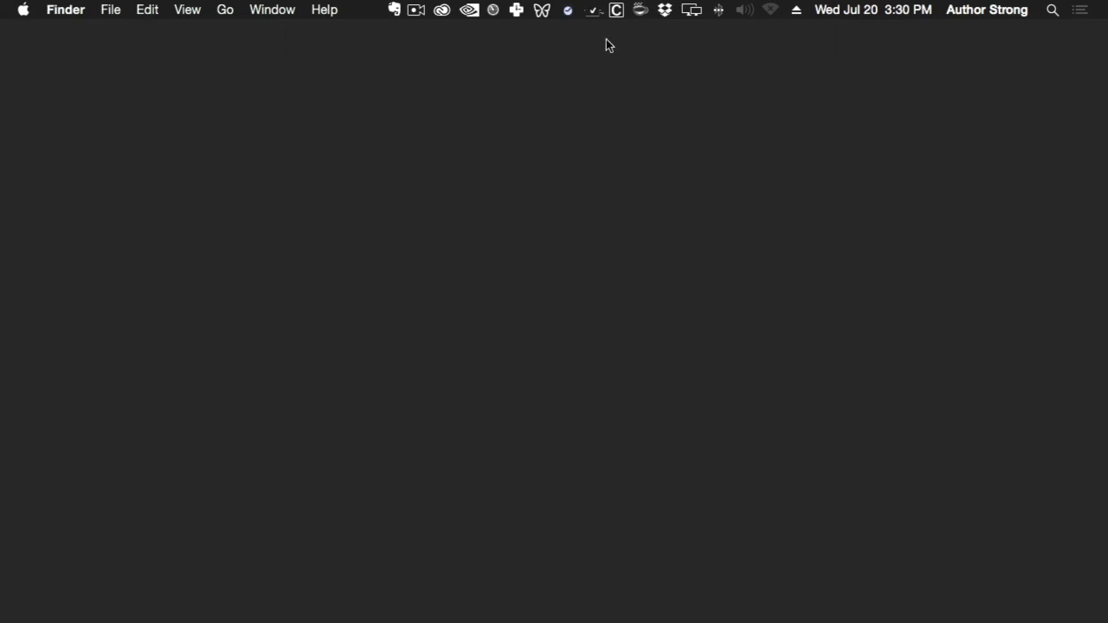
Browse Dropbox > Apps > Scrivener in Finder and open My Project.scriv on the Mac.
{"action": "left_click", "coordinate": [664, 11]}
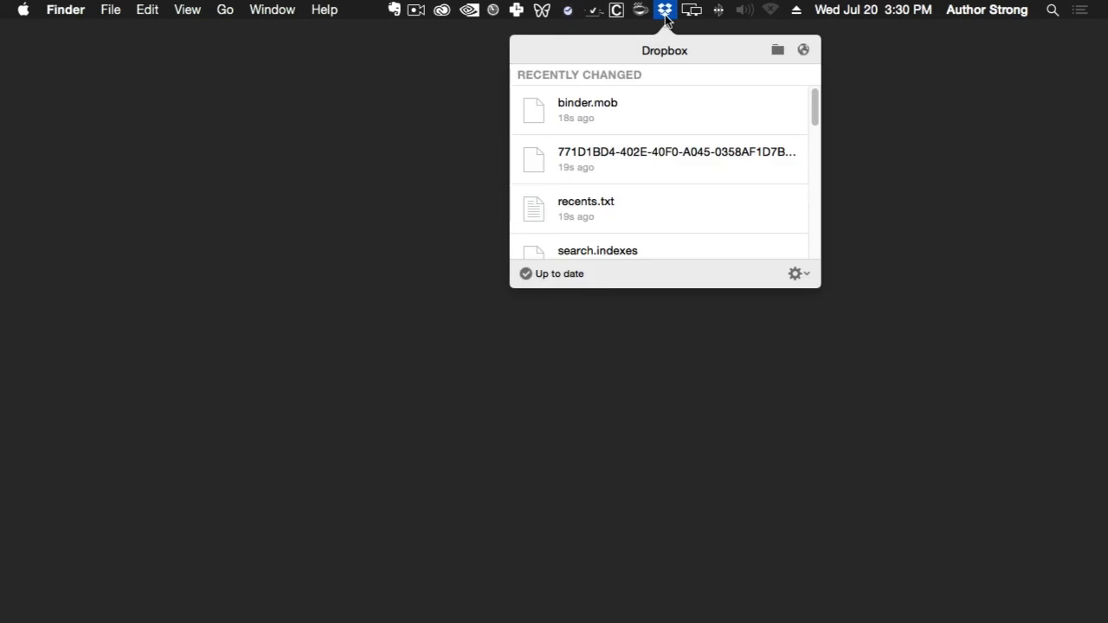
{"action": "mouse_move", "coordinate": [777, 52]}
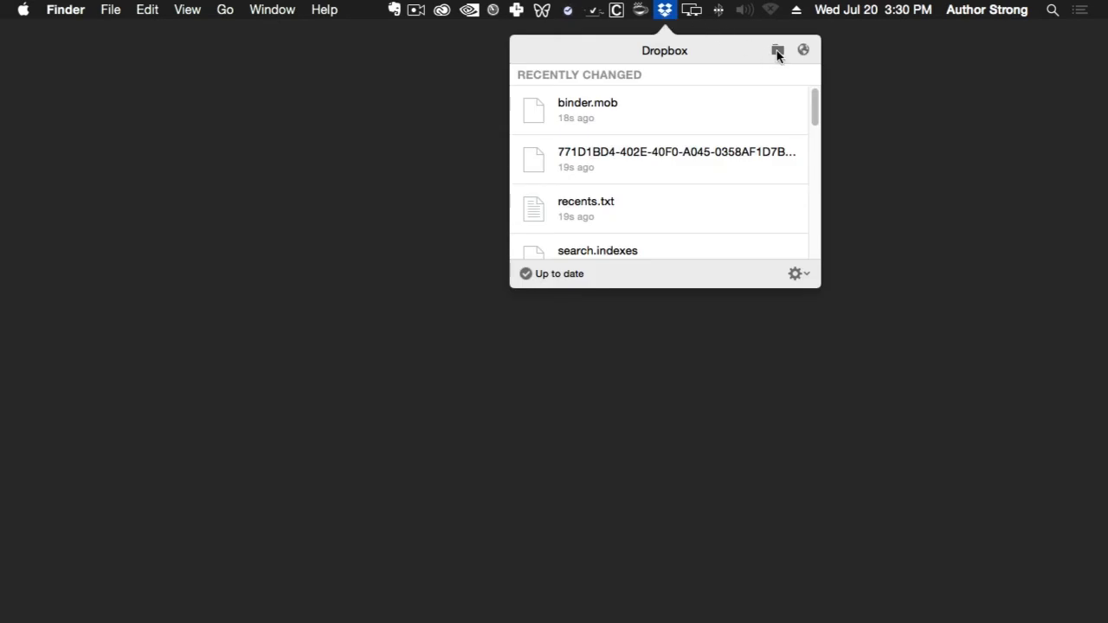
{"action": "left_click", "coordinate": [775, 50]}
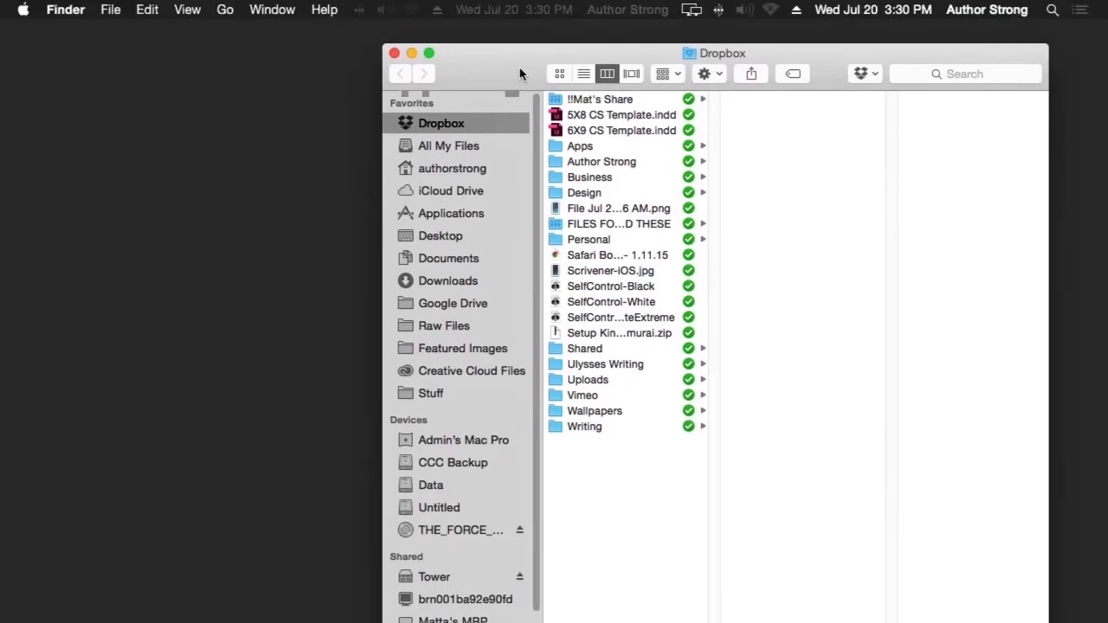
{"action": "left_click_drag", "start_coordinate": [519, 52], "coordinate": [530, 100]}
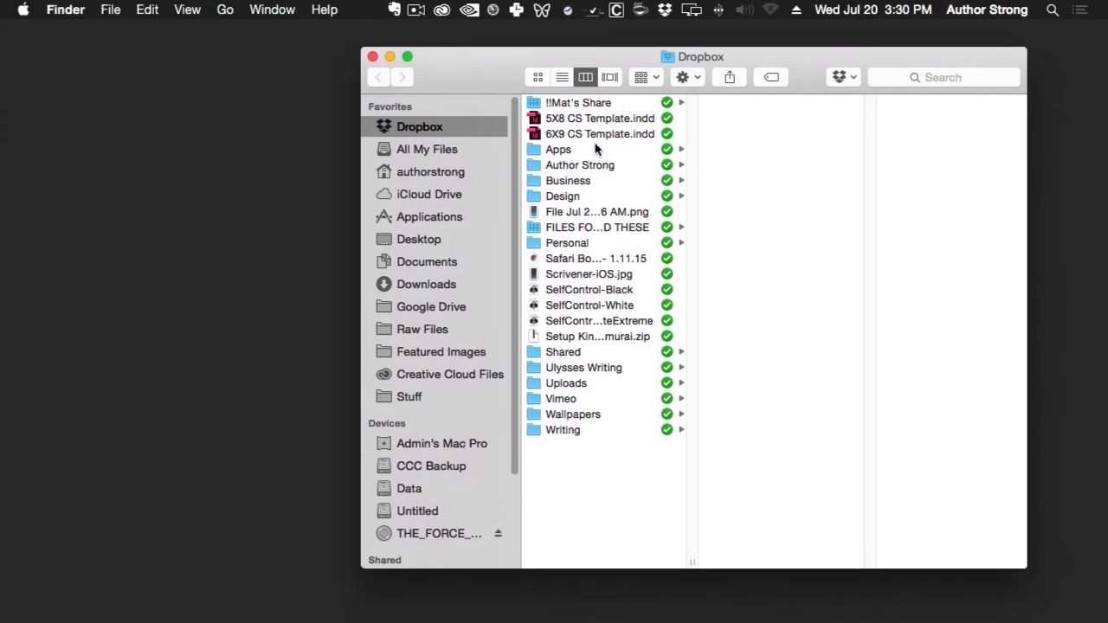
{"action": "left_click", "coordinate": [558, 149]}
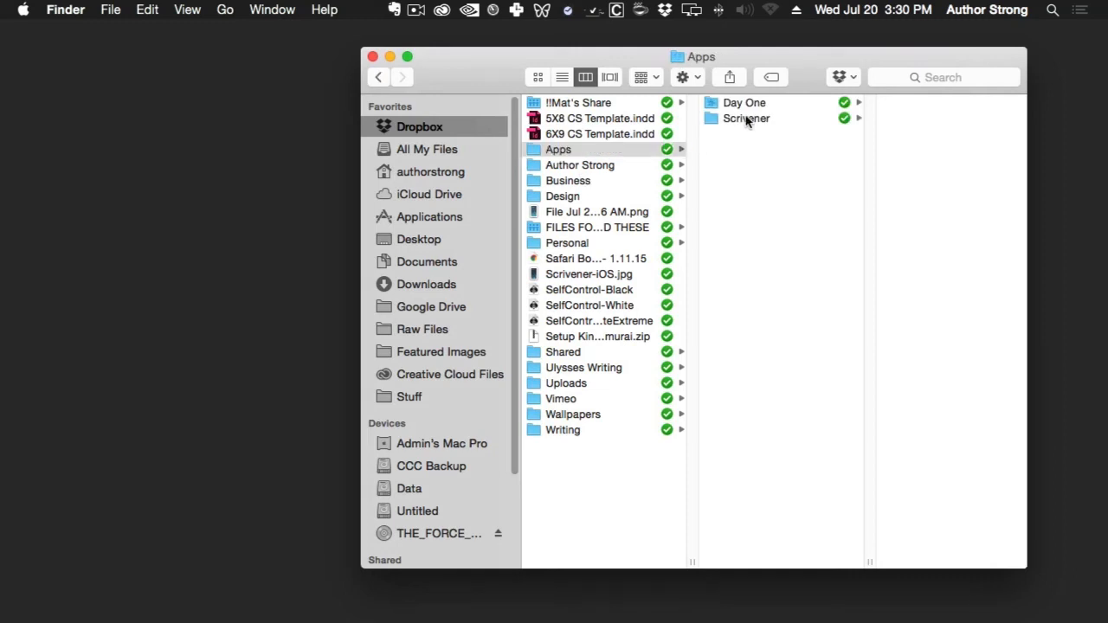
{"action": "left_click", "coordinate": [745, 118]}
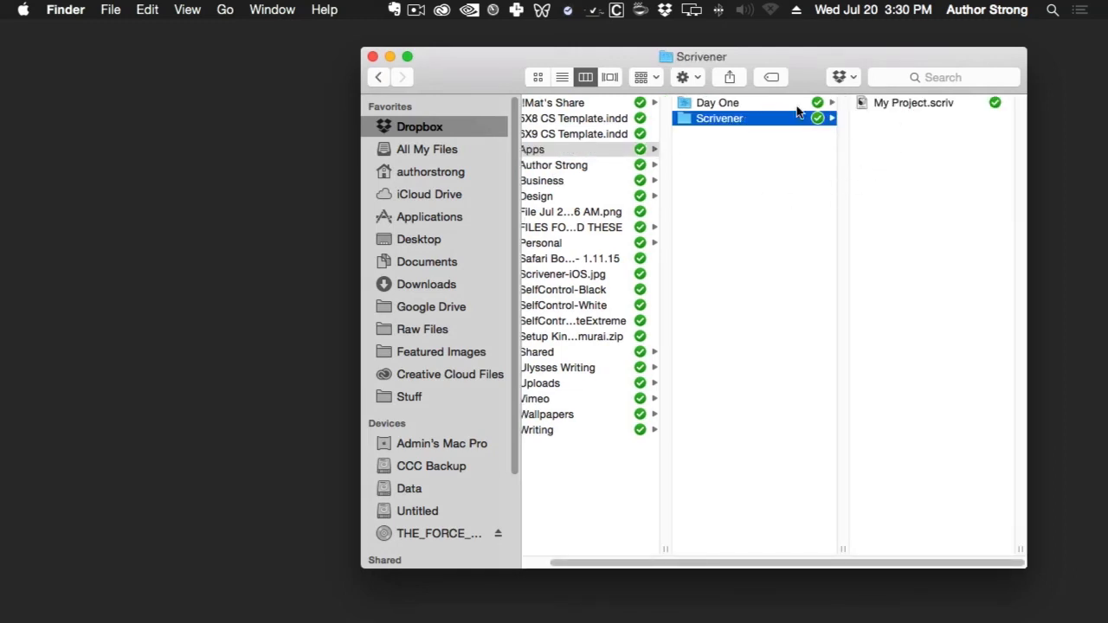
{"action": "left_click", "coordinate": [914, 103]}
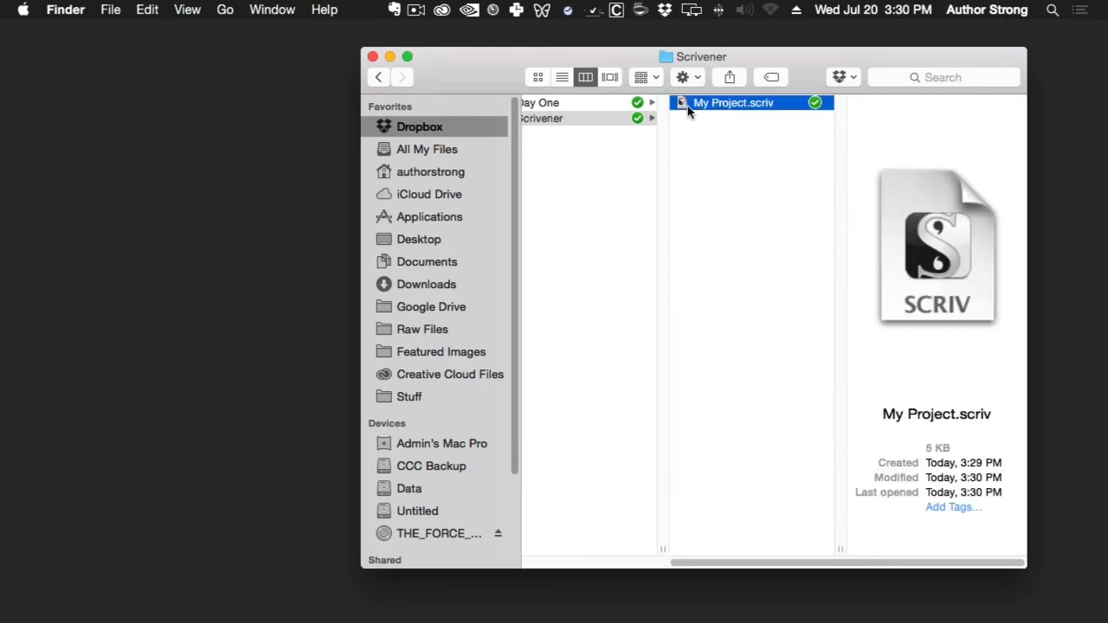
{"action": "double_click", "coordinate": [734, 102]}
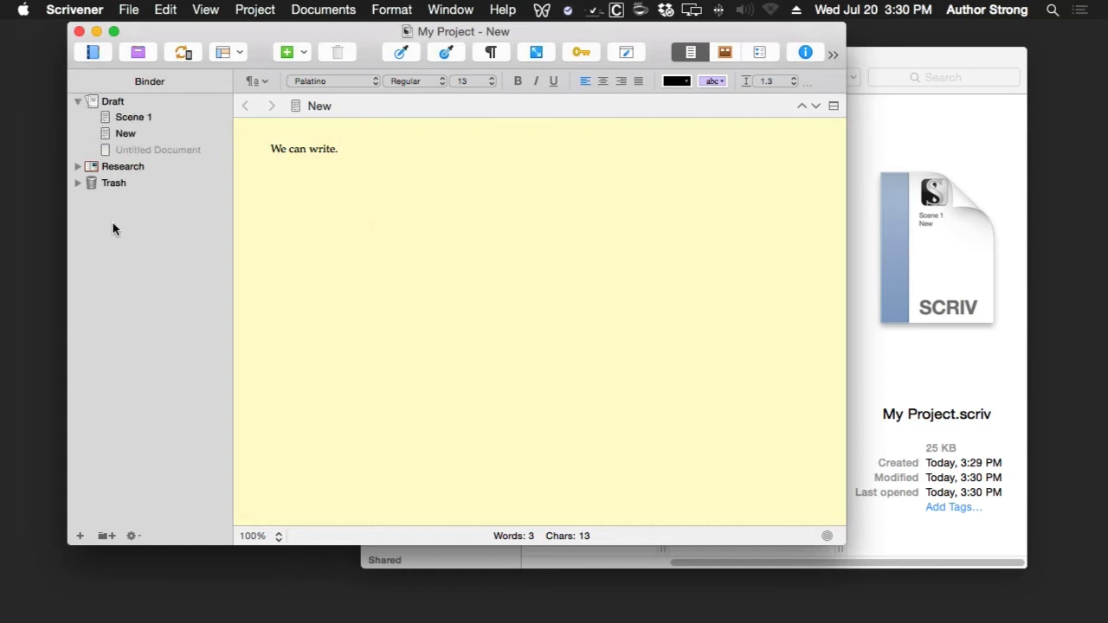
In Scene 1, add 'I'll write new stuff in here.' on a new line after the first sentence.
{"action": "left_click", "coordinate": [133, 118]}
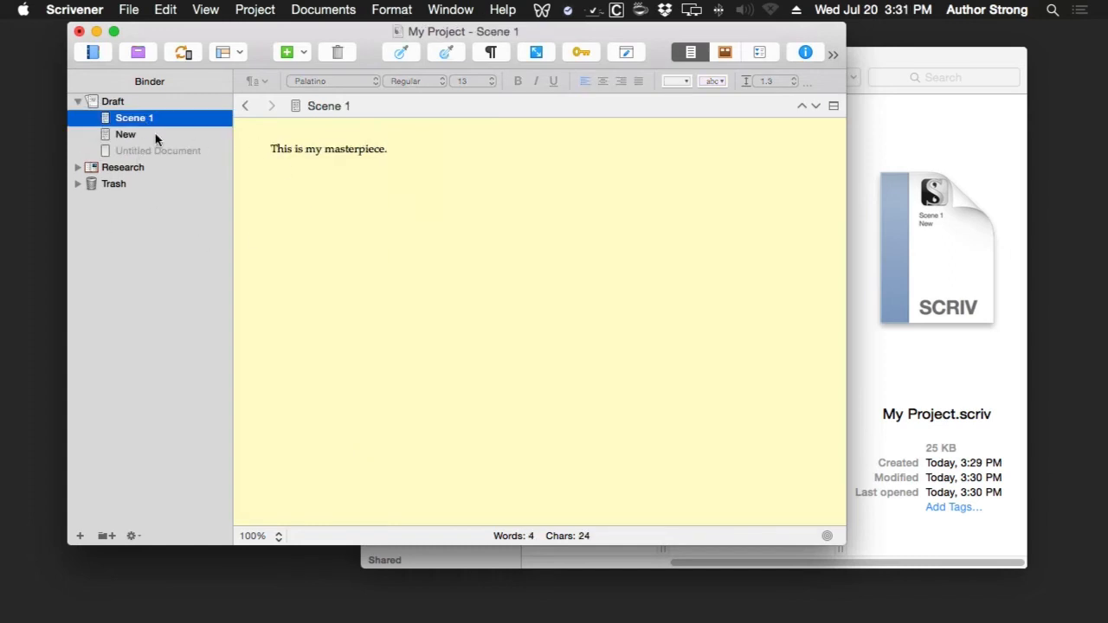
{"action": "left_click", "coordinate": [155, 148]}
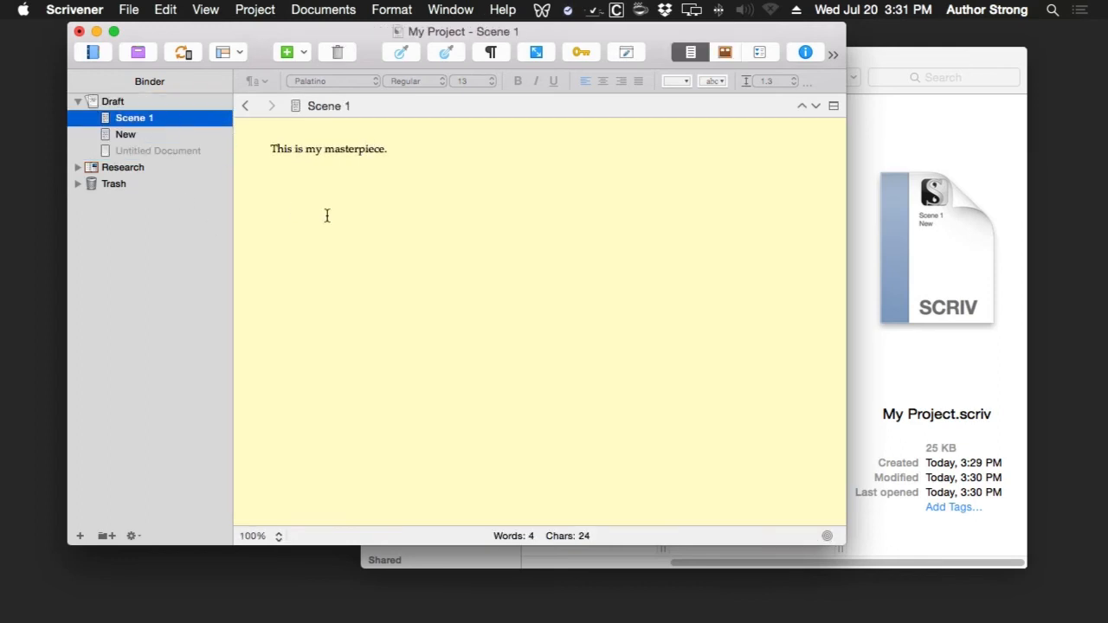
{"action": "mouse_move", "coordinate": [340, 214]}
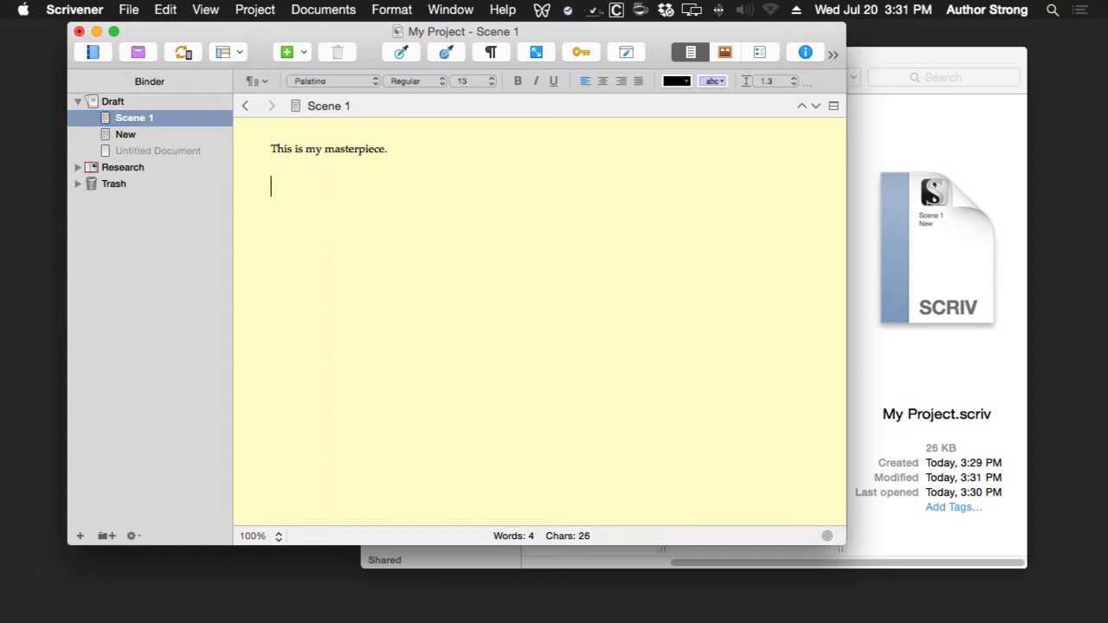
{"action": "type", "text": "I"}
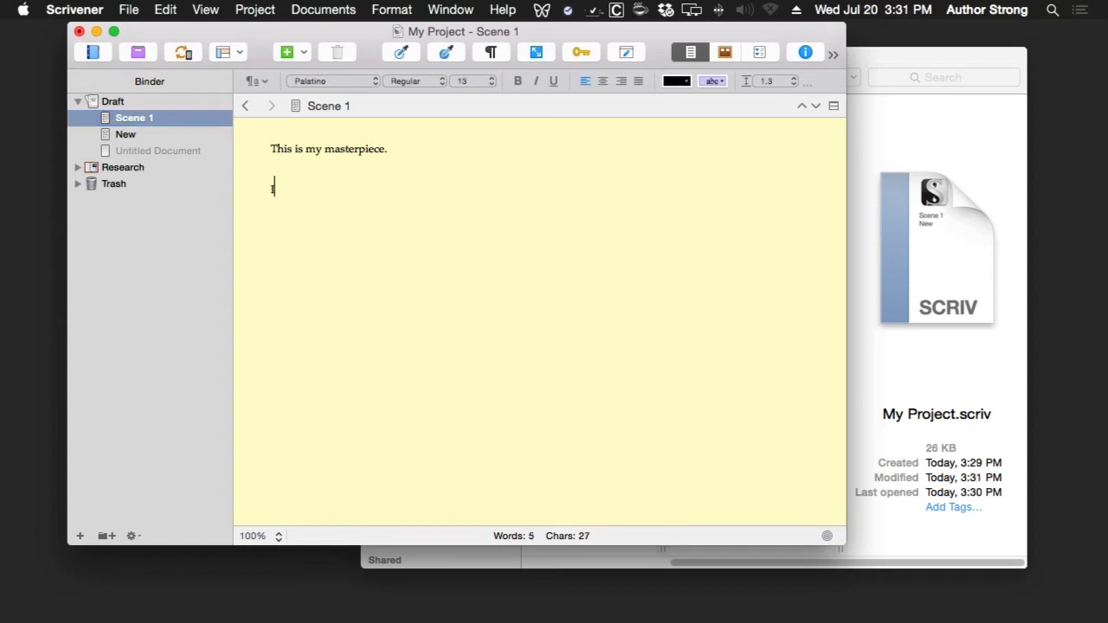
{"action": "type", "text": "I'll write new stuff in"}
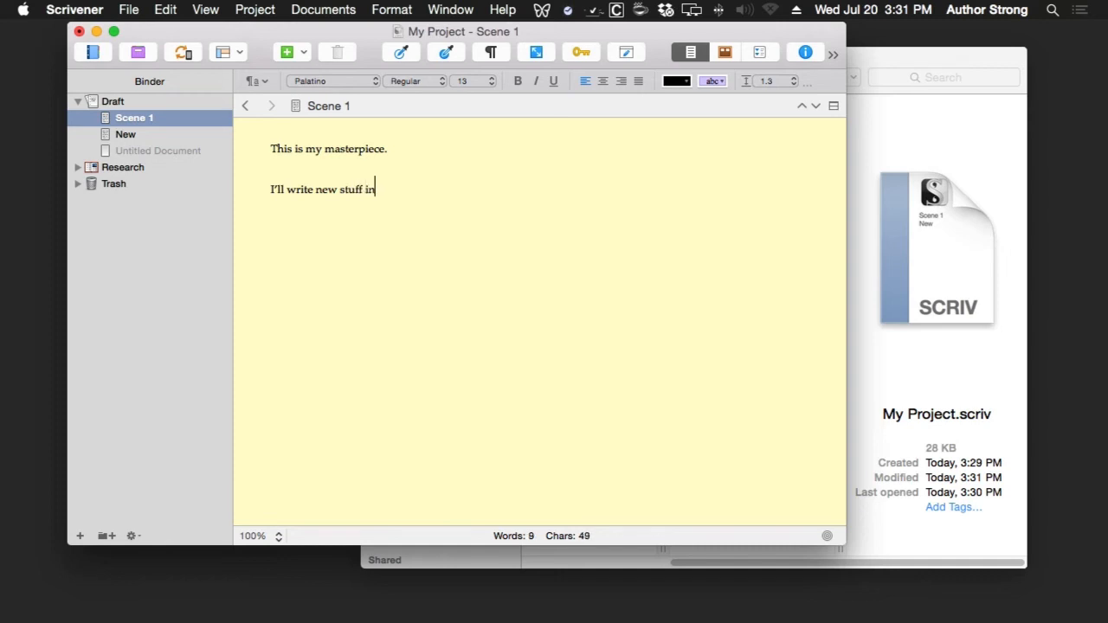
{"action": "type", "text": "here."}
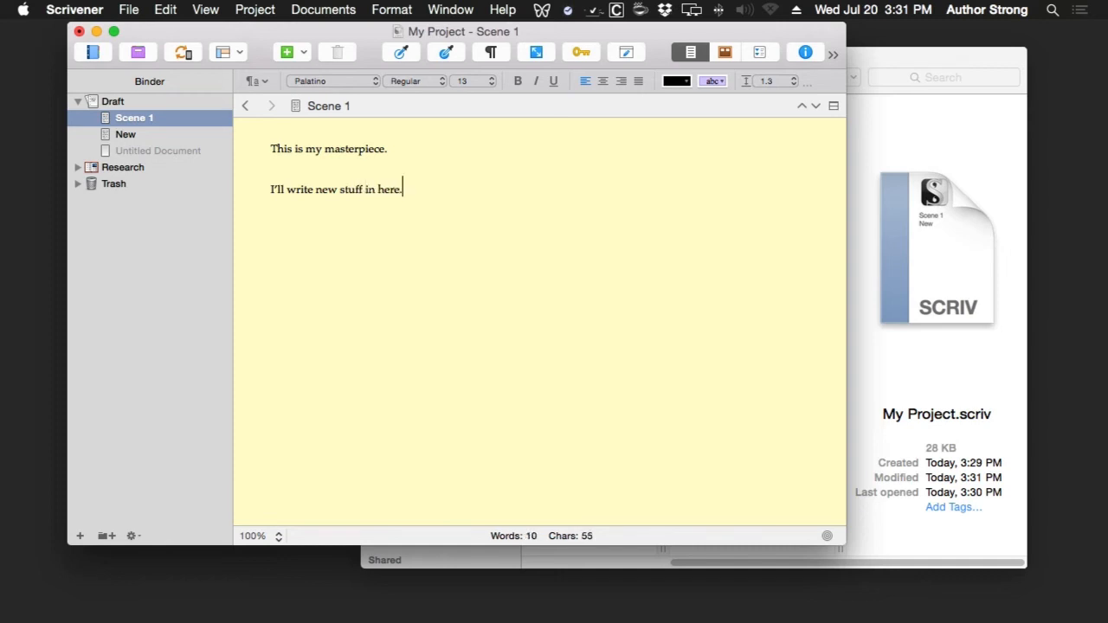
{"action": "mouse_move", "coordinate": [386, 161]}
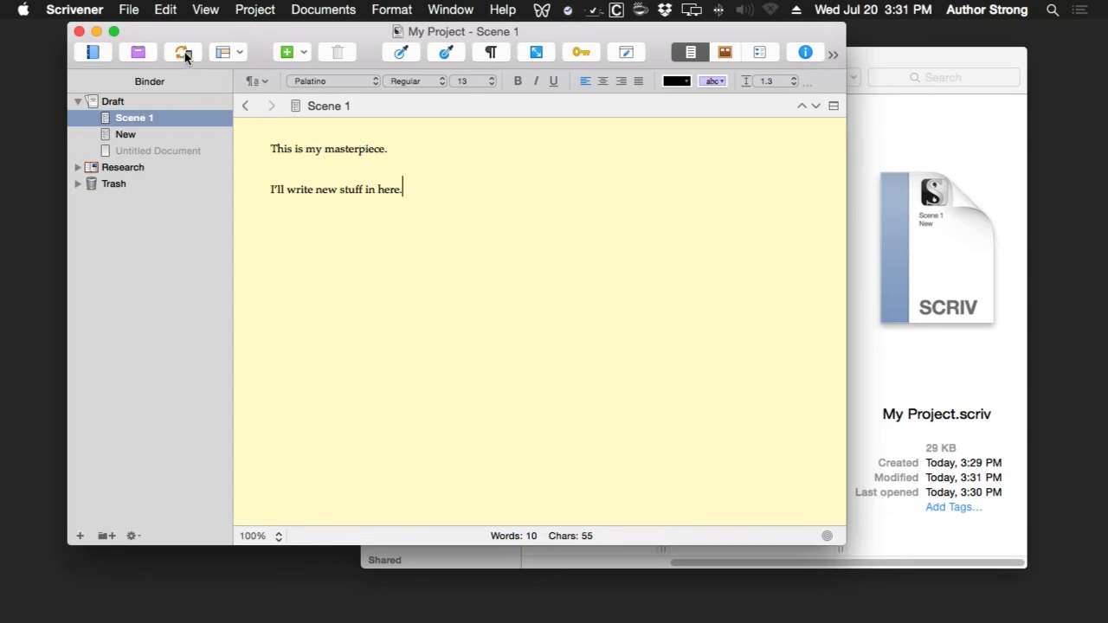
{"action": "mouse_move", "coordinate": [183, 52]}
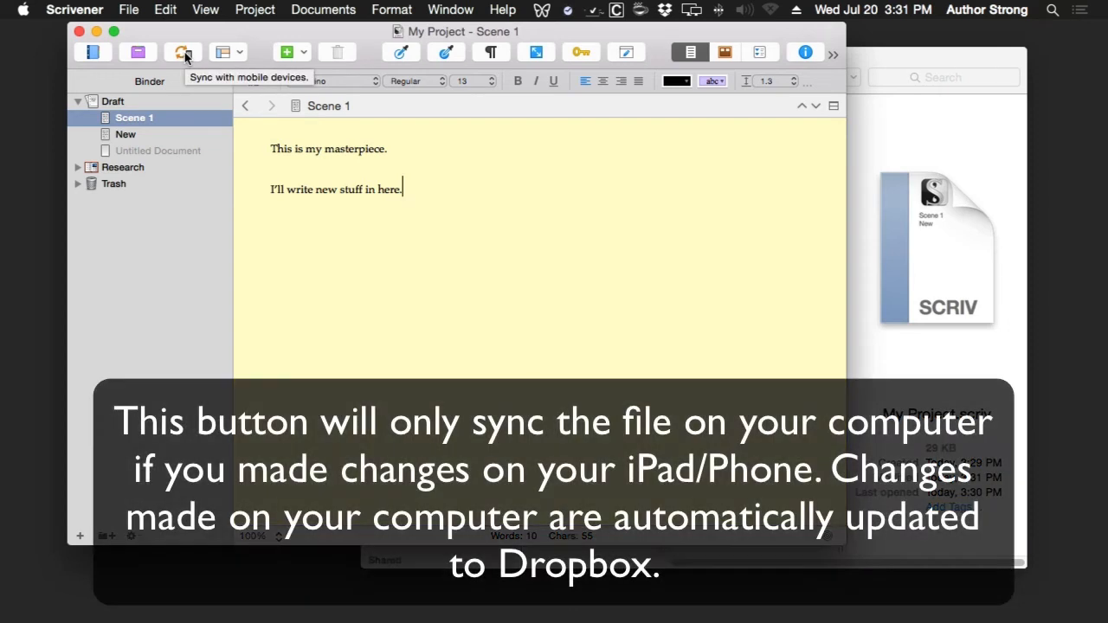
{"action": "left_click", "coordinate": [184, 52]}
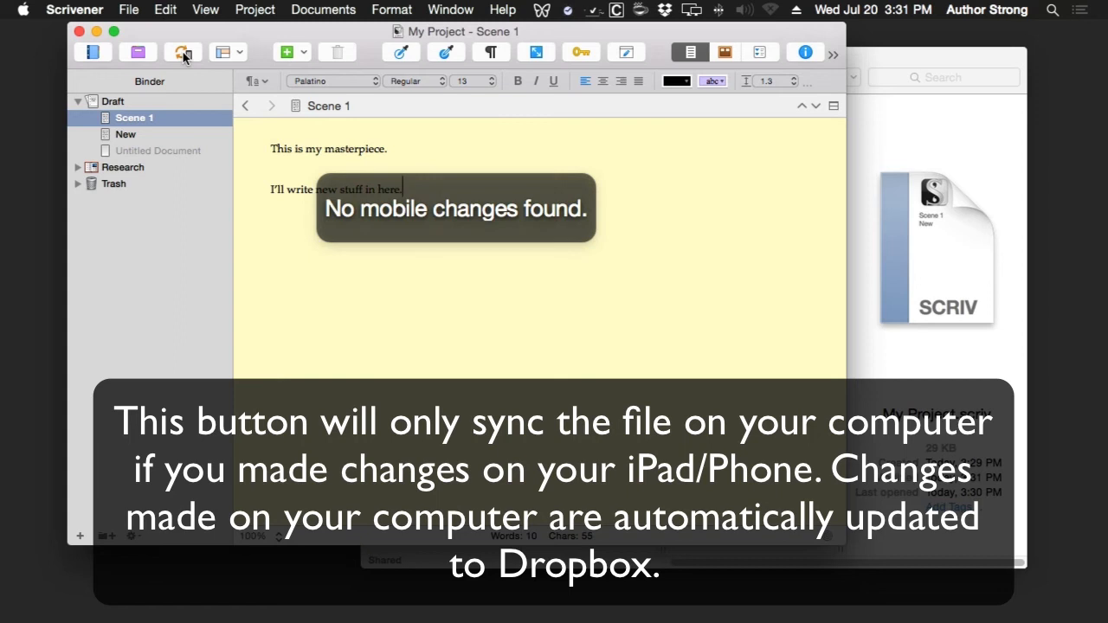
{"action": "left_click", "coordinate": [184, 52]}
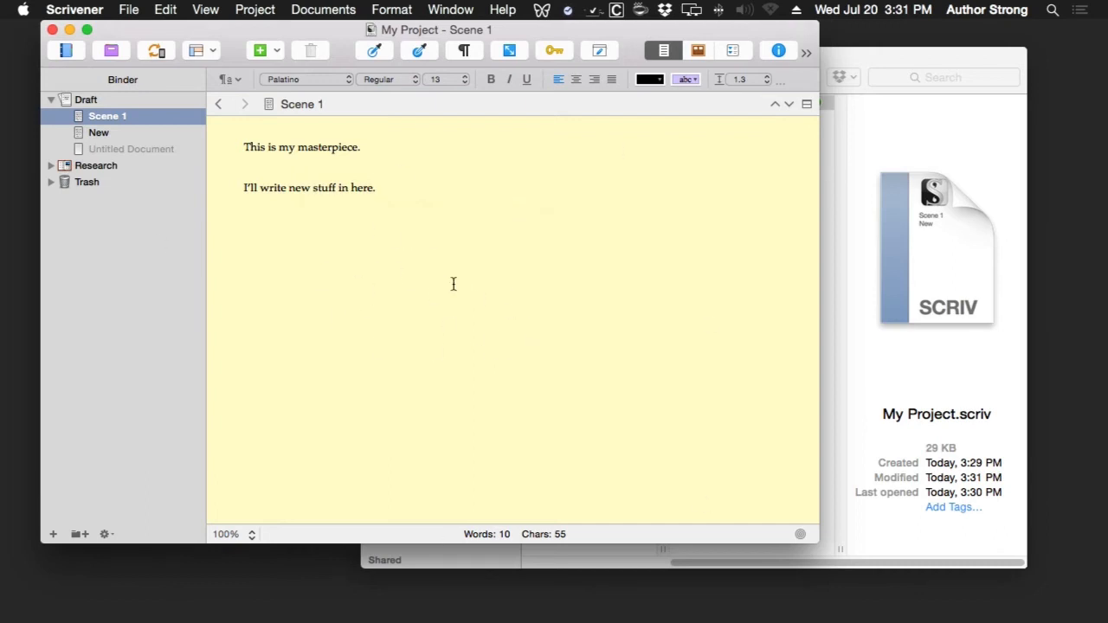
{"action": "mouse_move", "coordinate": [443, 300]}
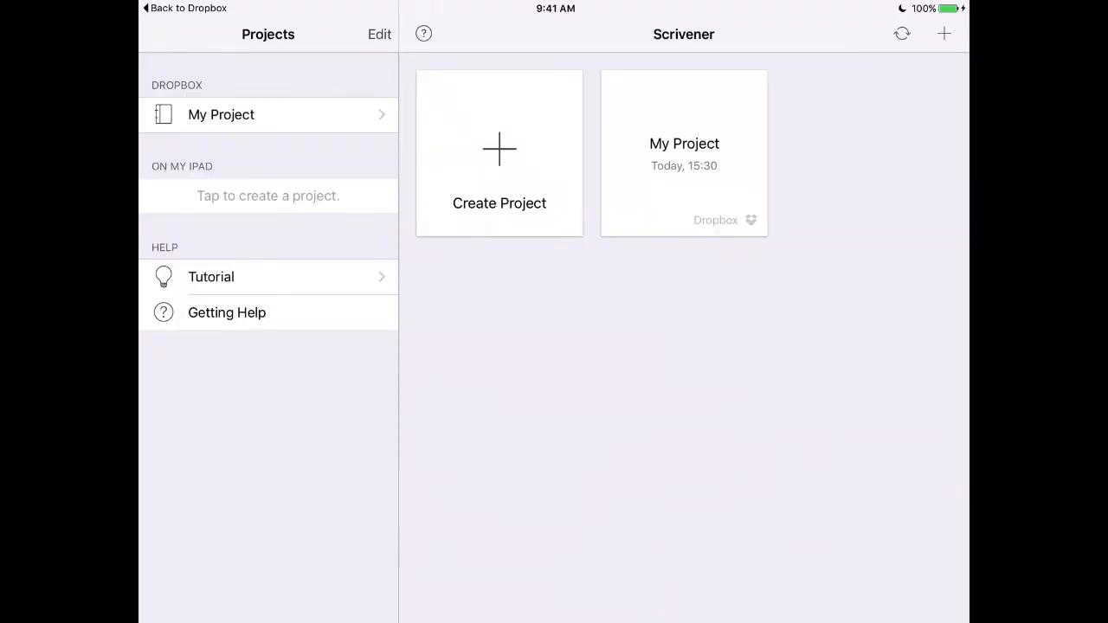
Check Scene 1 in My Project on the iPad, then sync the Dropbox changes now.
{"action": "left_click", "coordinate": [684, 152]}
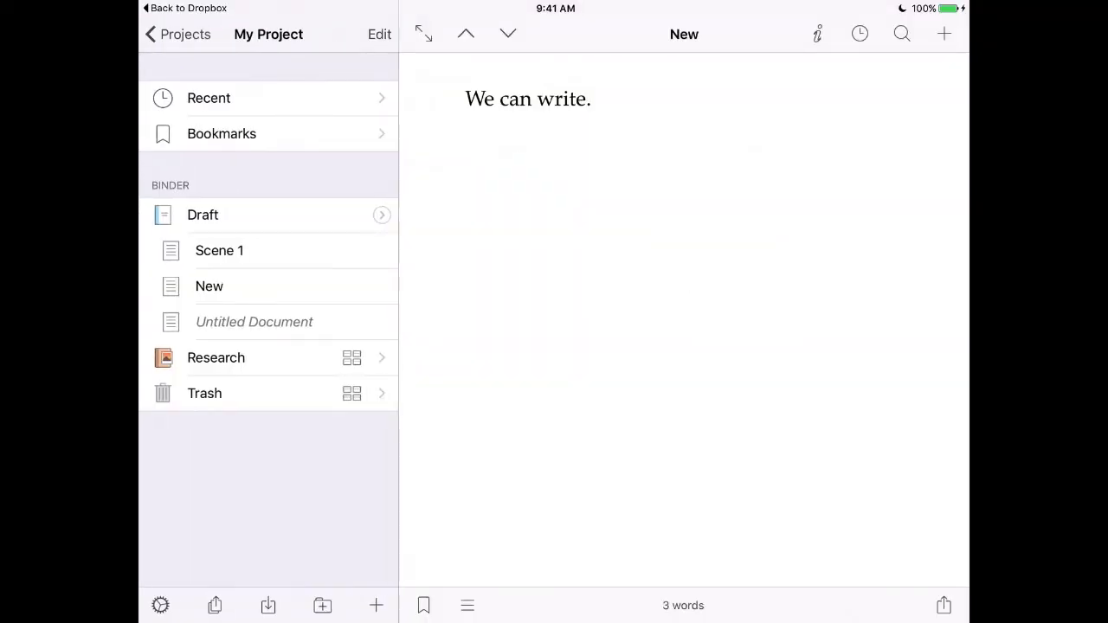
{"action": "left_click", "coordinate": [218, 249]}
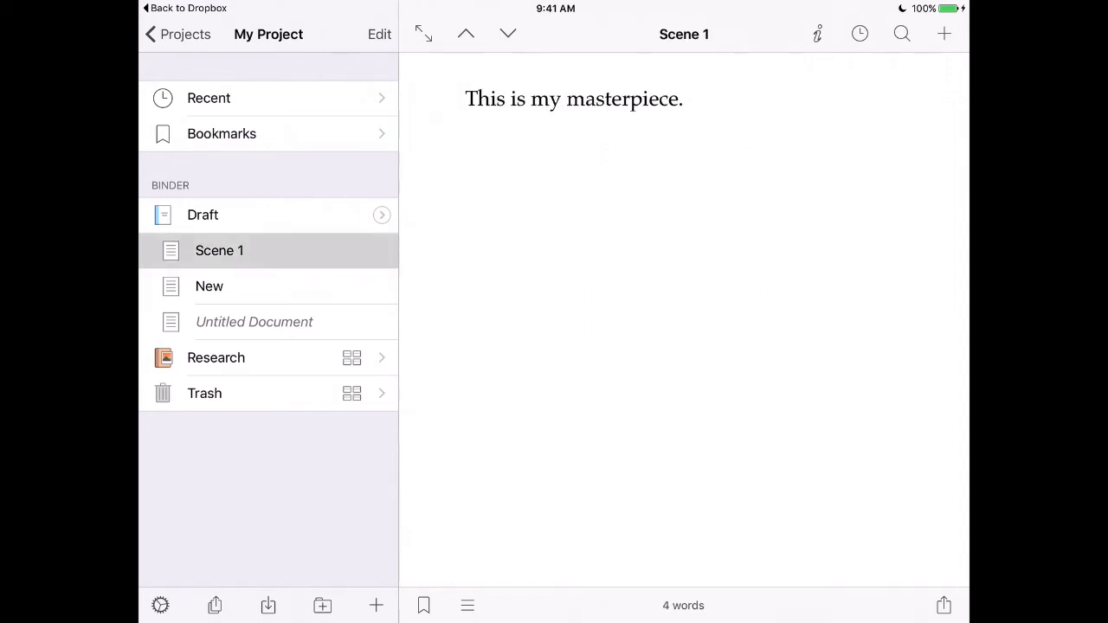
{"action": "left_click", "coordinate": [183, 35]}
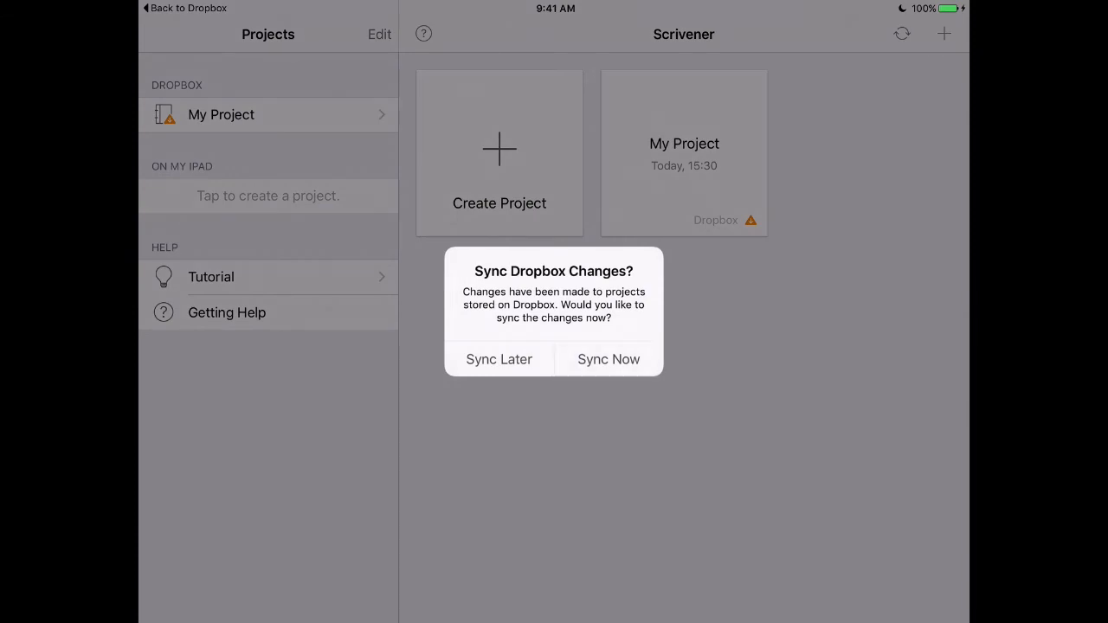
{"action": "left_click", "coordinate": [607, 358]}
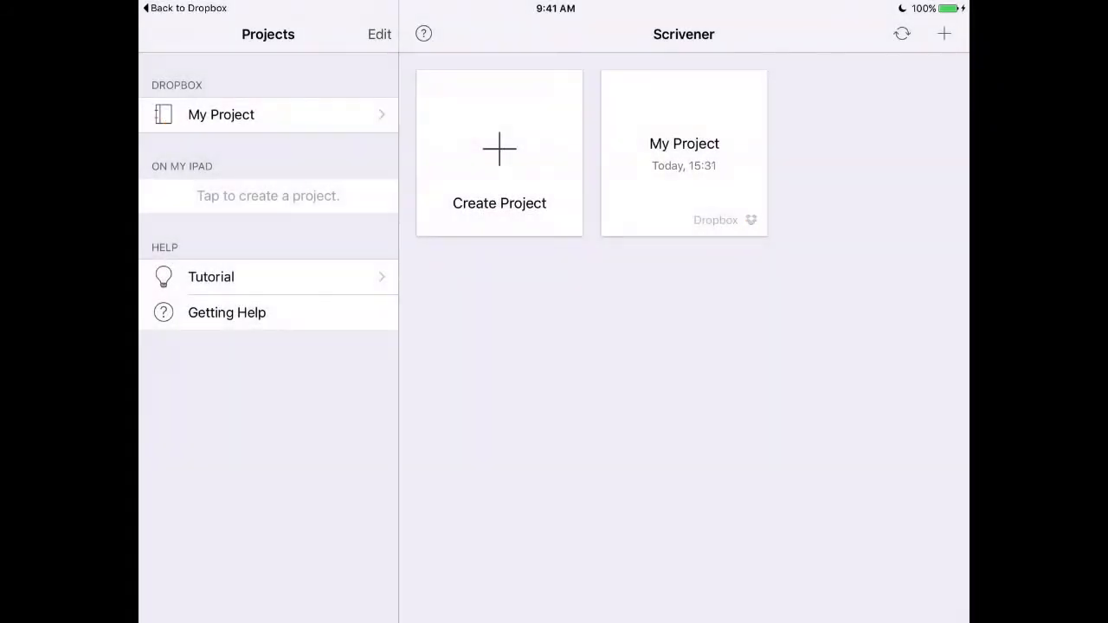
Reopen My Project and add "Again." below the second sentence of Scene 1.
{"action": "left_click", "coordinate": [683, 152]}
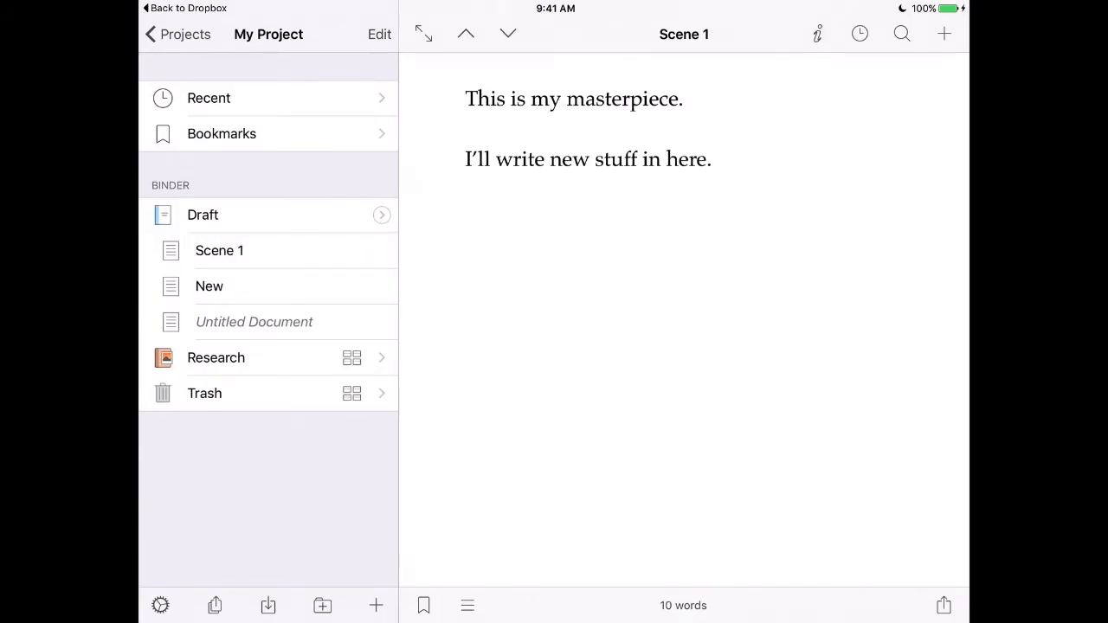
{"action": "left_click", "coordinate": [589, 160]}
{"action": "type", "text": "Aga"}
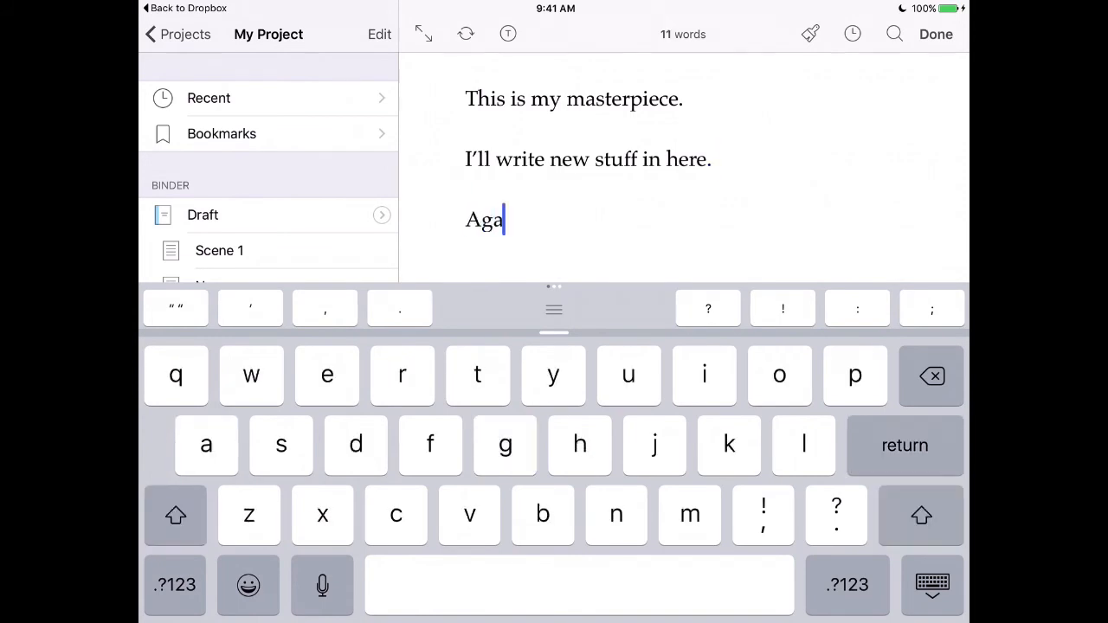
{"action": "type", "text": "in."}
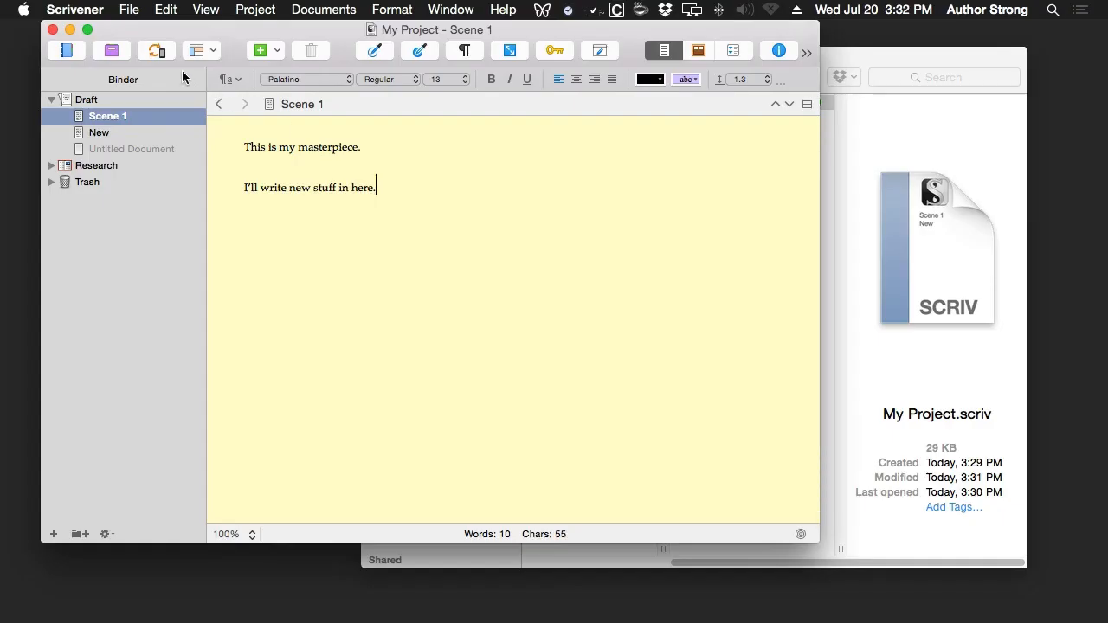
{"action": "mouse_move", "coordinate": [155, 48]}
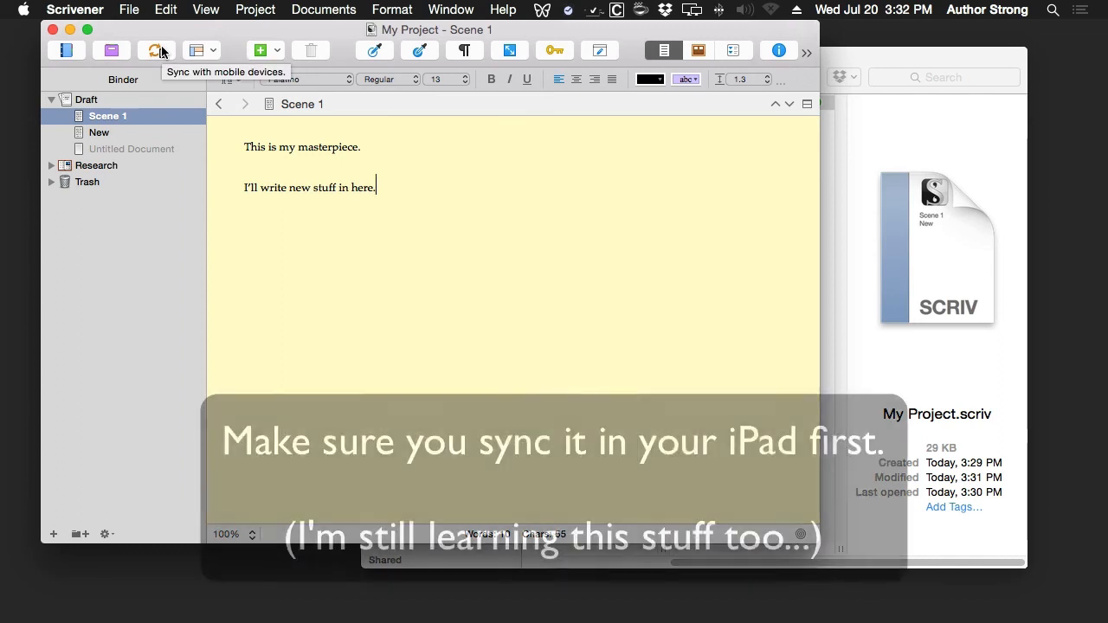
Sync with mobile devices on the Mac so Scene 1 now ends with "Again.".
{"action": "left_click", "coordinate": [155, 48]}
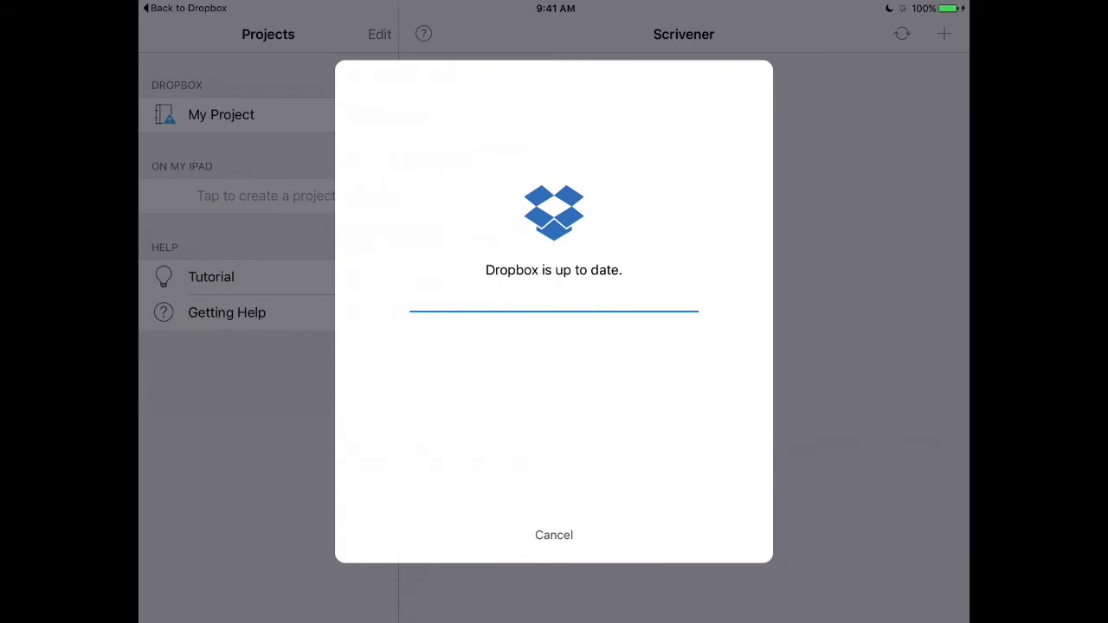
{"action": "left_click", "coordinate": [553, 533]}
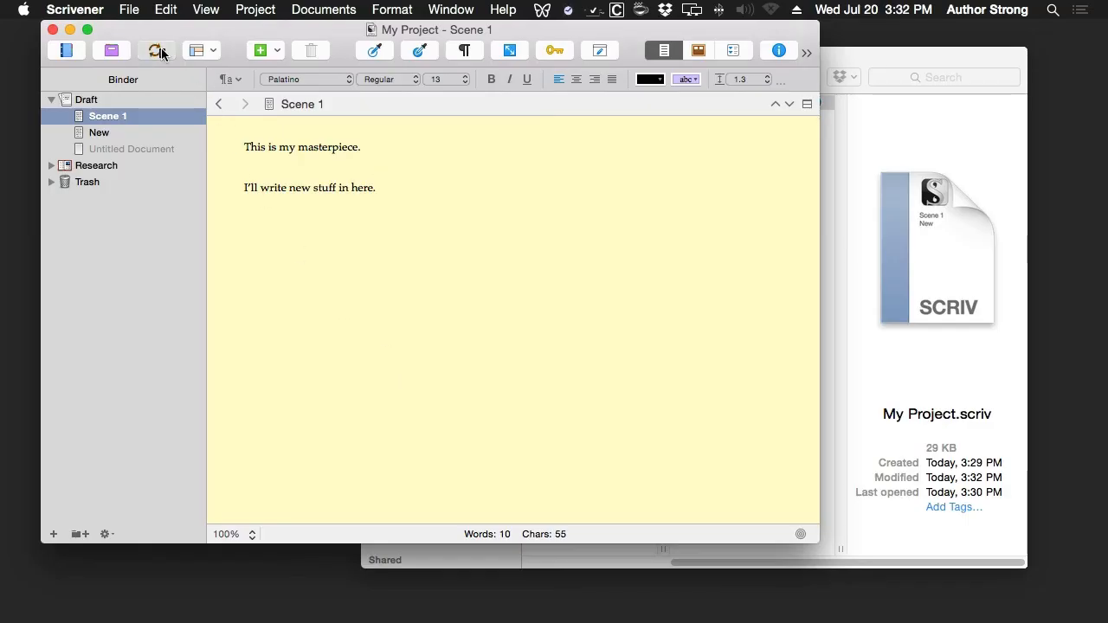
{"action": "type", "text": "Again."}
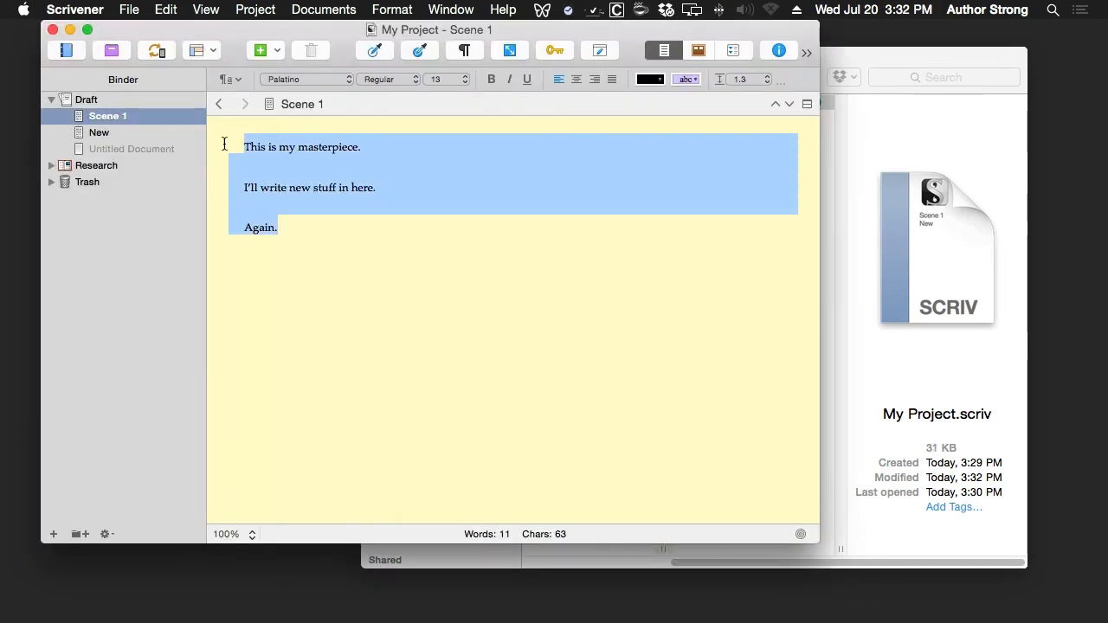
{"action": "left_click", "coordinate": [379, 331]}
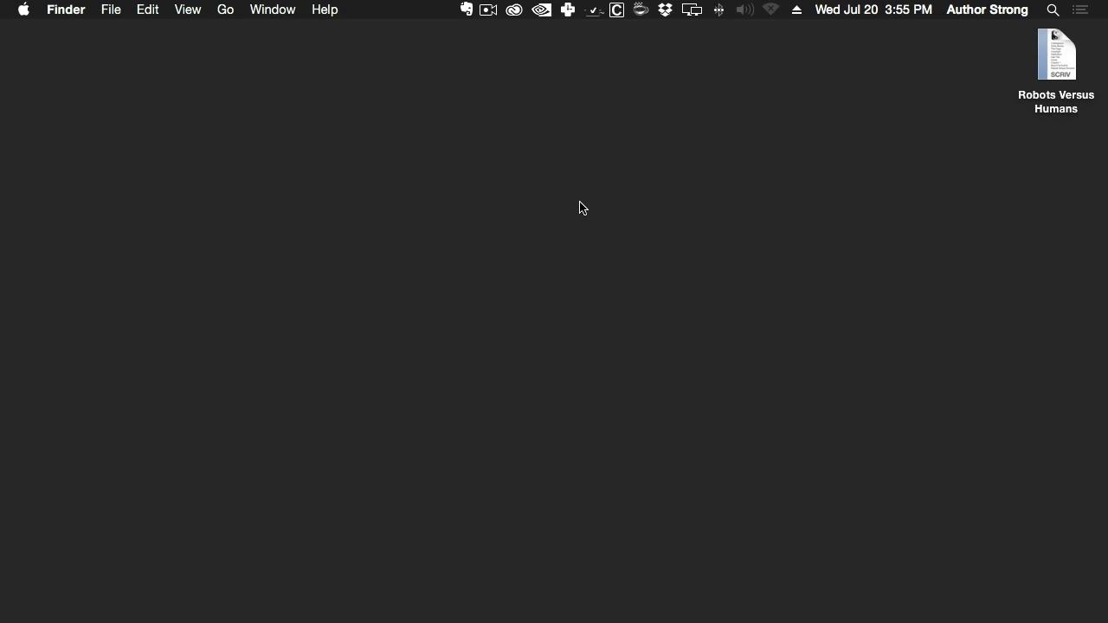
{"action": "mouse_move", "coordinate": [641, 253]}
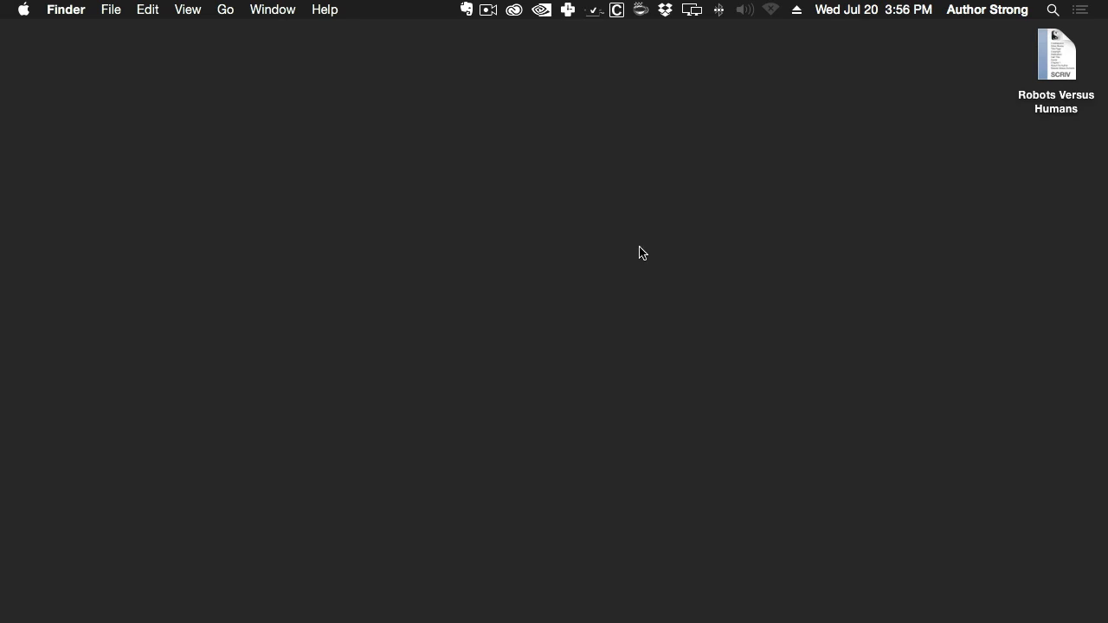
{"action": "mouse_move", "coordinate": [666, 10]}
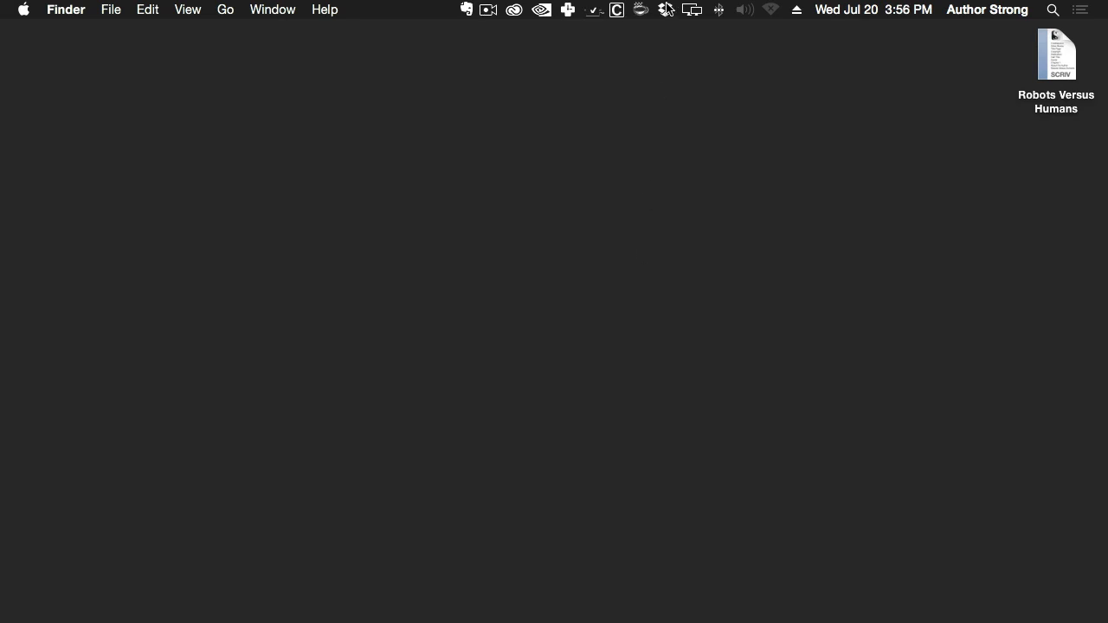
Browse Dropbox > Apps > Scrivener in Finder, then select Robots Versus Humans on the desktop.
{"action": "left_click", "coordinate": [665, 11]}
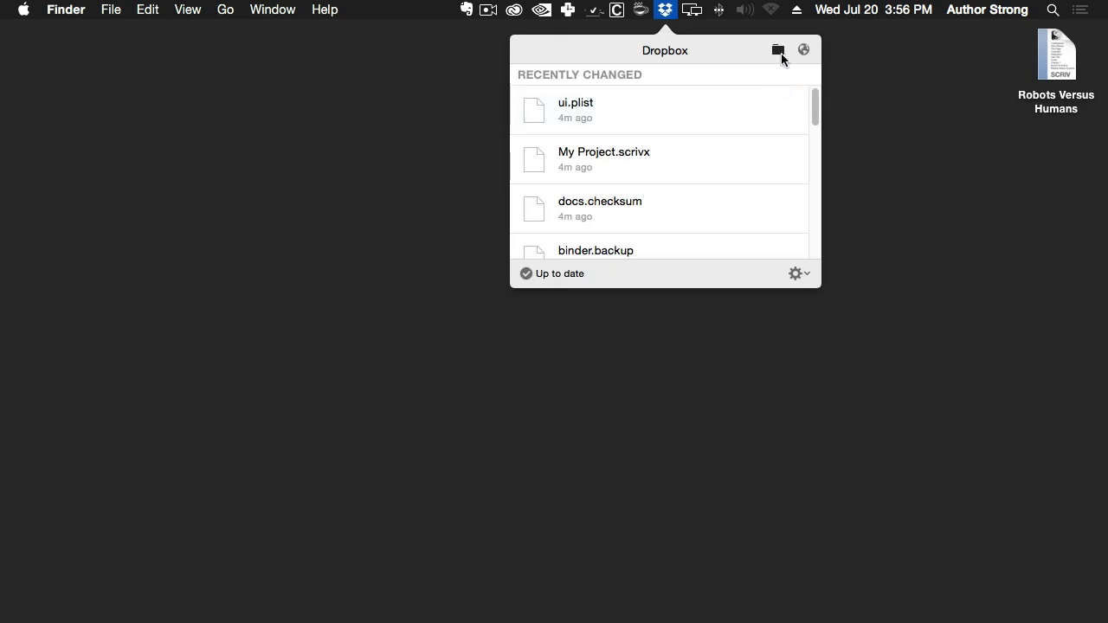
{"action": "left_click", "coordinate": [777, 49]}
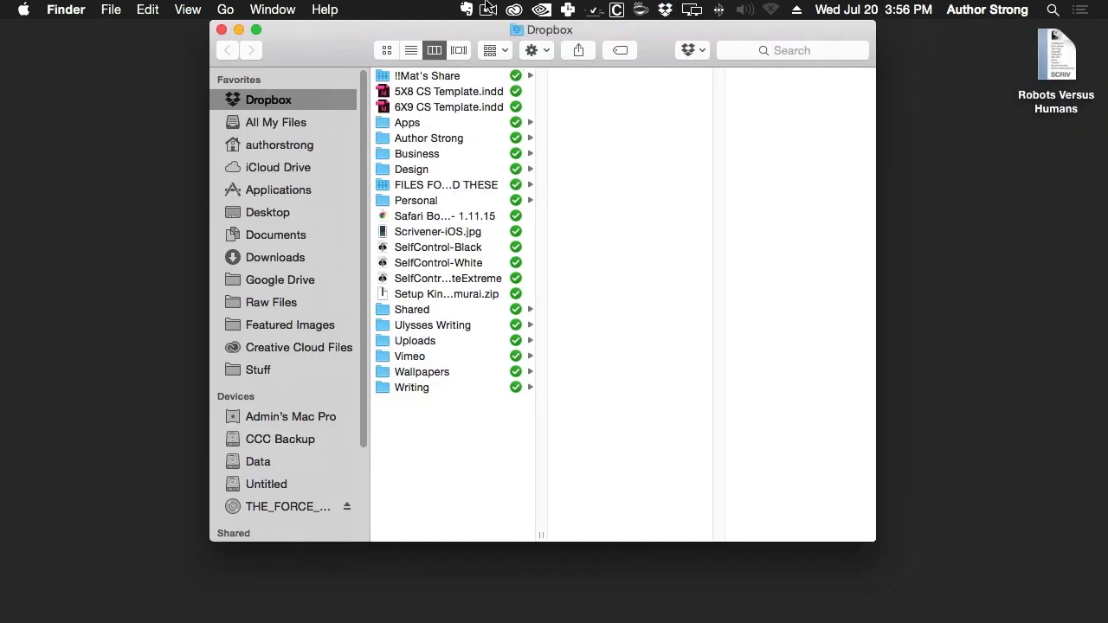
{"action": "left_click", "coordinate": [407, 121]}
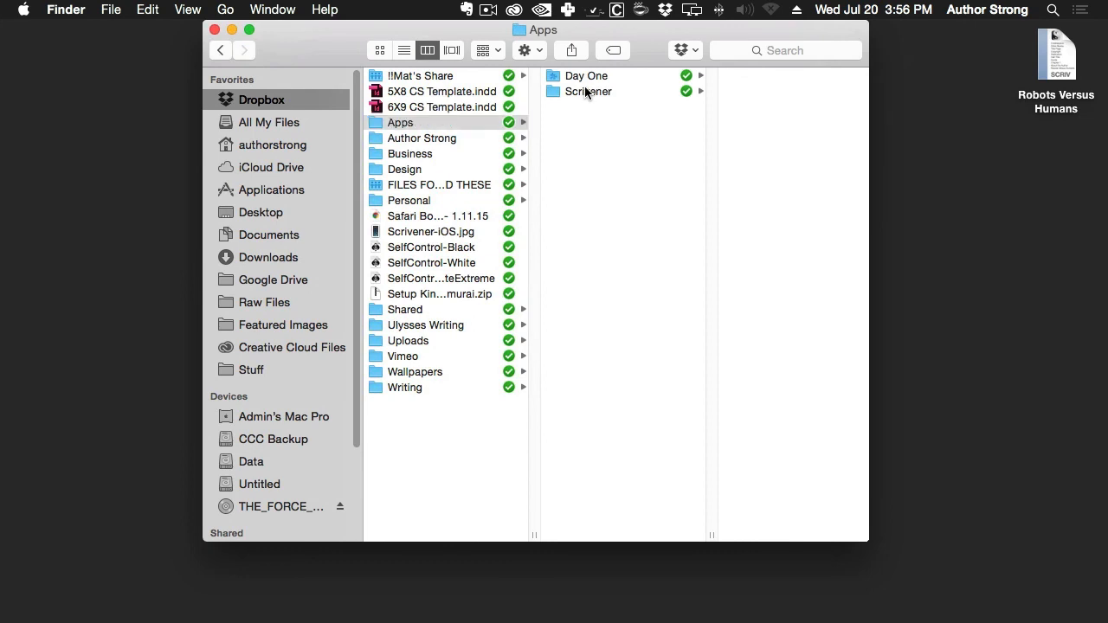
{"action": "left_click", "coordinate": [589, 90]}
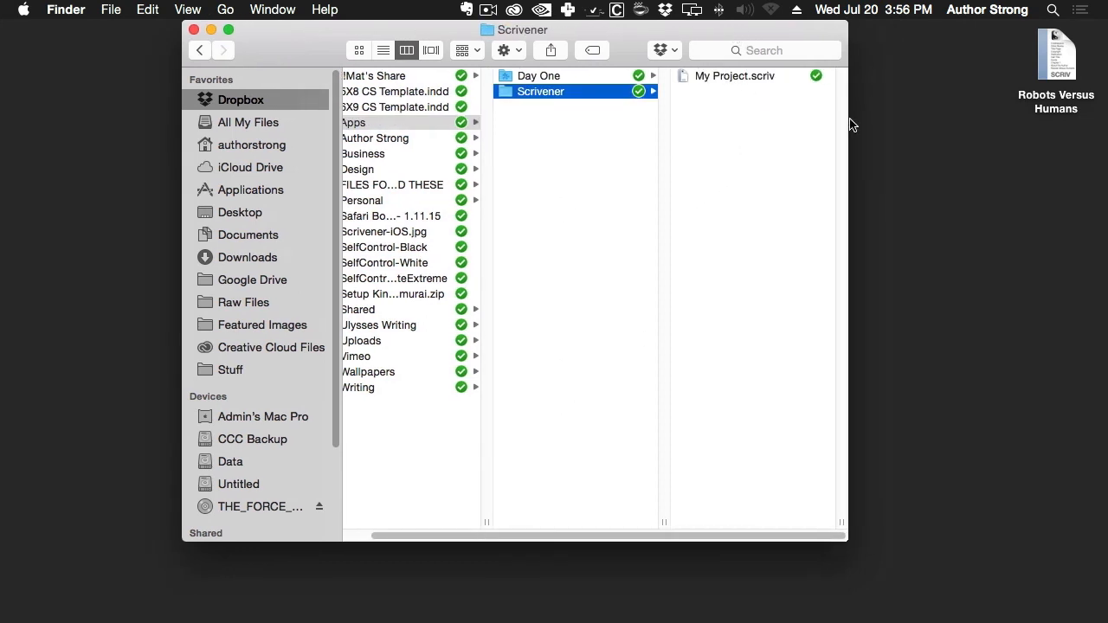
{"action": "left_click", "coordinate": [1056, 53]}
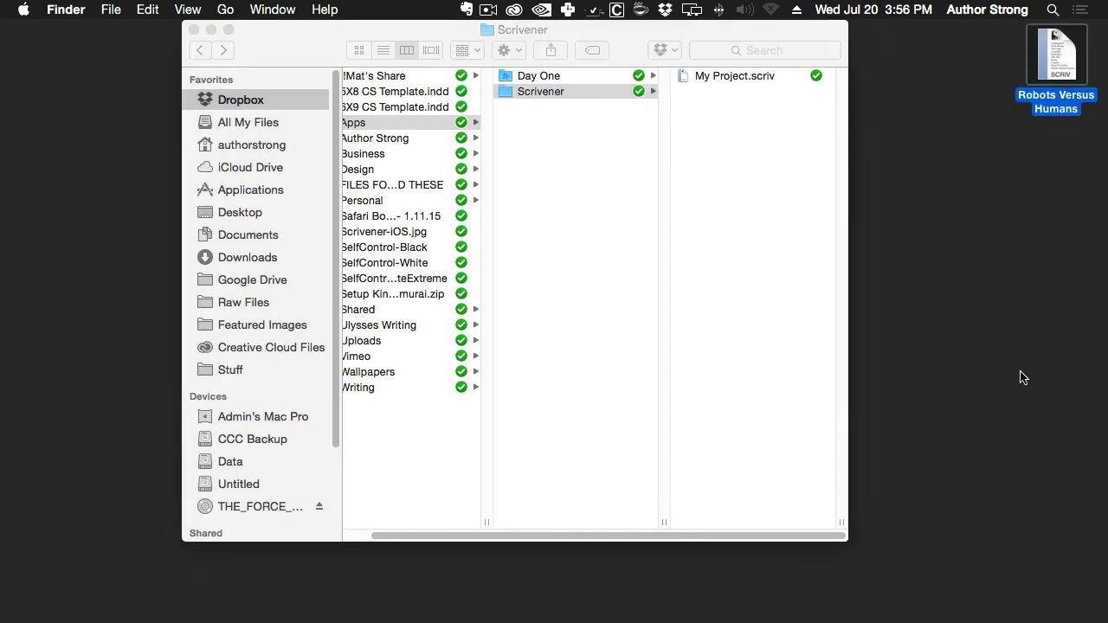
{"action": "mouse_move", "coordinate": [1052, 53]}
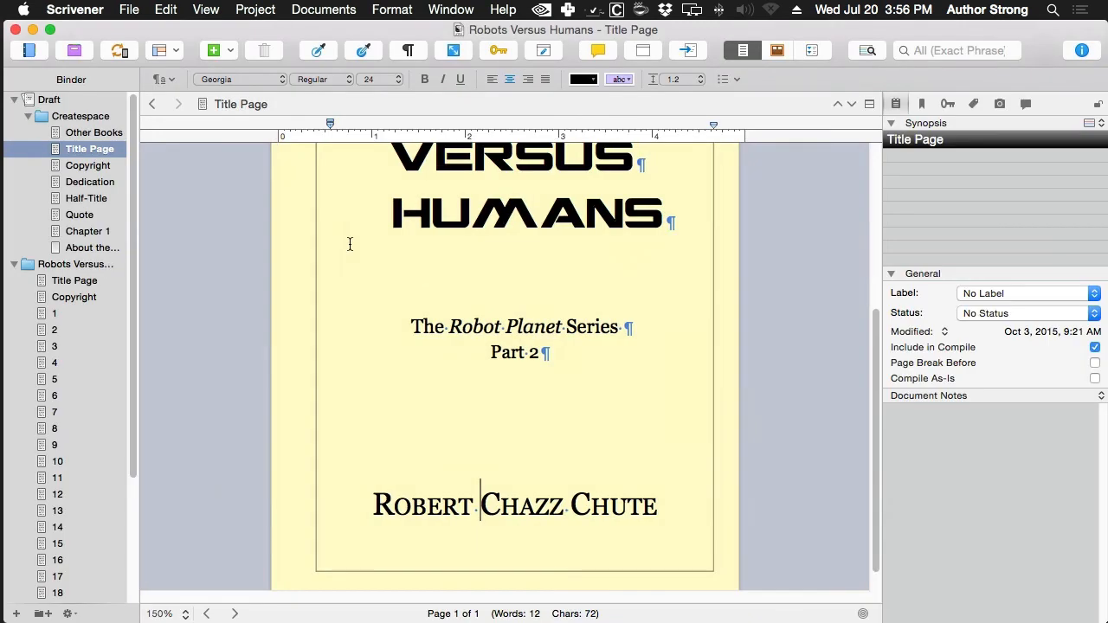
Leave the Robots Versus Humans title page and switch back to the Finder Dropbox window.
{"action": "scroll", "scroll_direction": "up", "scroll_amount": 3}
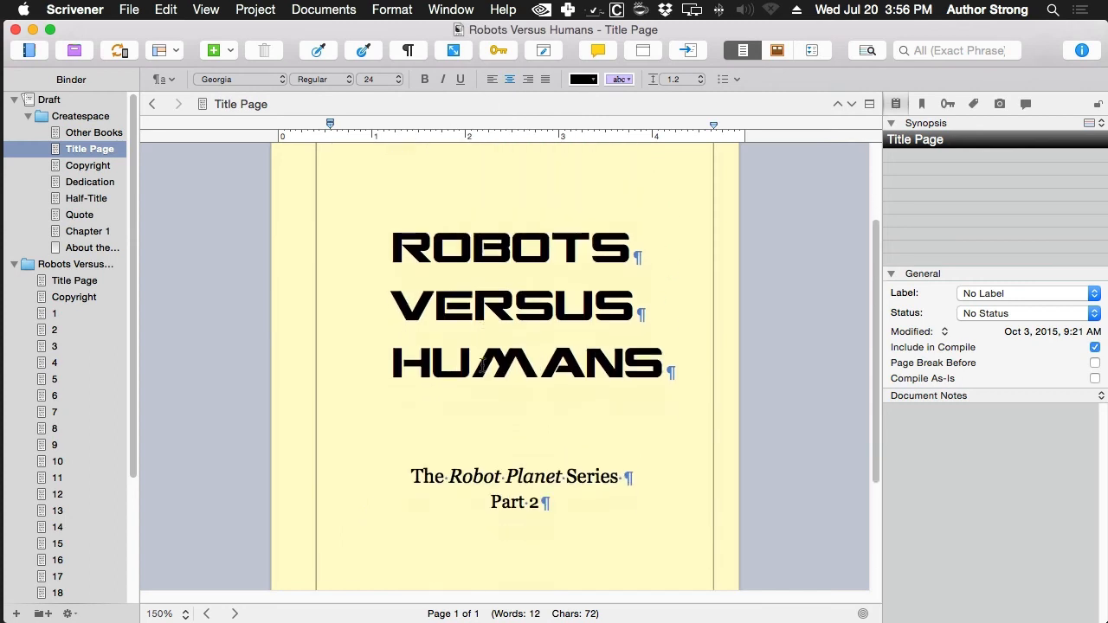
{"action": "mouse_move", "coordinate": [725, 472]}
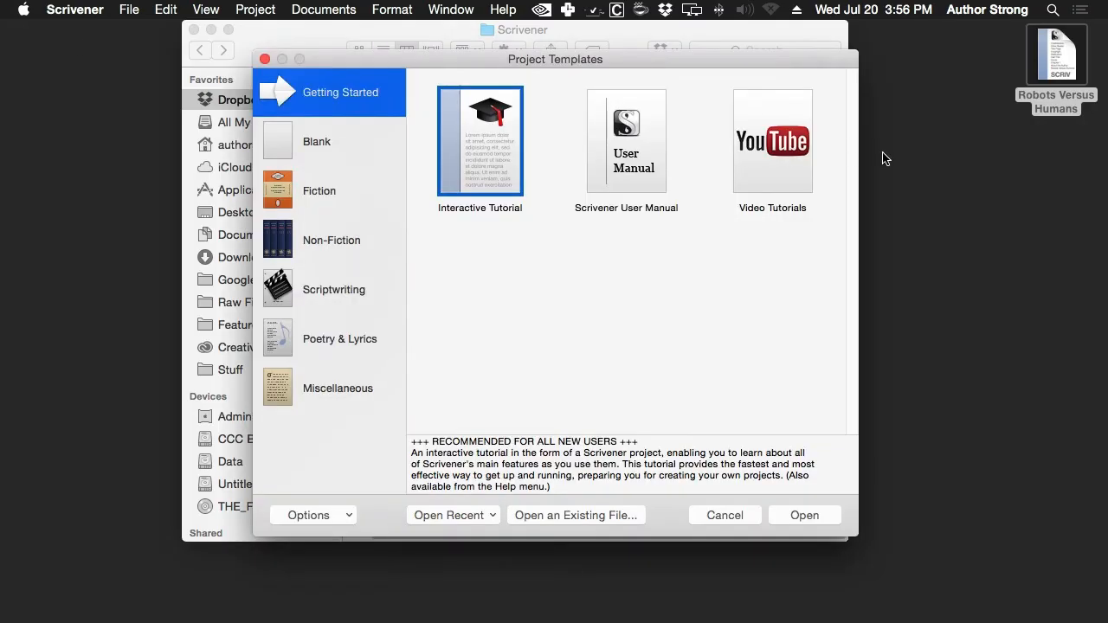
{"action": "mouse_move", "coordinate": [512, 62]}
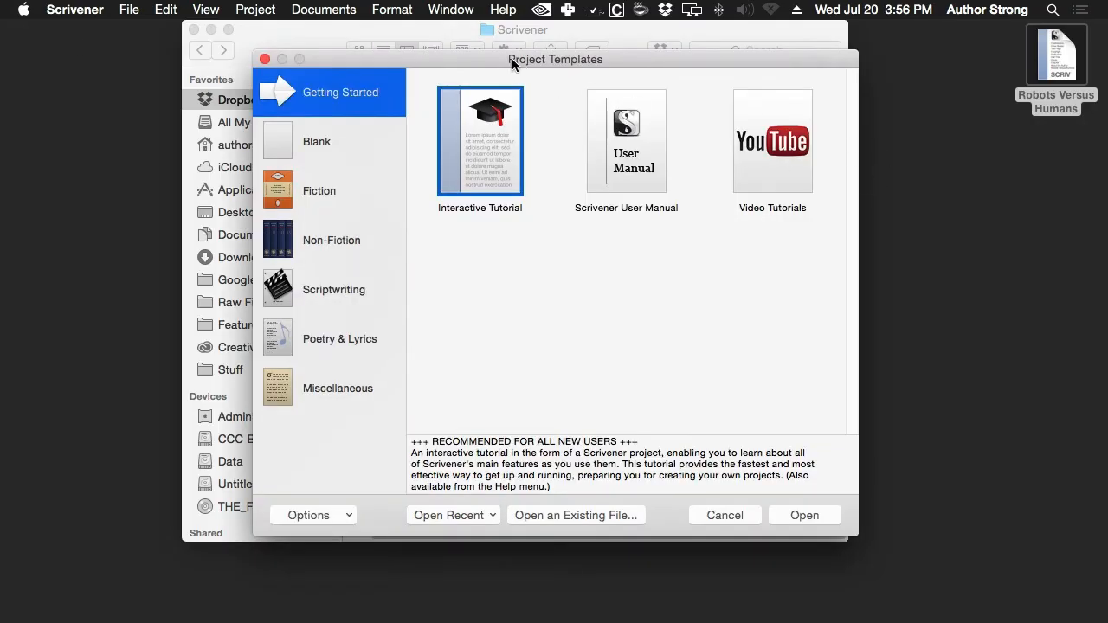
{"action": "left_click", "coordinate": [724, 515]}
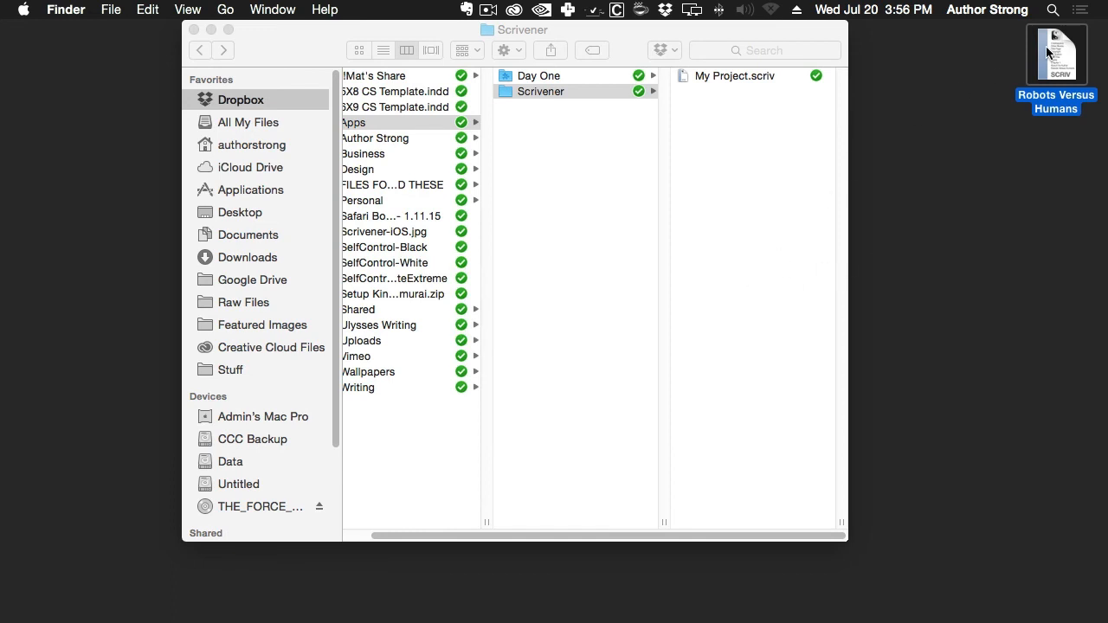
Drop Robots Versus Humans into Dropbox's Apps/Scrivener folder beside My Project.scriv.
{"action": "left_click", "coordinate": [566, 90]}
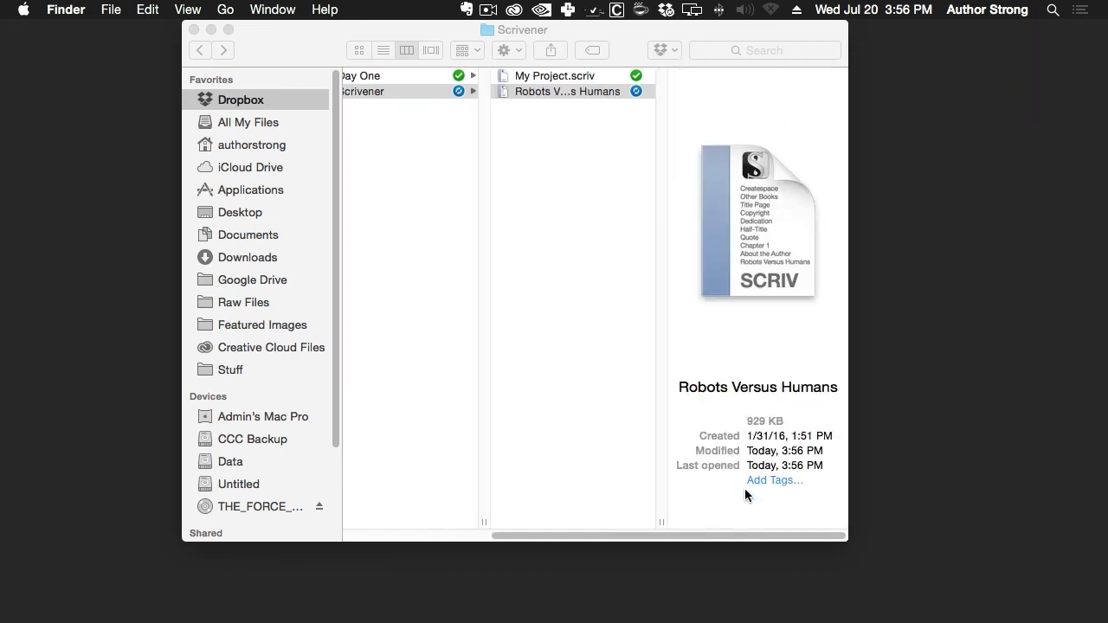
{"action": "mouse_move", "coordinate": [603, 225]}
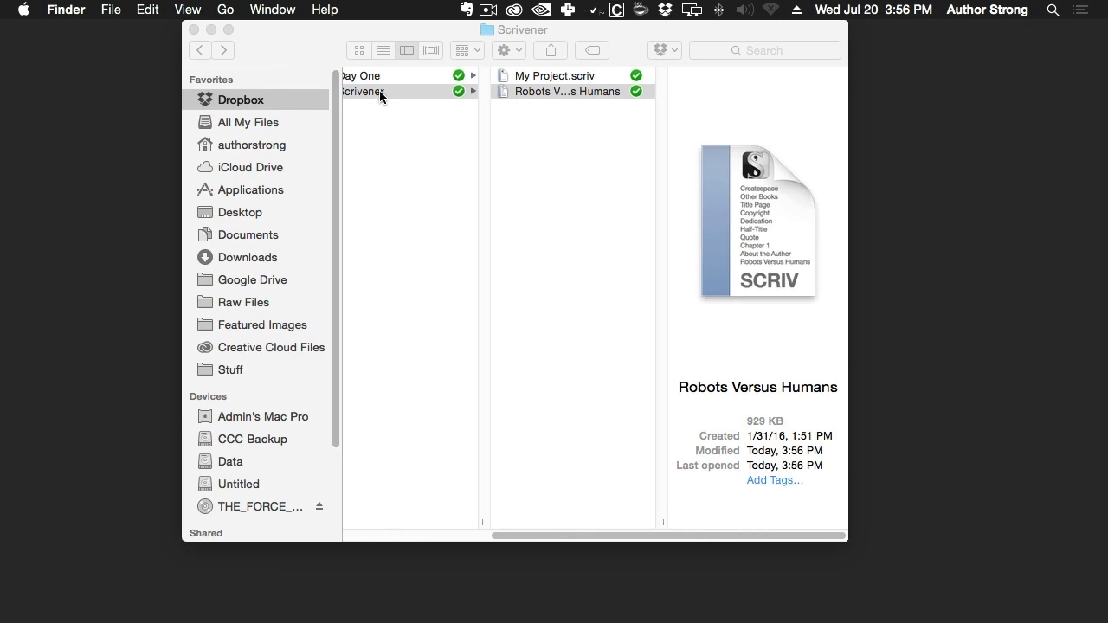
{"action": "mouse_move", "coordinate": [603, 197]}
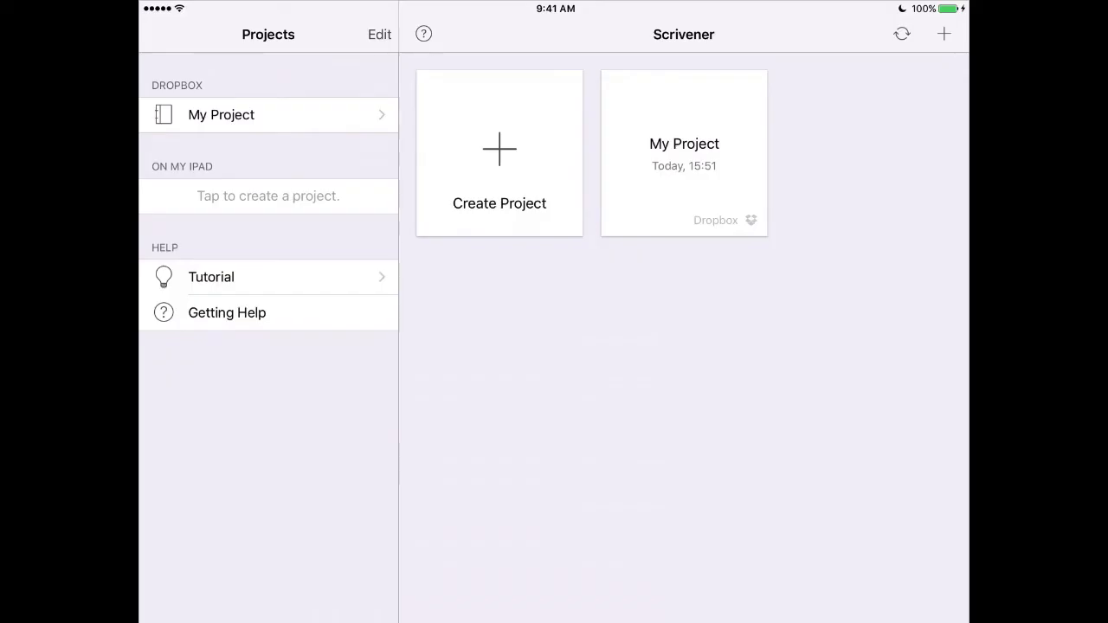
Sync the iPad project list with Dropbox and open the newly listed Robots Versus Humans.
{"action": "left_click", "coordinate": [900, 35]}
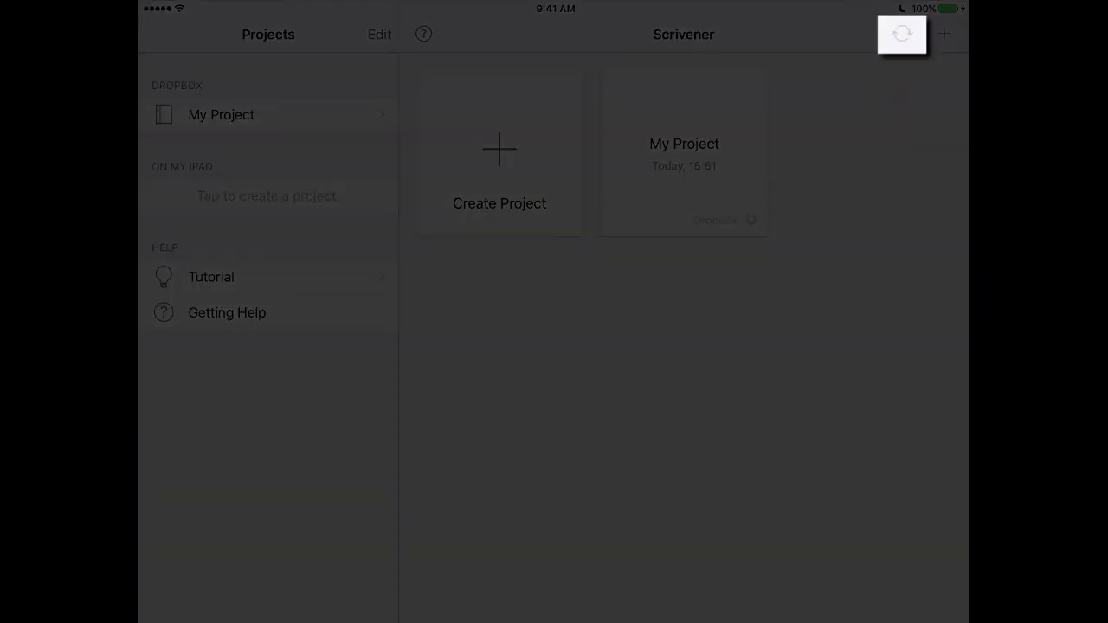
{"action": "left_click", "coordinate": [900, 35]}
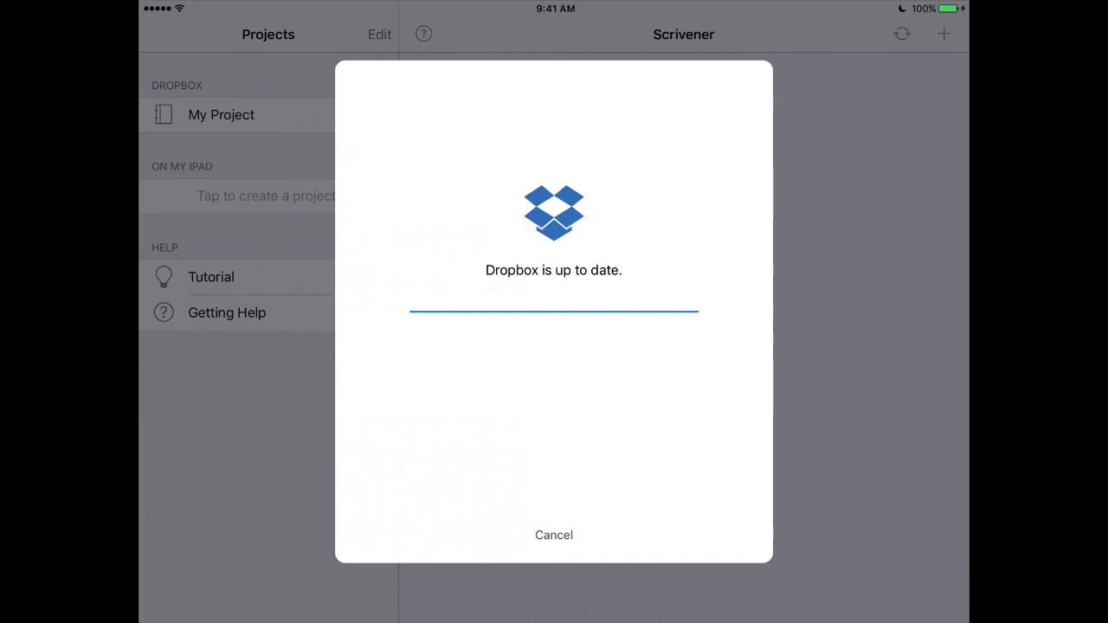
{"action": "left_click", "coordinate": [554, 533]}
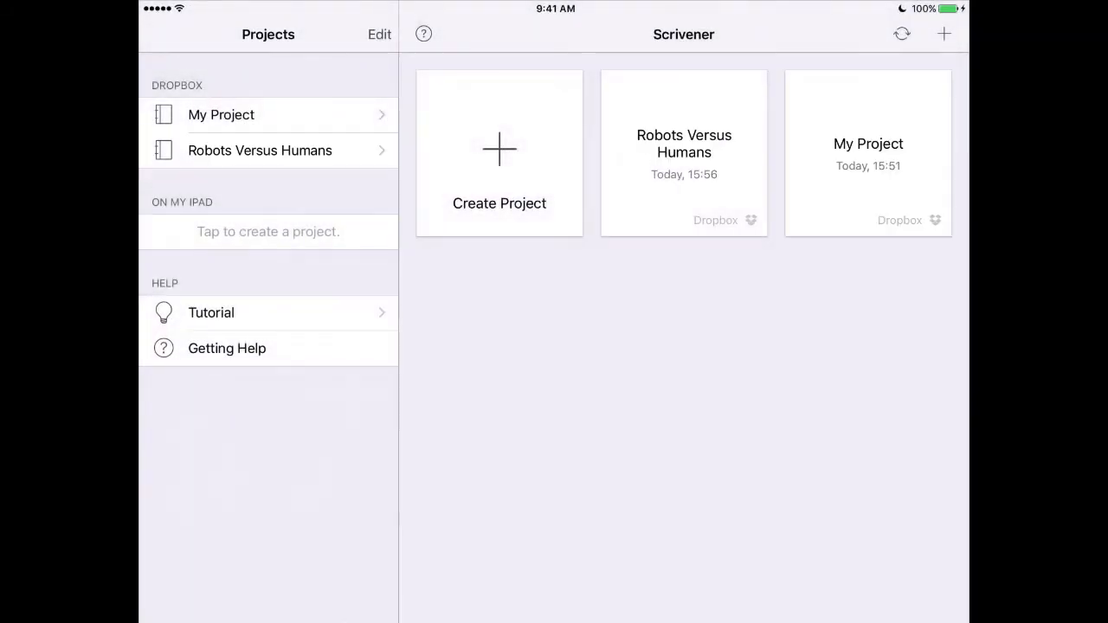
{"action": "left_click", "coordinate": [683, 142]}
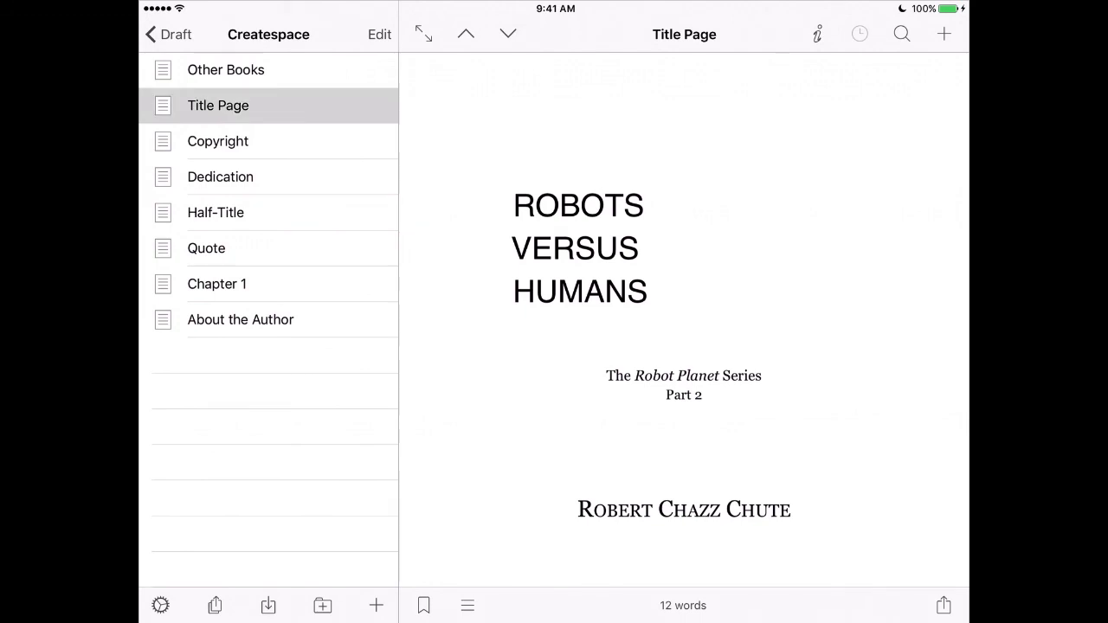
View the Copyright, Dedication and Quote pages, then go back up to the top-level binder.
{"action": "left_click", "coordinate": [218, 142]}
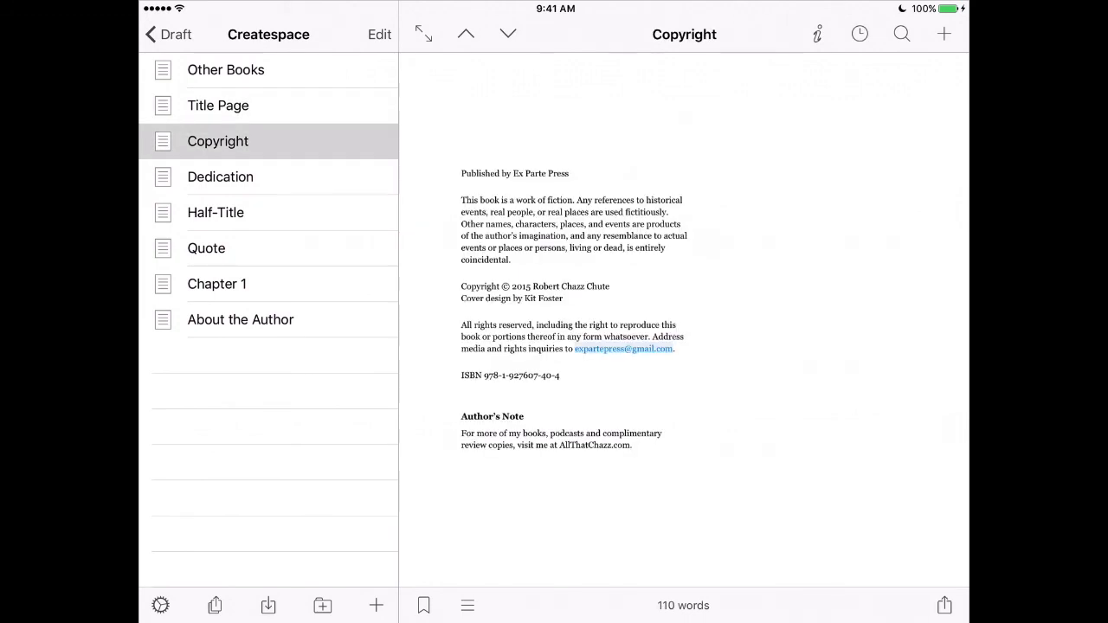
{"action": "left_click", "coordinate": [220, 177]}
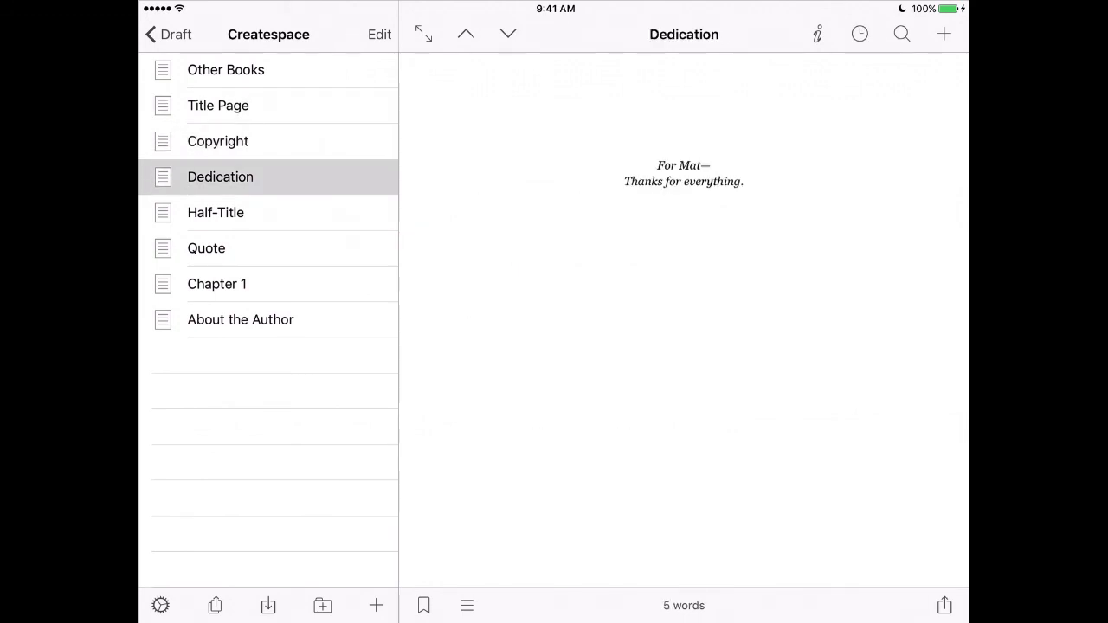
{"action": "left_click", "coordinate": [206, 249]}
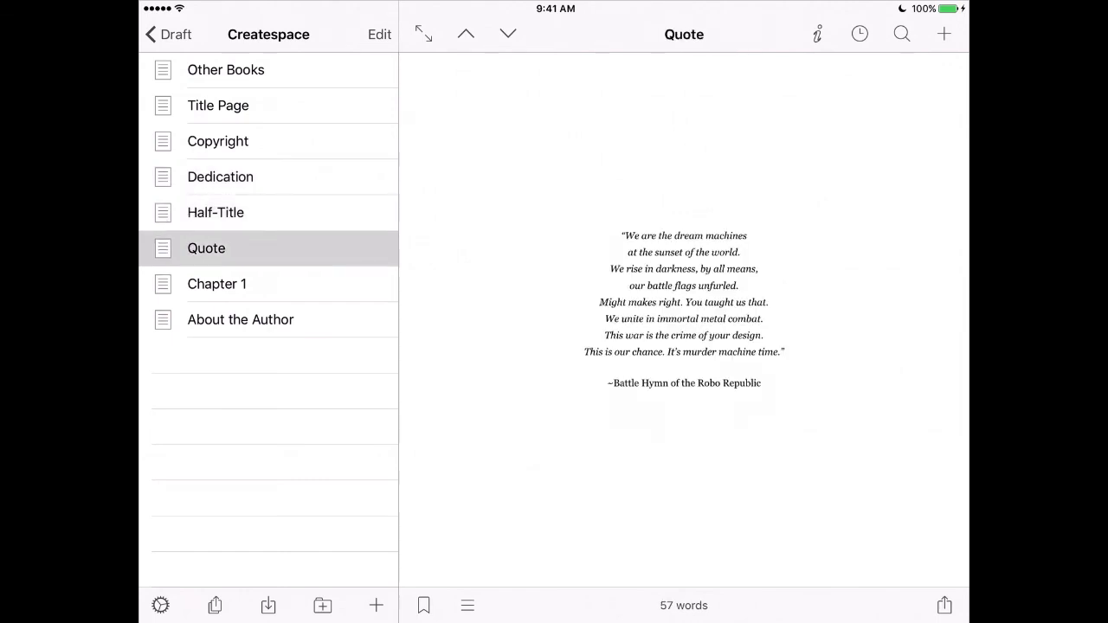
{"action": "left_click", "coordinate": [166, 34]}
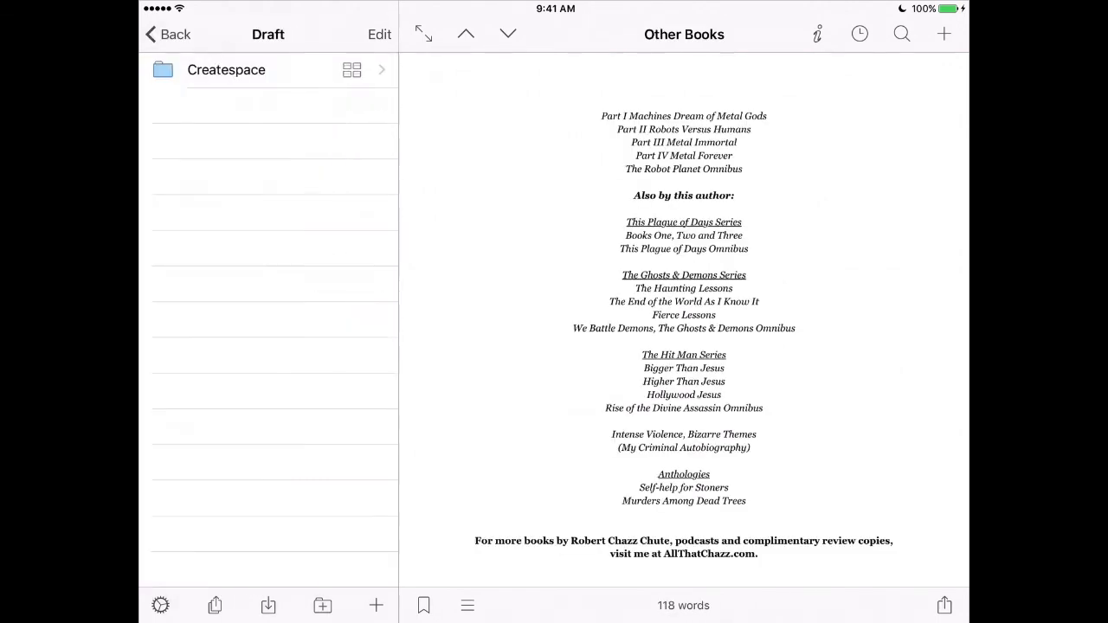
{"action": "left_click", "coordinate": [166, 35]}
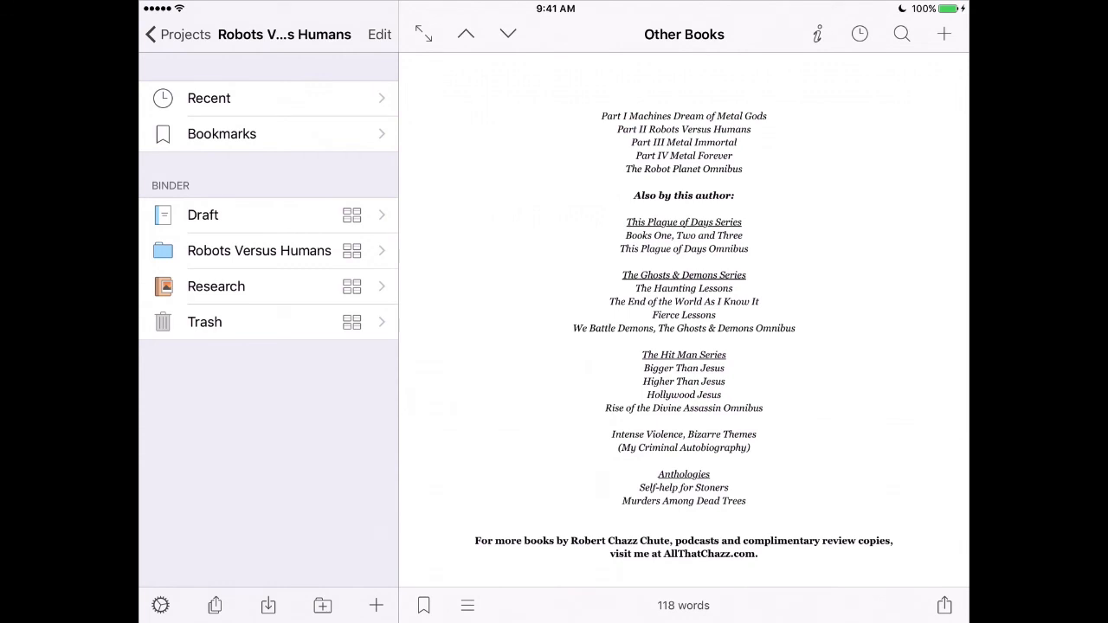